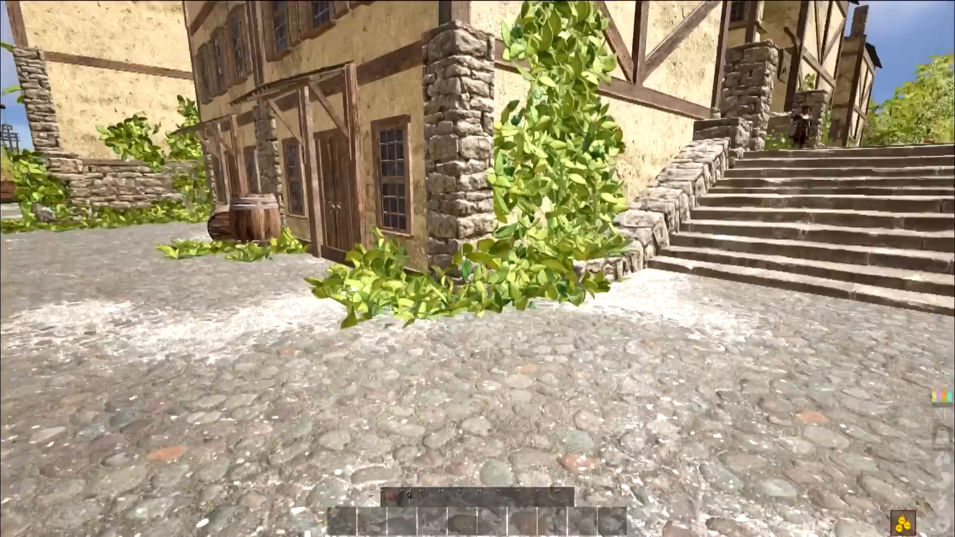
- Walk through town to the nearby player and invite them to the company
key(i)
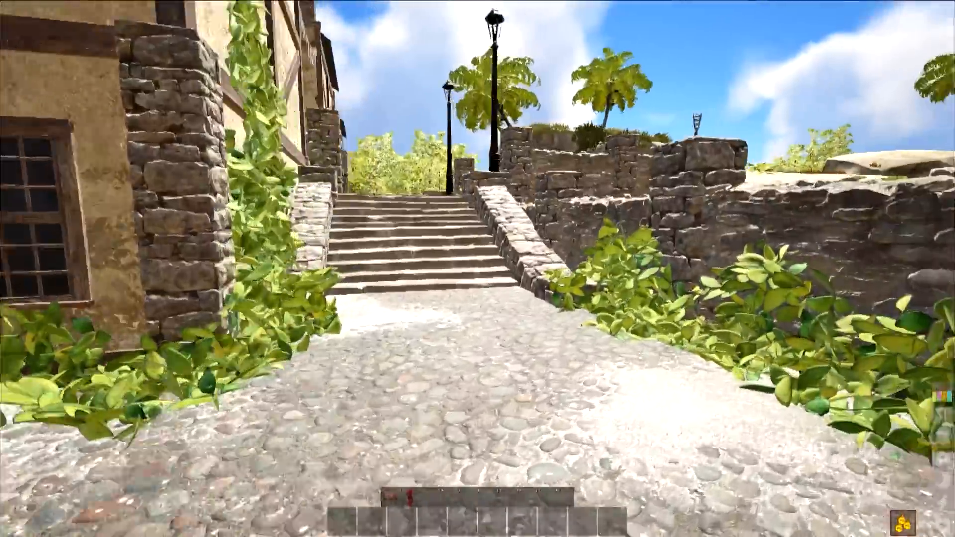
key(w)
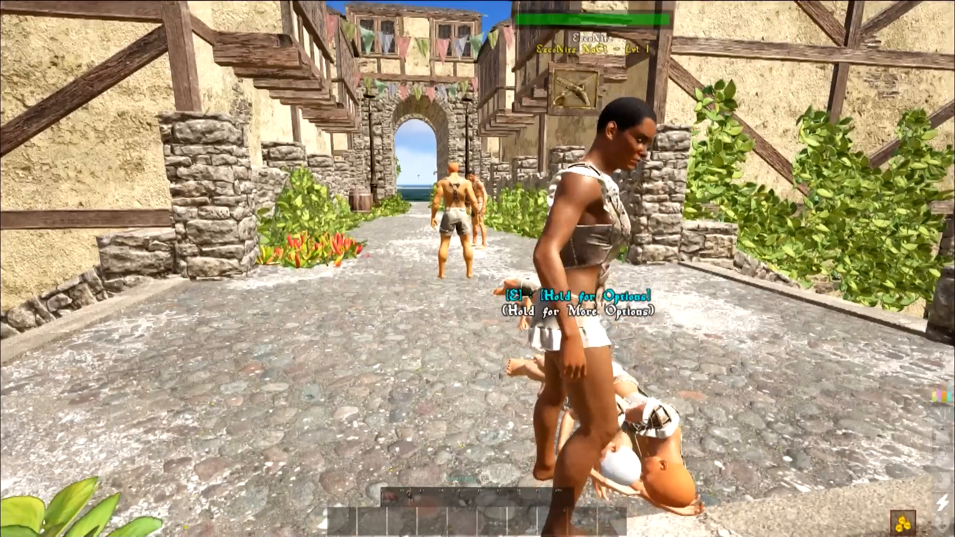
key(e)
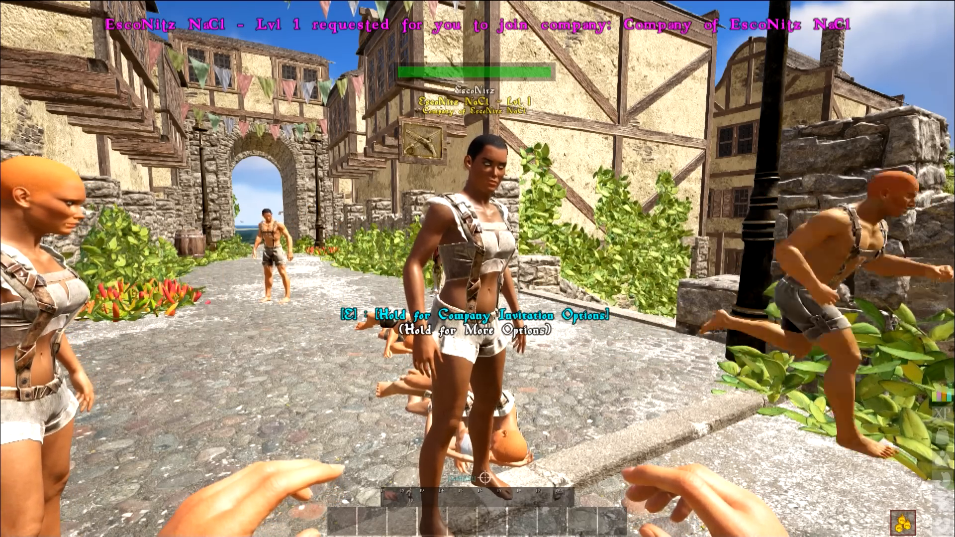
key(e)
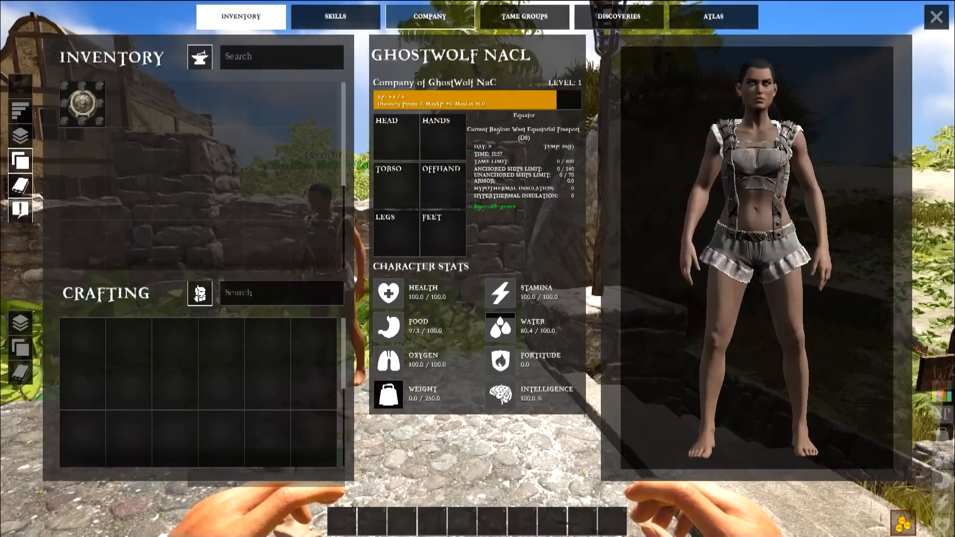
- Rename the company to 'NaCl Nerds' from the Company overview
click(430, 17)
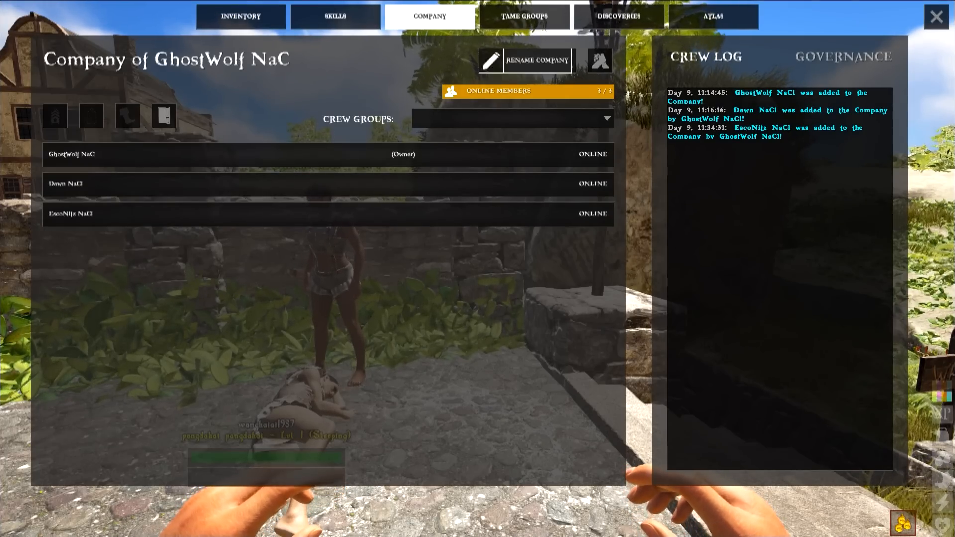
click(536, 59)
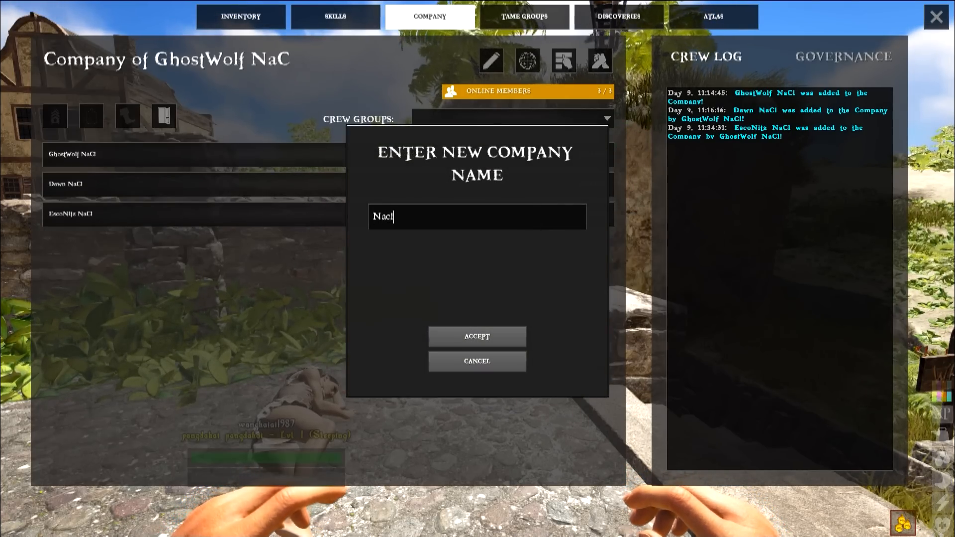
text(NaCl Nerds)
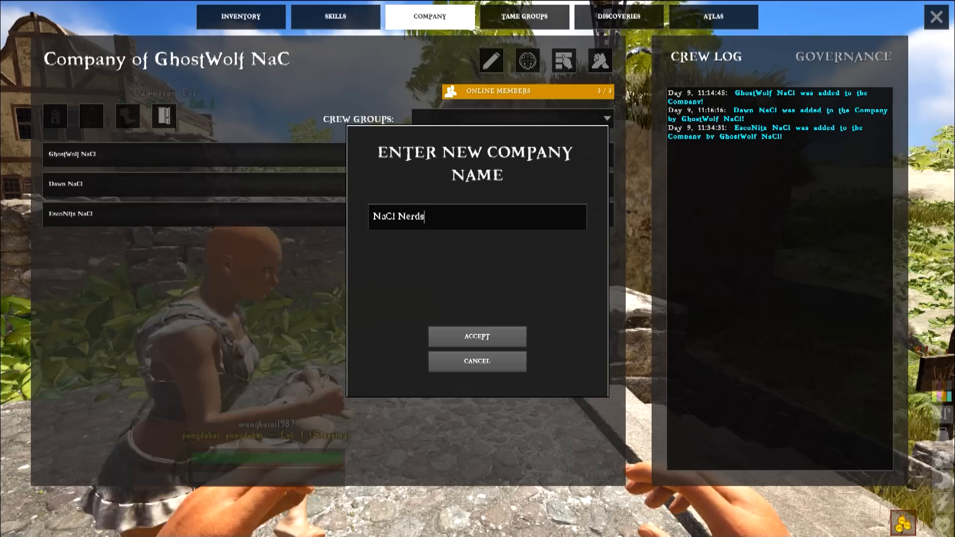
click(476, 336)
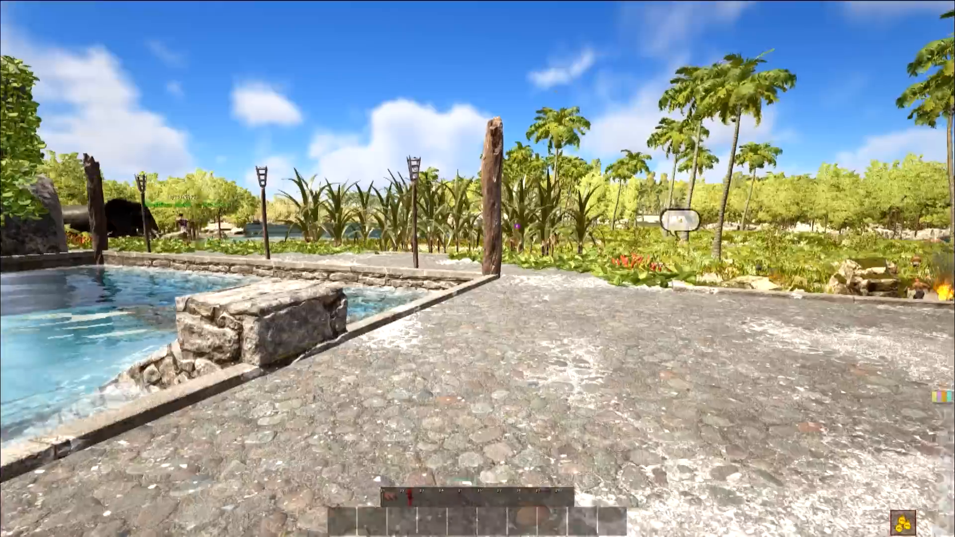
mouse_move(478, 269)
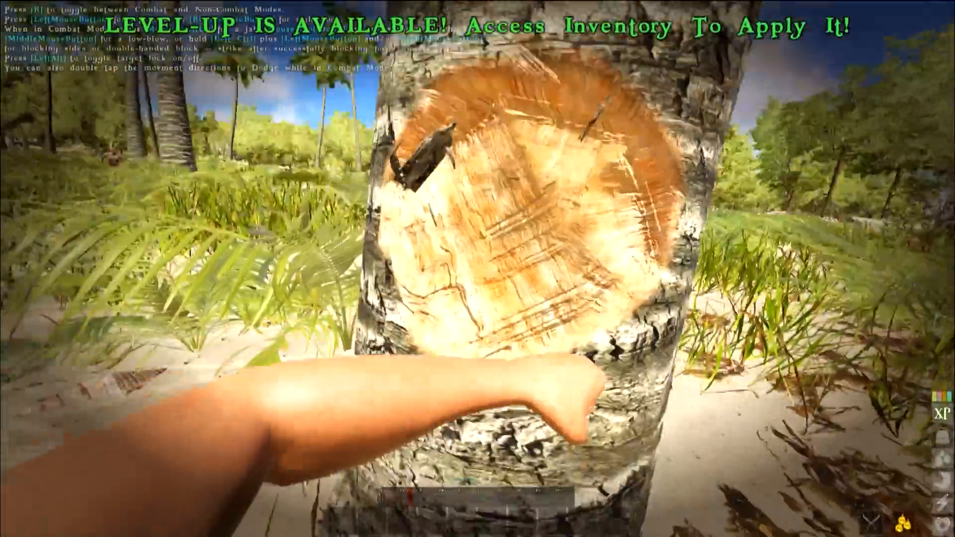
- Gather berries, fiber, thatch and wood from palms and plants, then view the inventory
key(i)
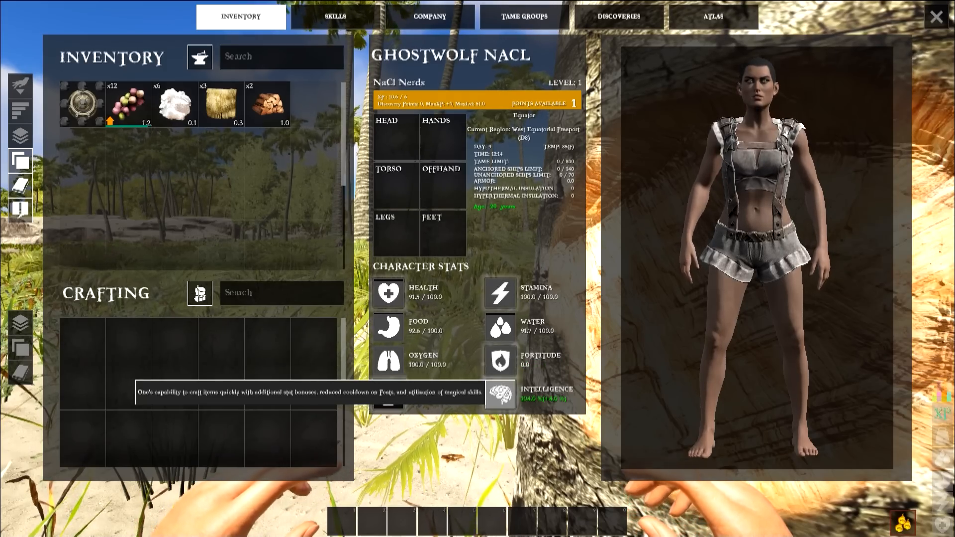
- Learn The Basics in the Survivalism tree and select Tools of the Trade
click(335, 17)
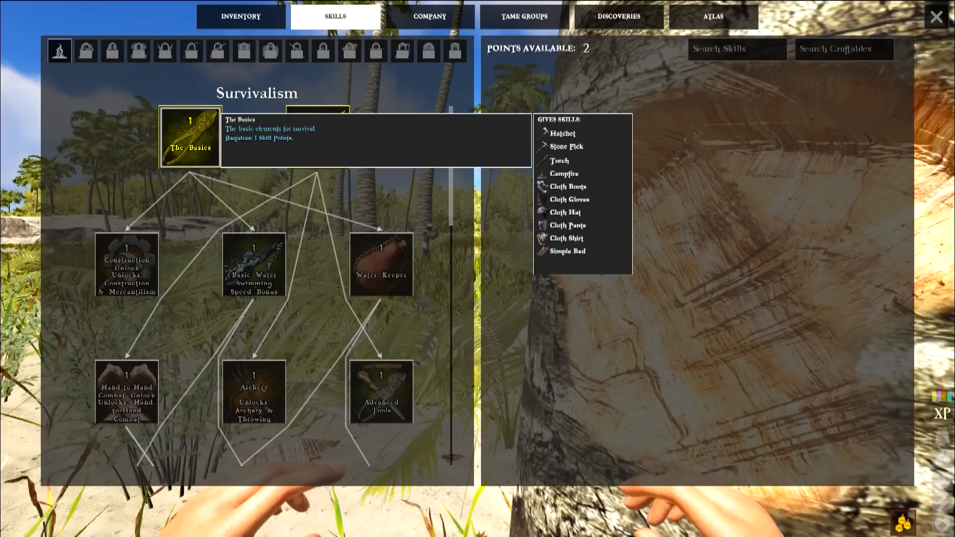
click(189, 136)
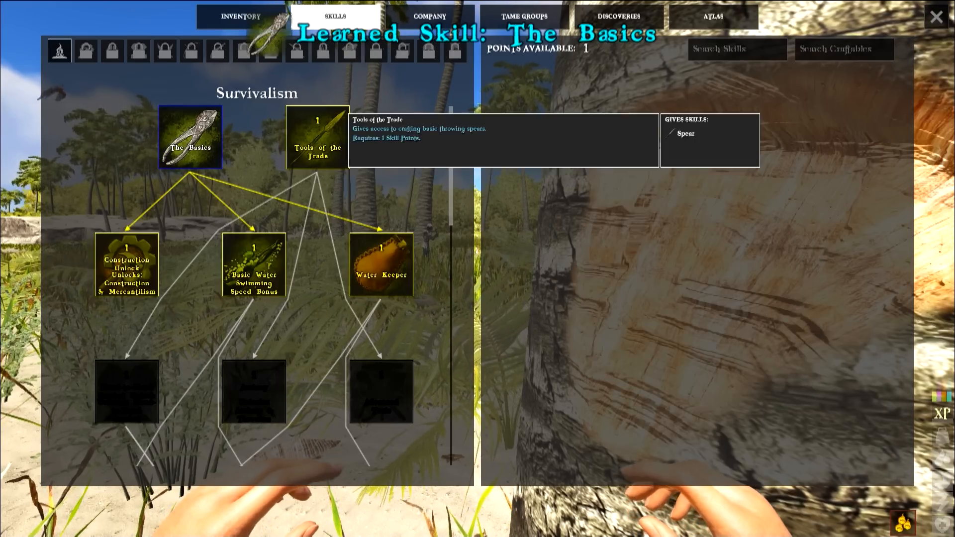
click(316, 136)
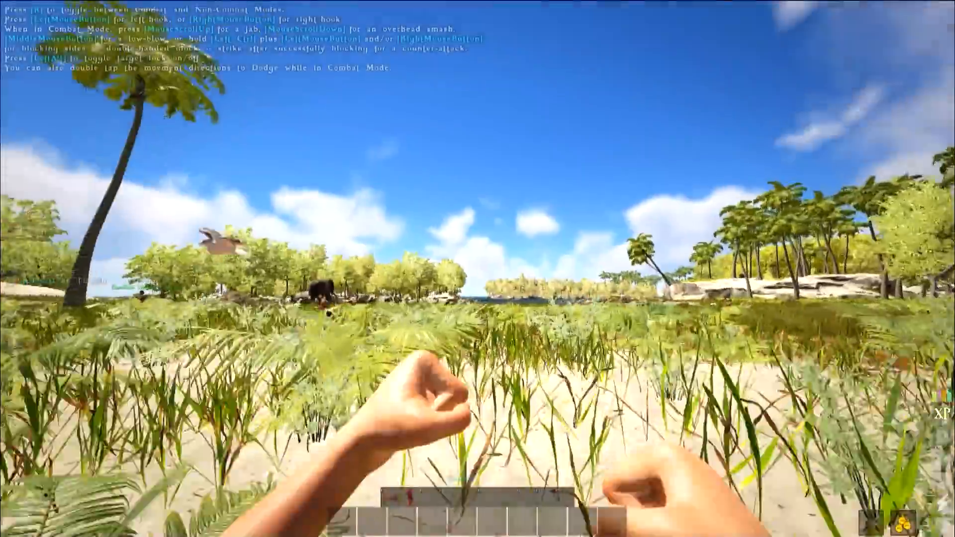
mouse_move(478, 269)
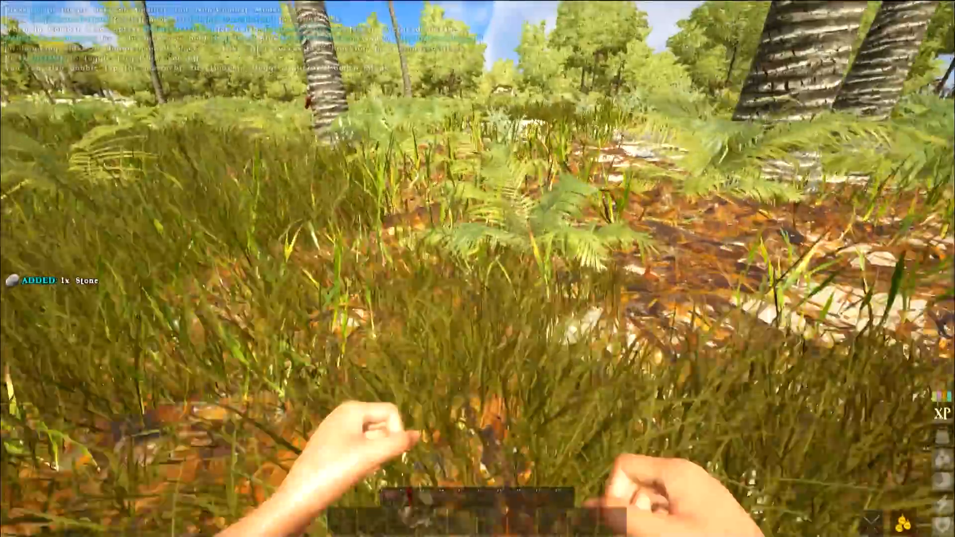
- Review the Survivalism tree showing The Basics and Tools of the Trade learned with new craftables
key(i)
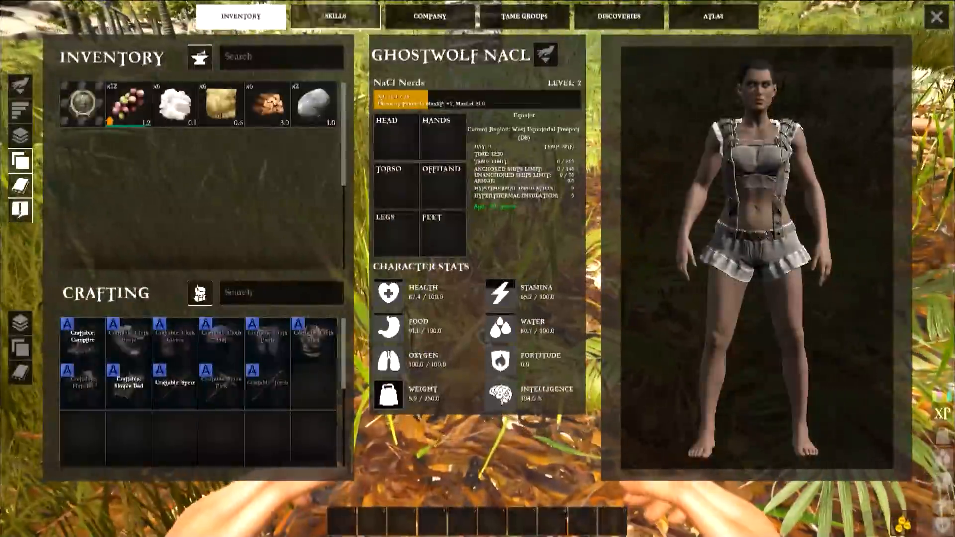
click(335, 17)
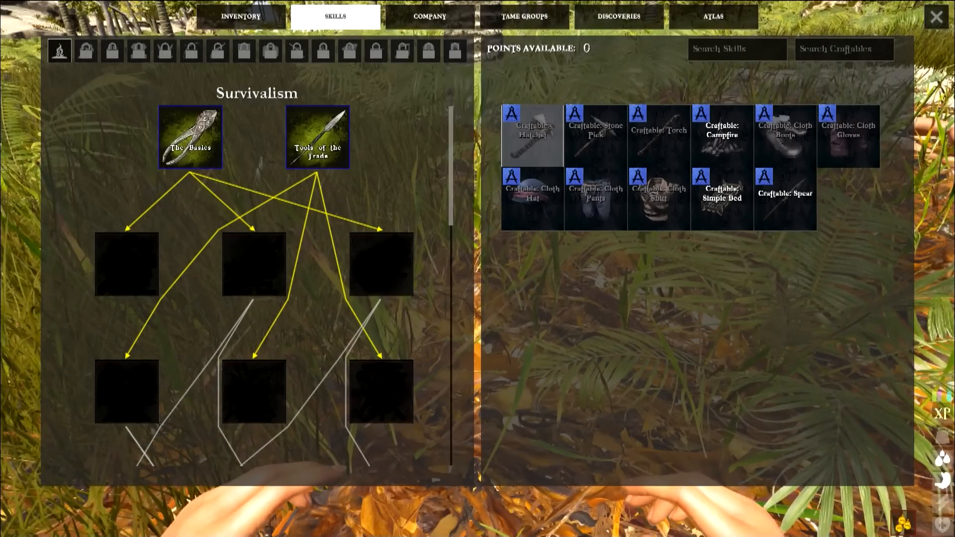
click(596, 134)
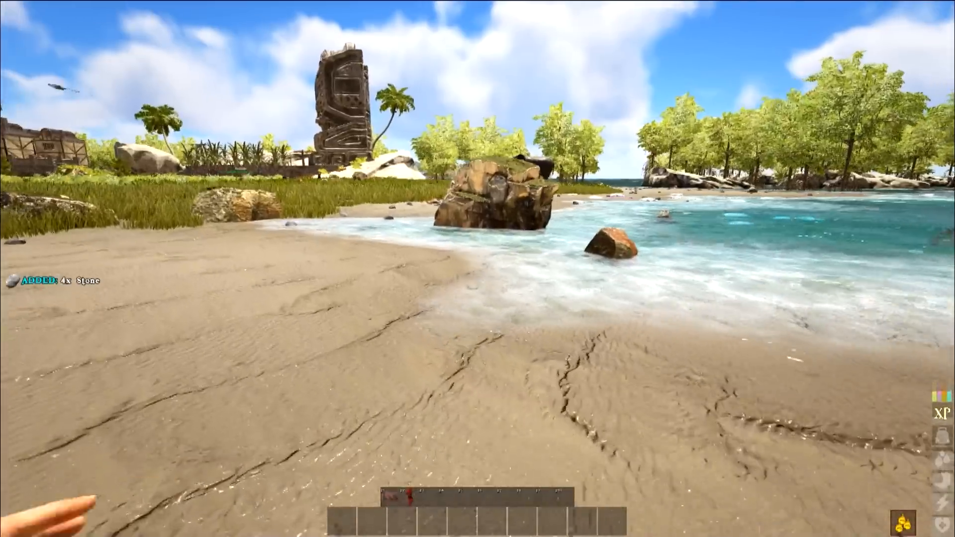
- Craft a Stone Pick from gathered materials and place it on the hotbar
key(i)
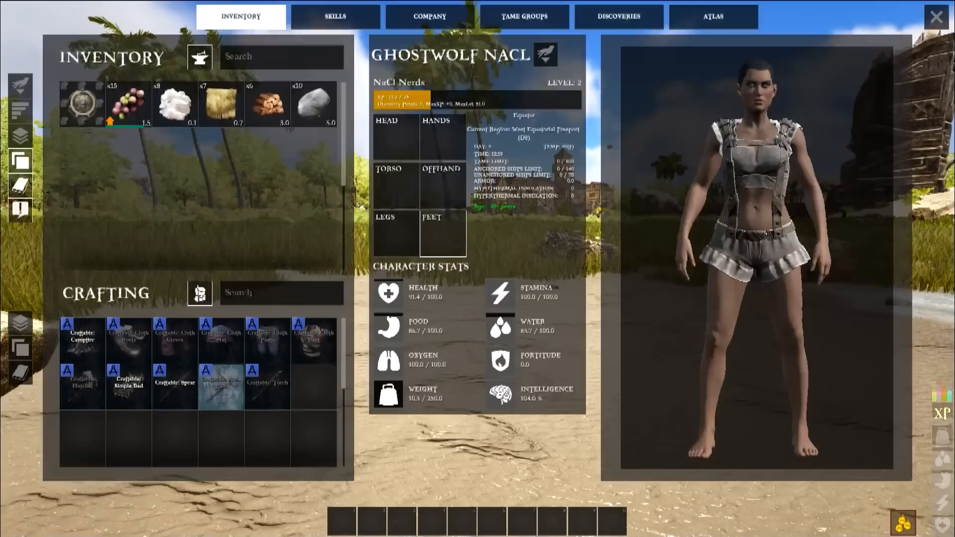
click(335, 17)
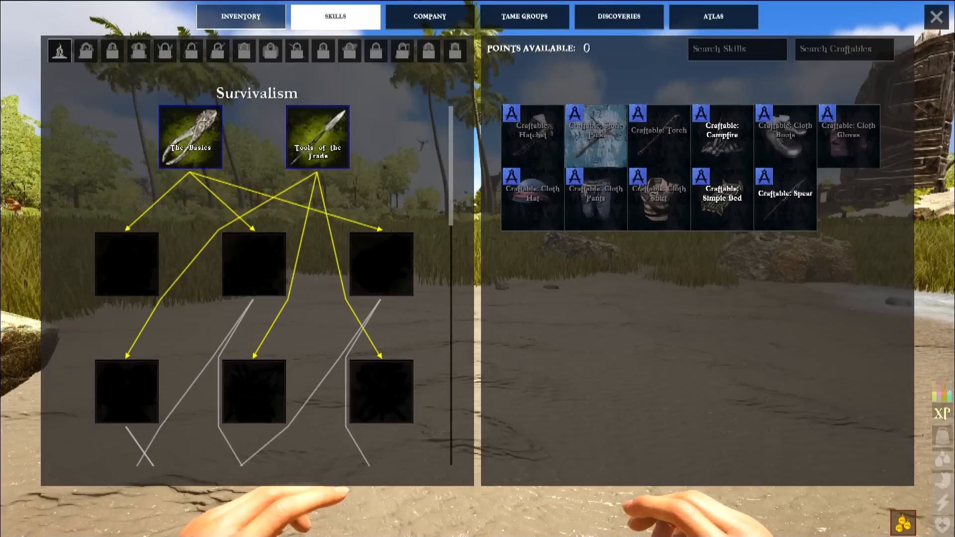
mouse_move(596, 135)
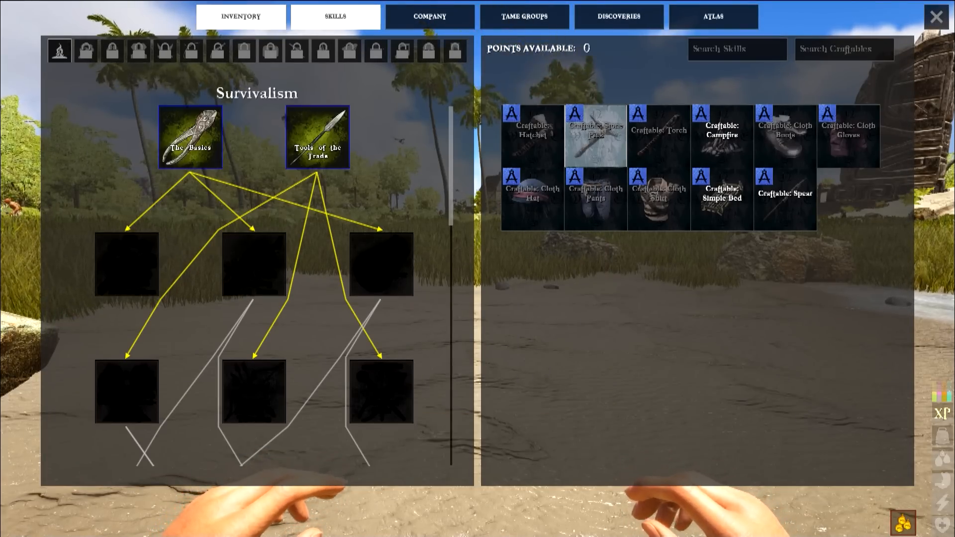
click(240, 17)
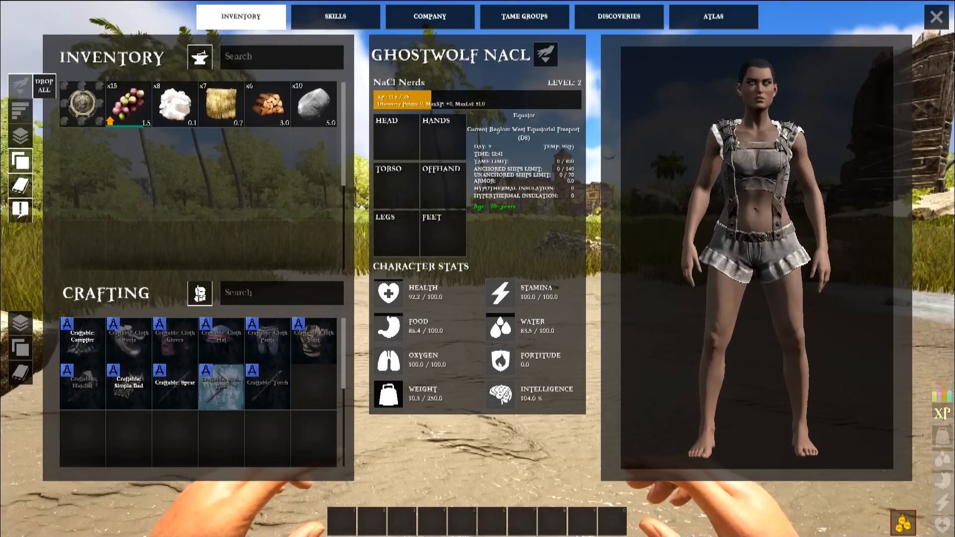
mouse_move(176, 364)
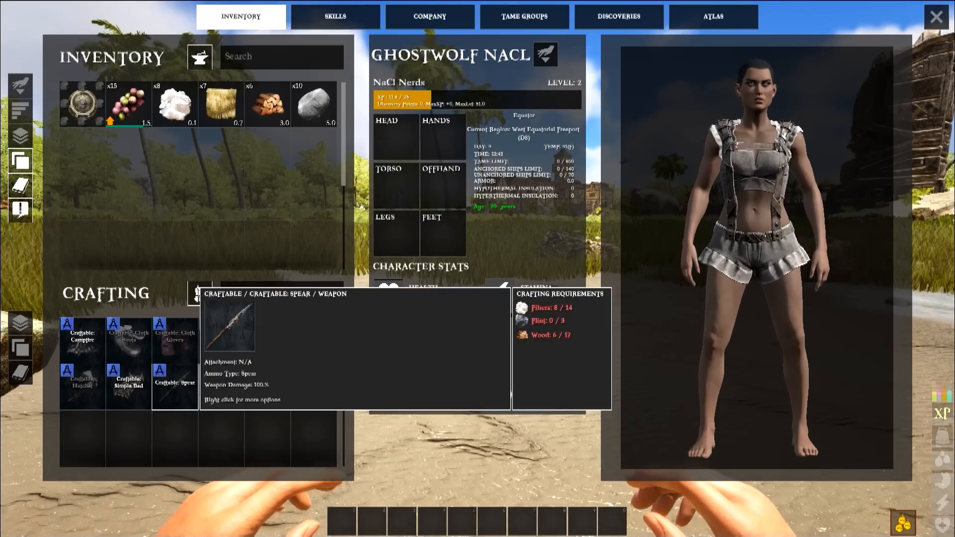
click(221, 341)
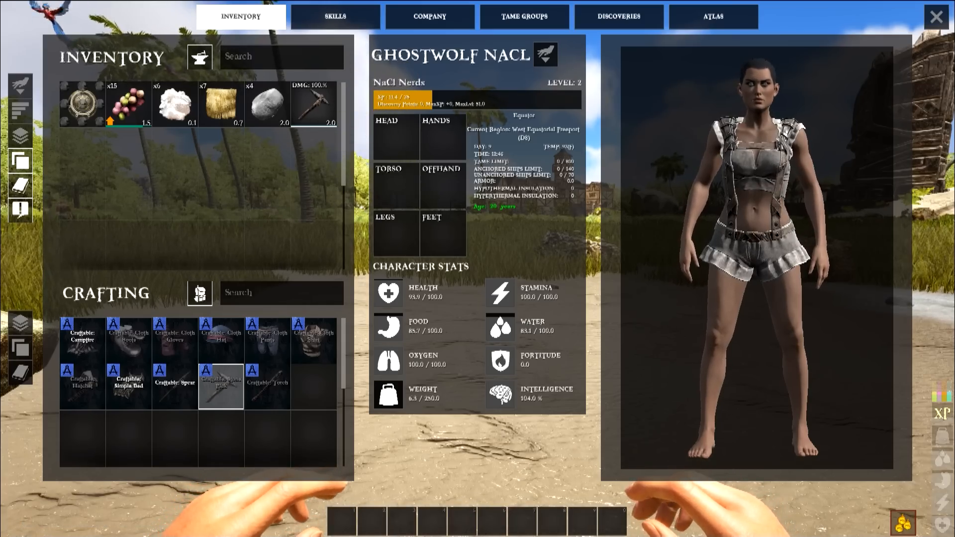
drag(316, 103, 492, 520)
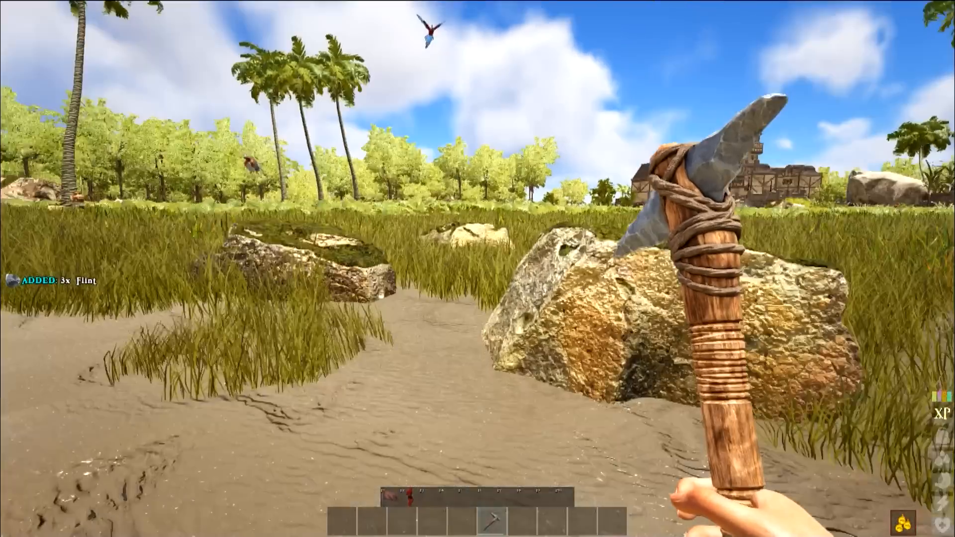
- Wield the stone pick to strike rocks and trees for flint and wood, then harvest grass for fibers
key(i)
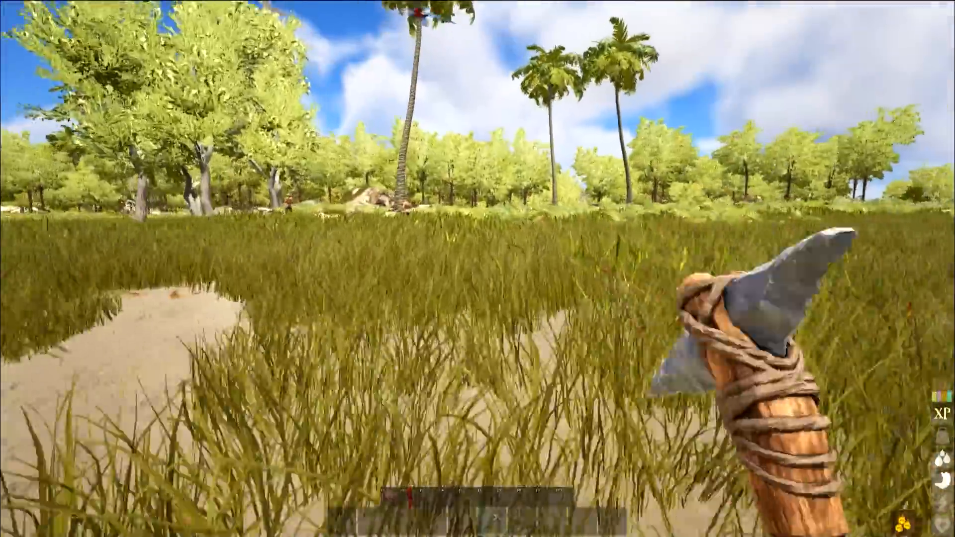
mouse_move(478, 268)
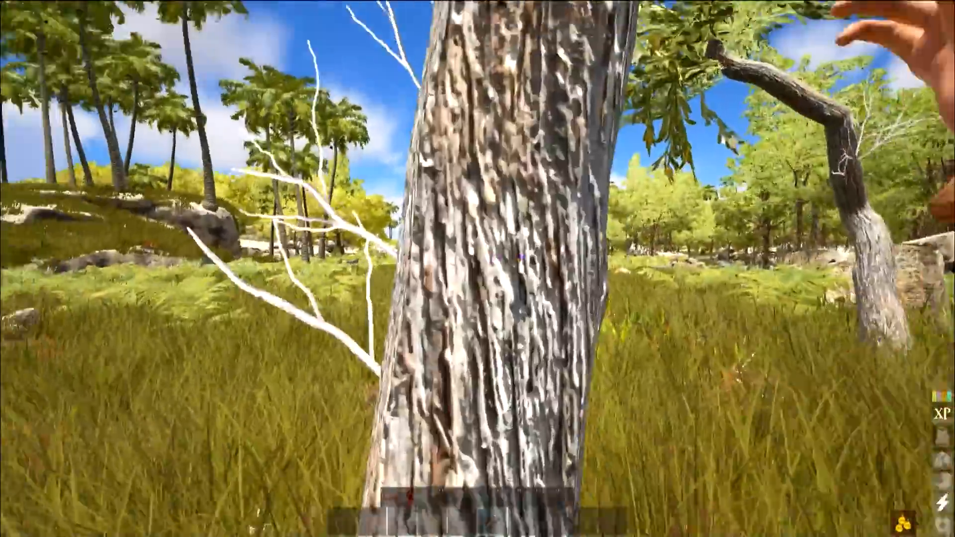
click(478, 269)
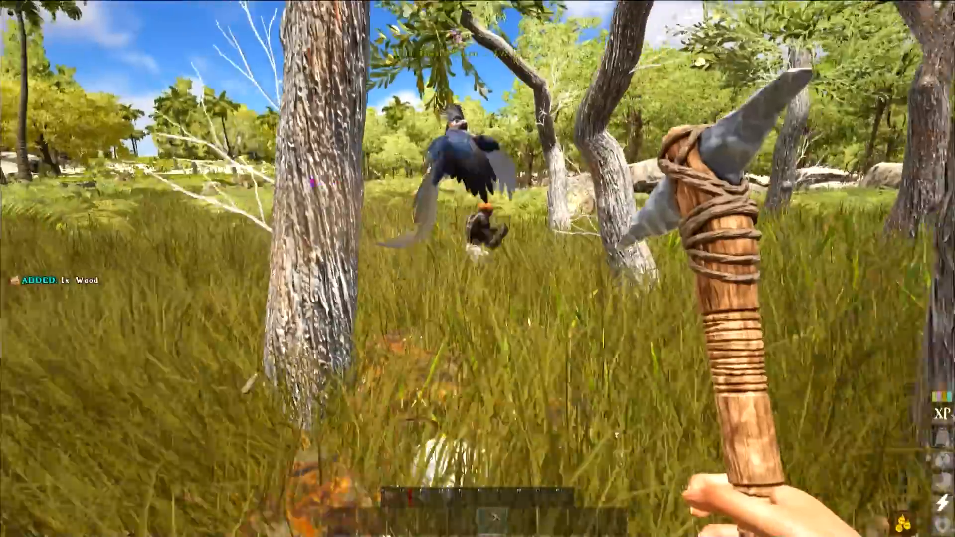
key(i)
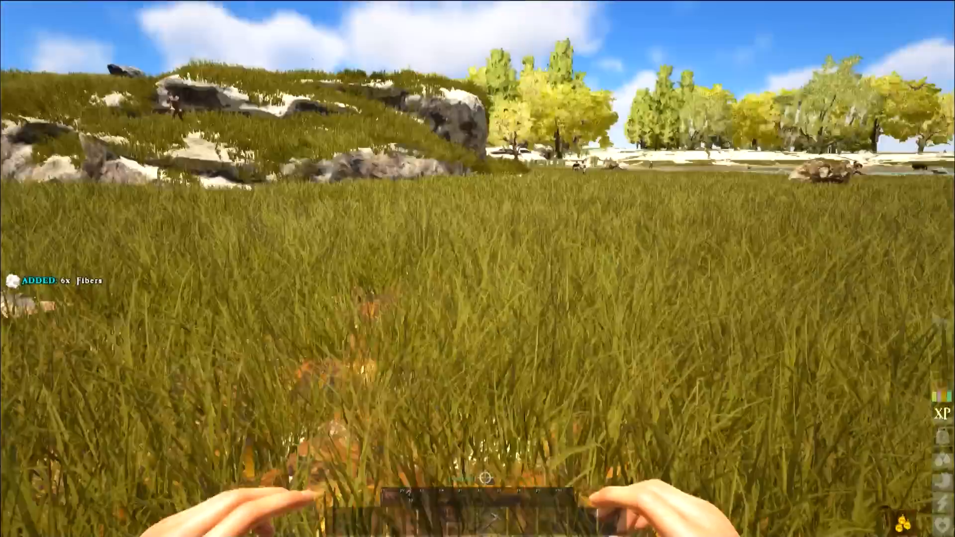
- Check gathered materials, then chop trees with the stone hatchet for wood and thatch
key(i)
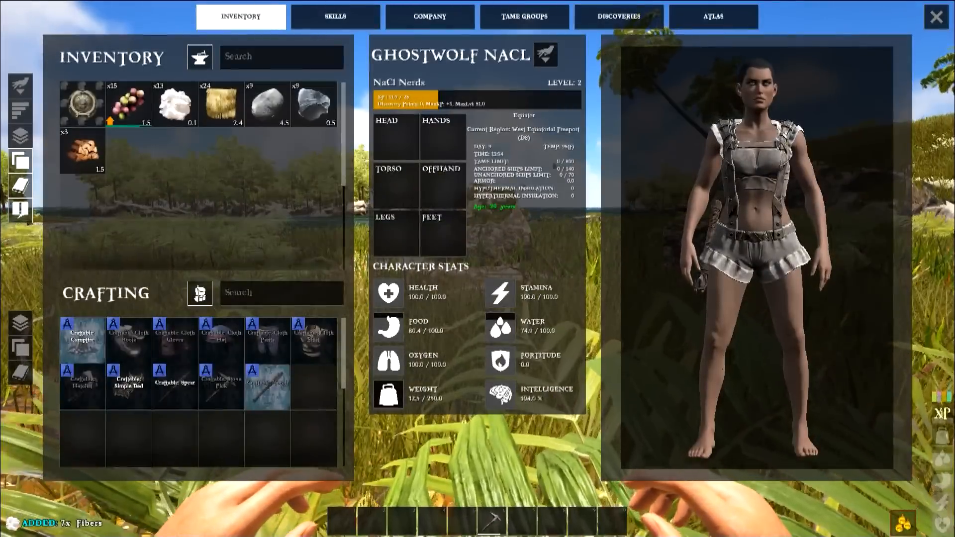
mouse_move(83, 384)
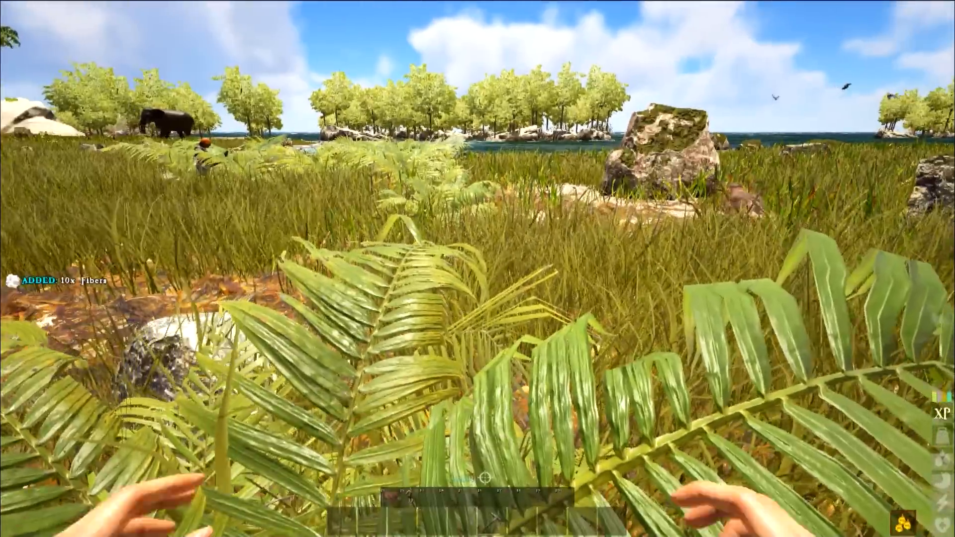
key(i)
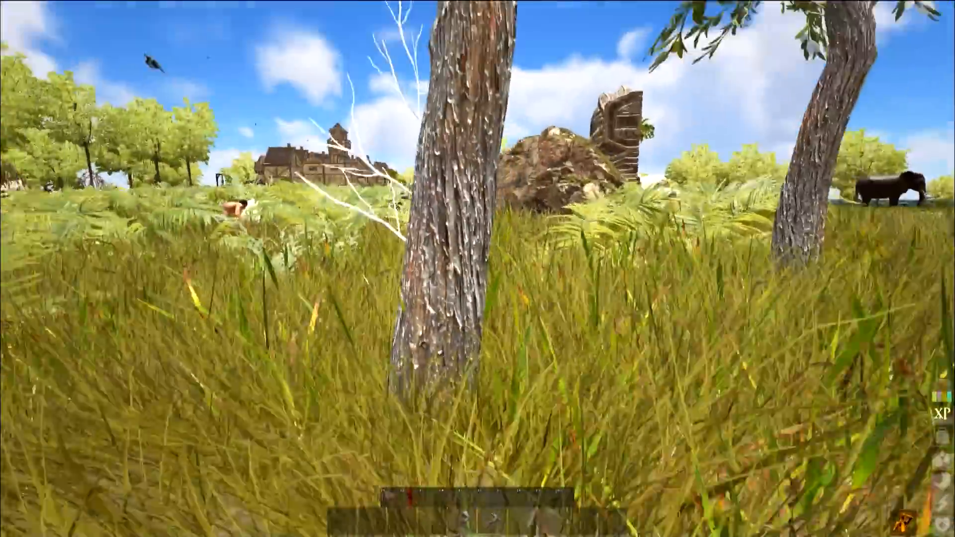
click(478, 269)
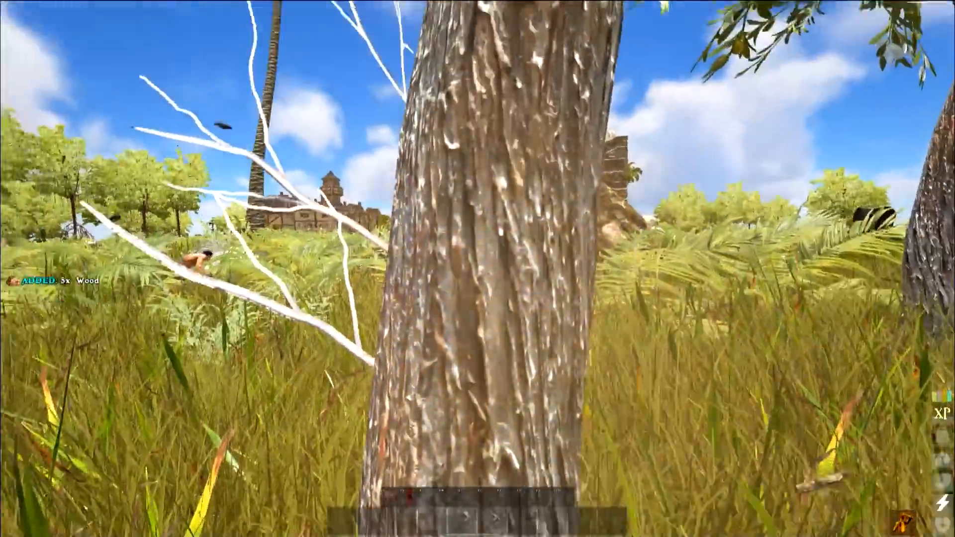
click(478, 268)
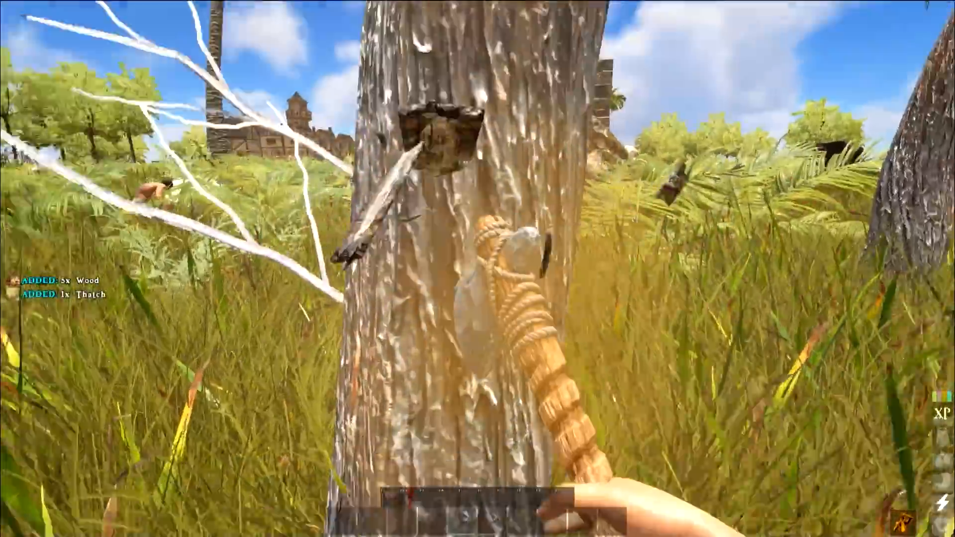
click(478, 268)
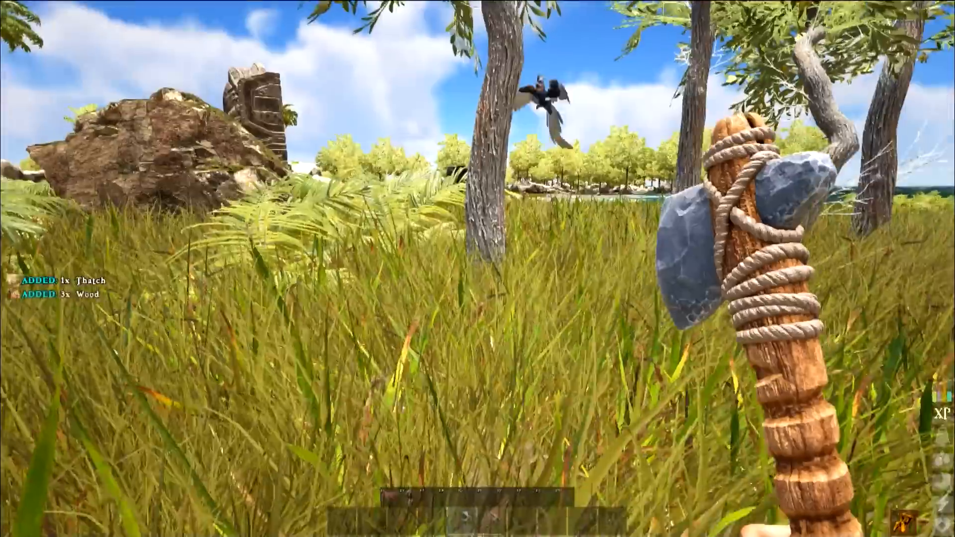
- Craft a spear and a campfire from the crafting panel and return to the grassland
key(i)
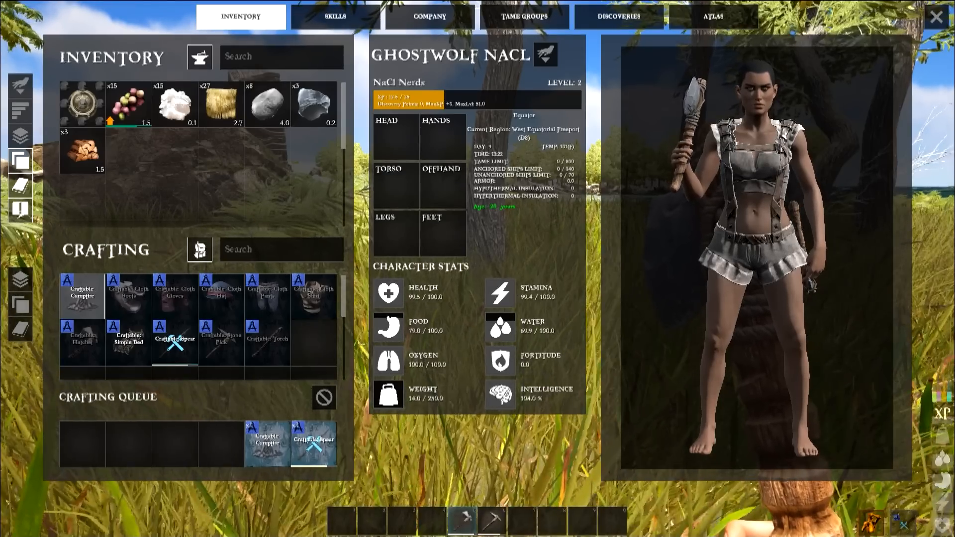
mouse_move(388, 394)
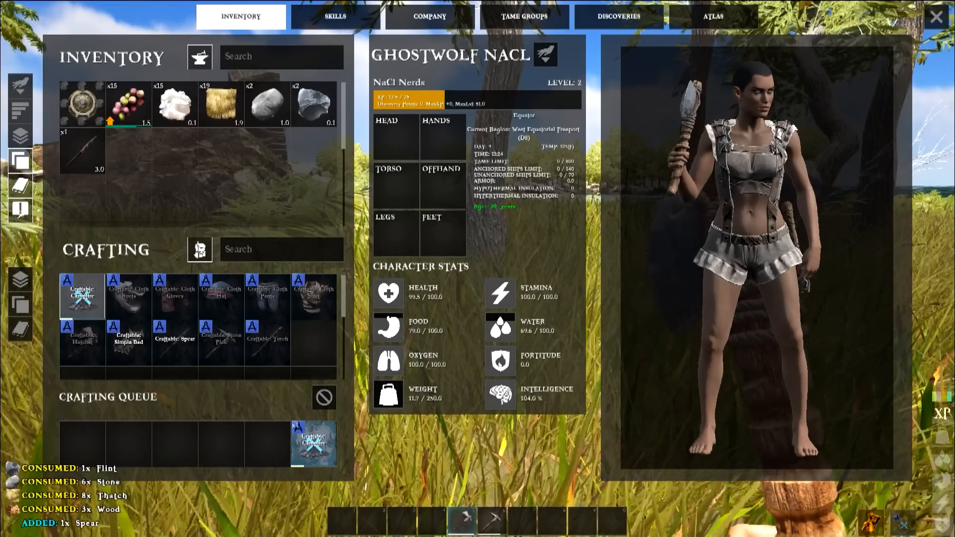
mouse_move(268, 297)
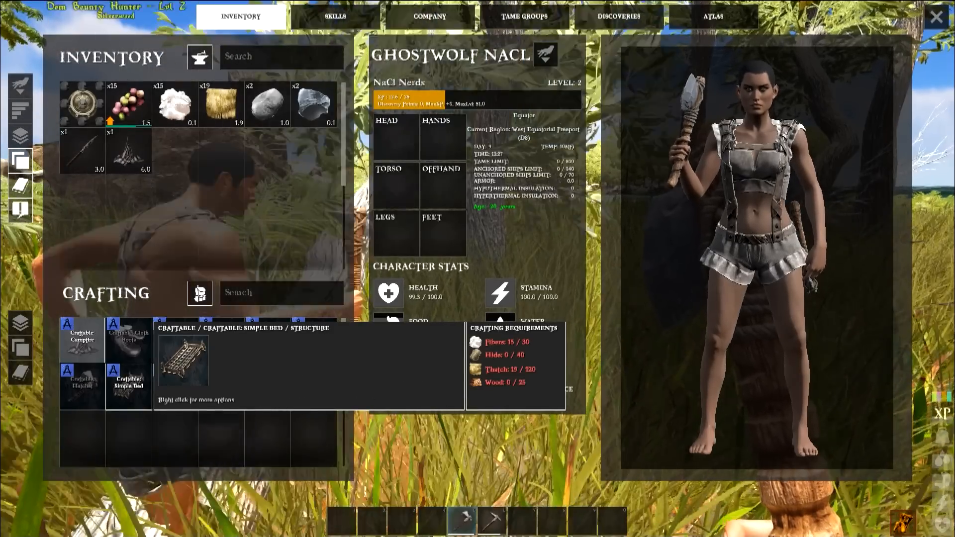
key(Escape)
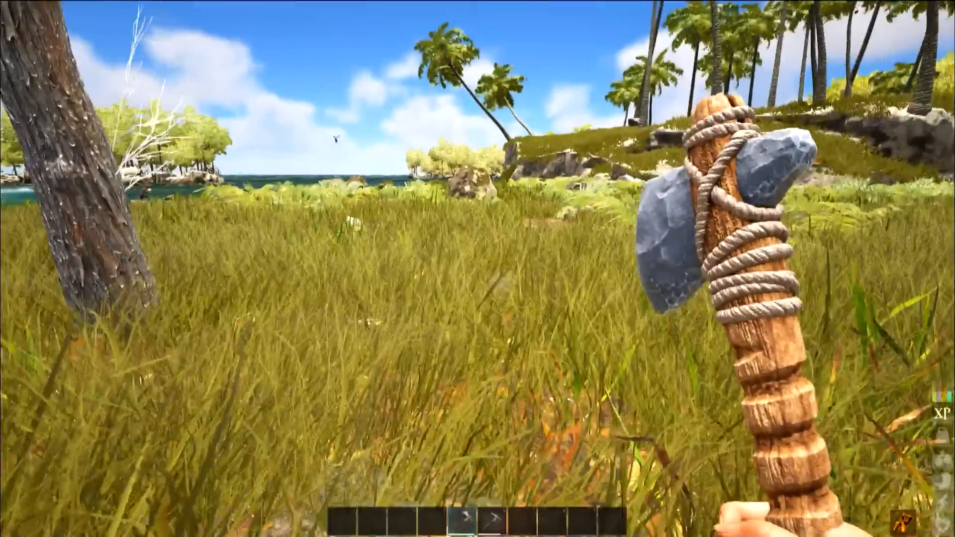
key(i)
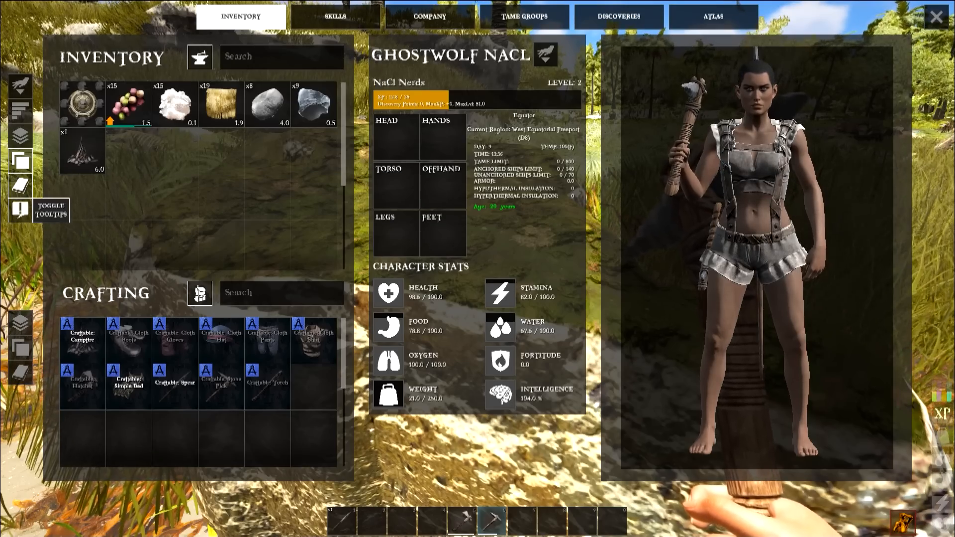
mouse_move(128, 104)
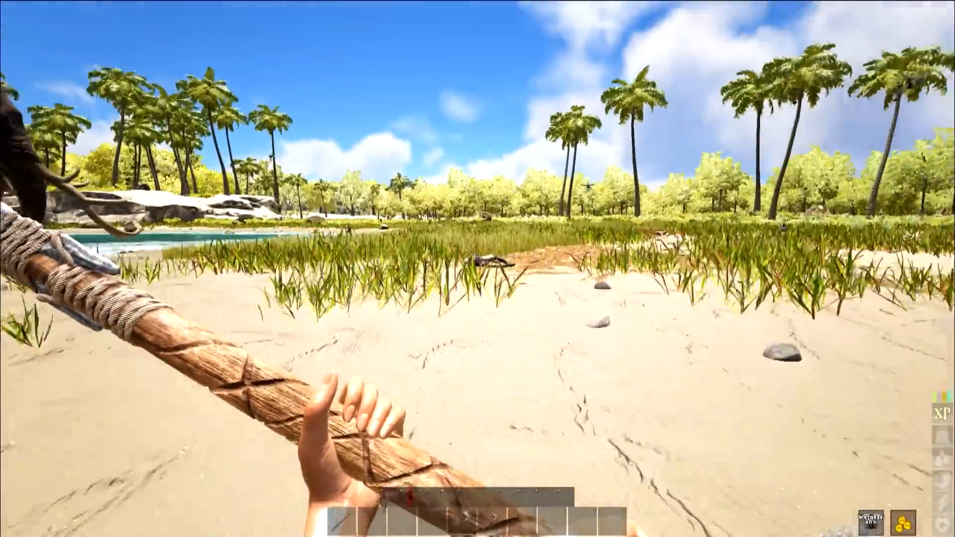
mouse_move(478, 269)
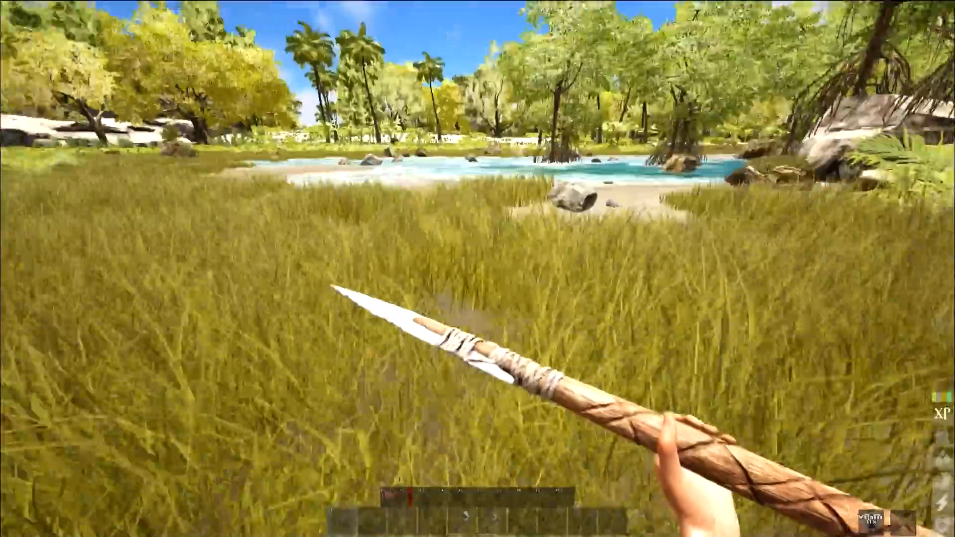
mouse_move(478, 269)
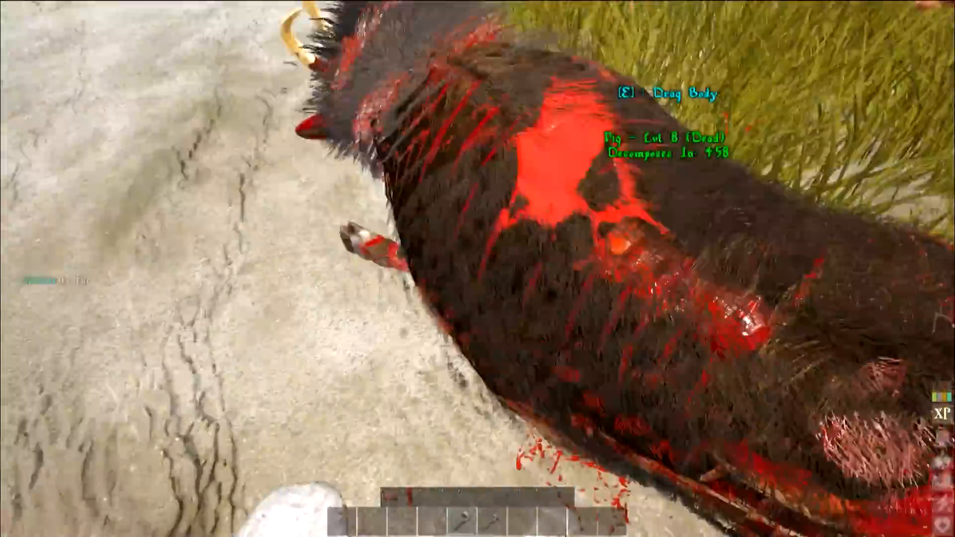
- Harvest hide and meat from the pig carcass with the hatchet
click(477, 268)
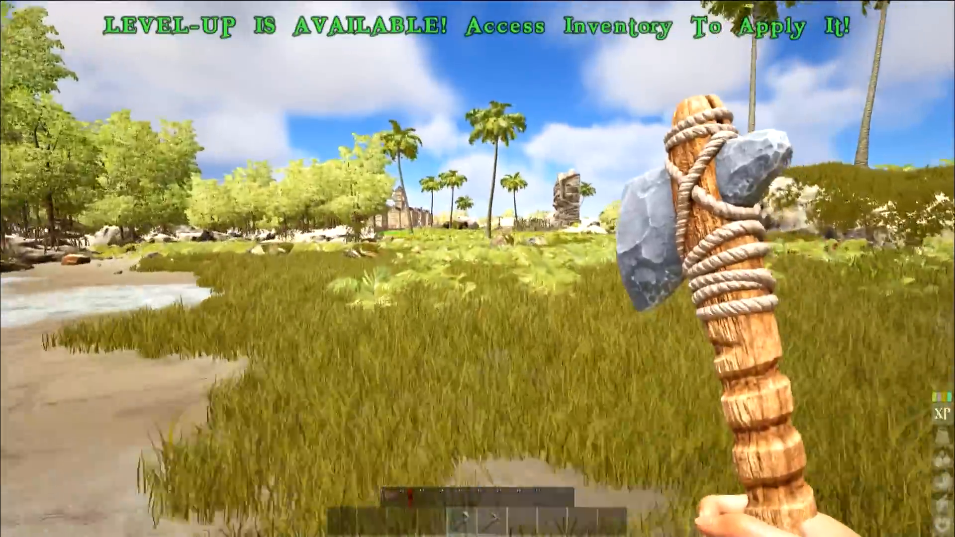
- Open the inventory and switch to the Survivalism skill tree with 2 points available
key(i)
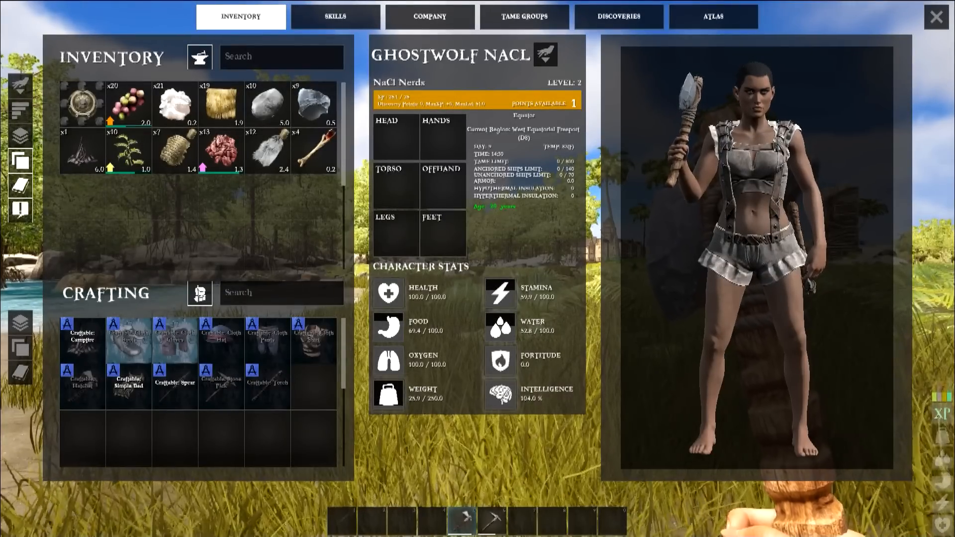
mouse_move(388, 292)
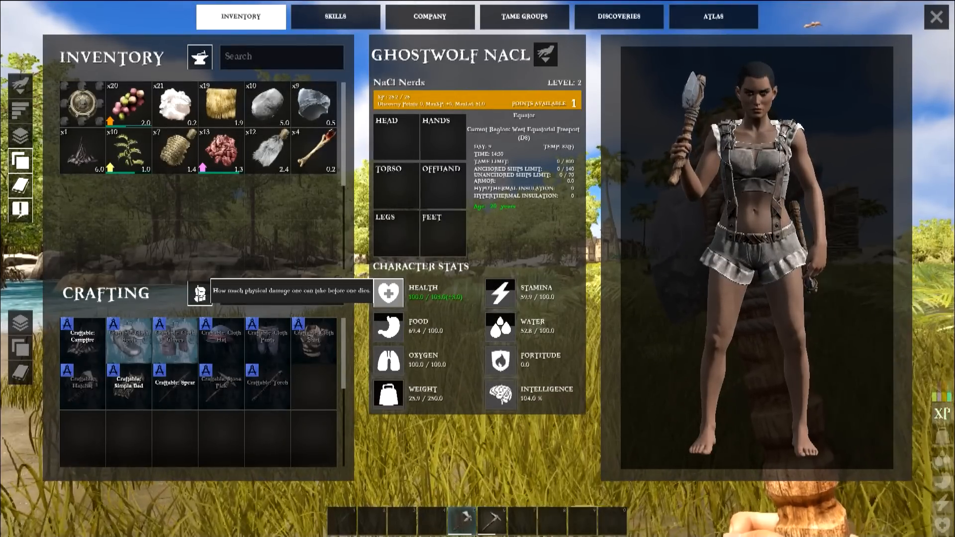
mouse_move(389, 361)
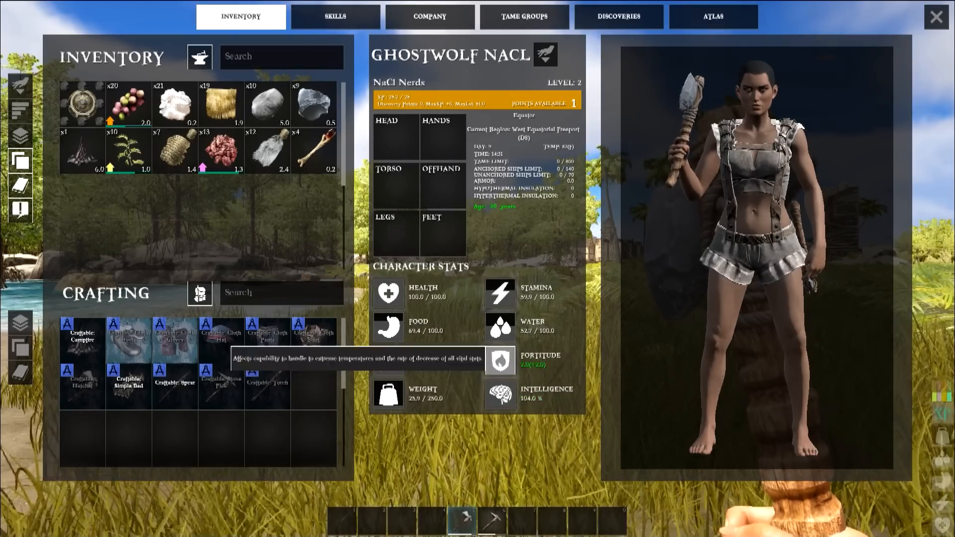
mouse_move(500, 394)
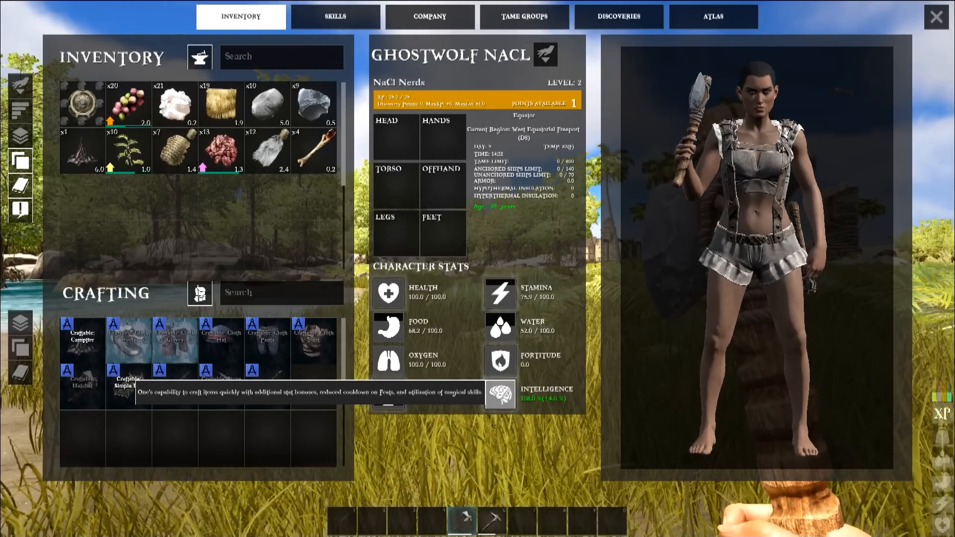
click(335, 17)
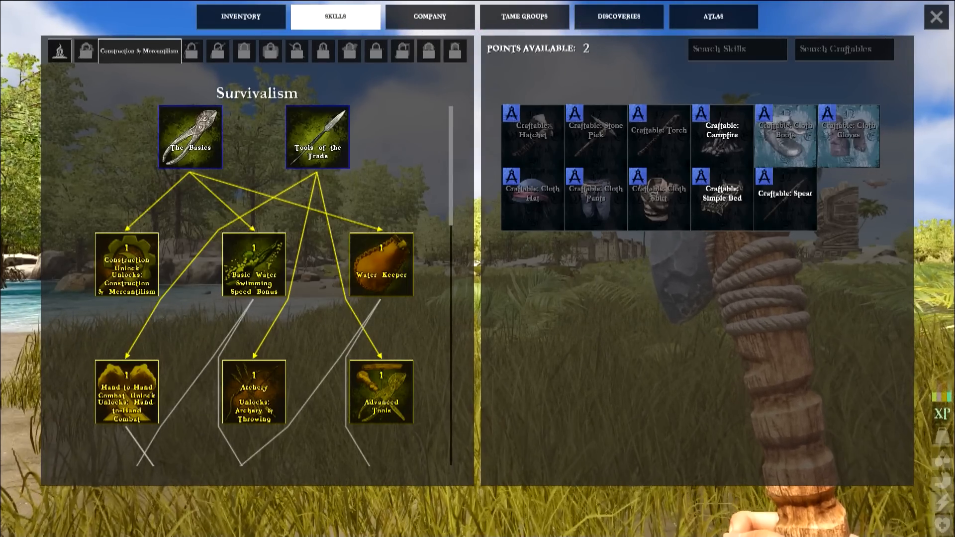
- Browse the Survivalism skill tree, examining skill details with two points unspent
click(137, 50)
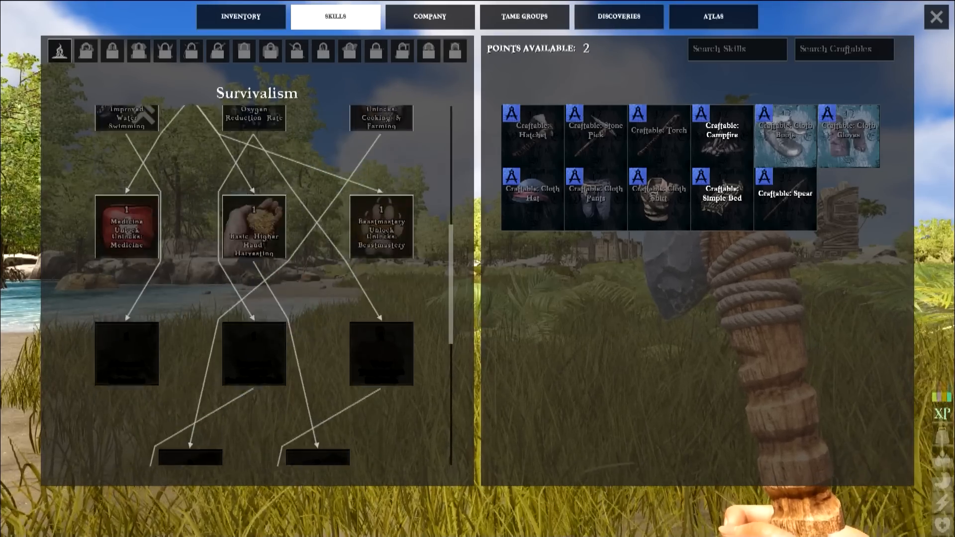
click(86, 50)
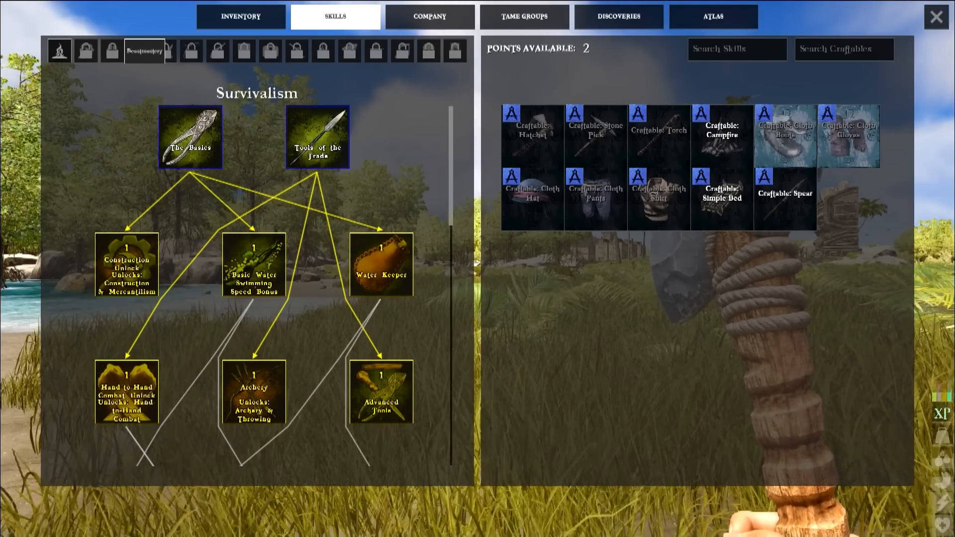
mouse_move(126, 266)
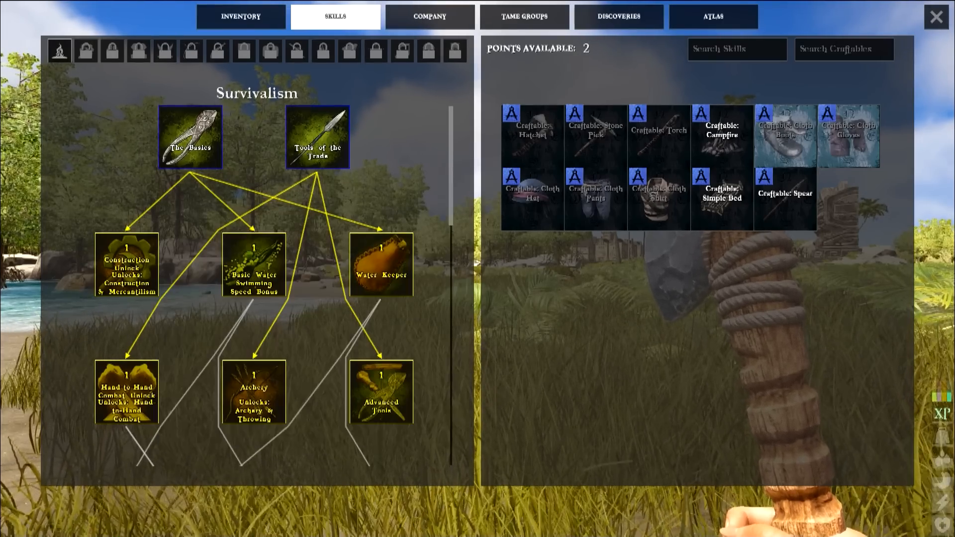
scroll(down, 3)
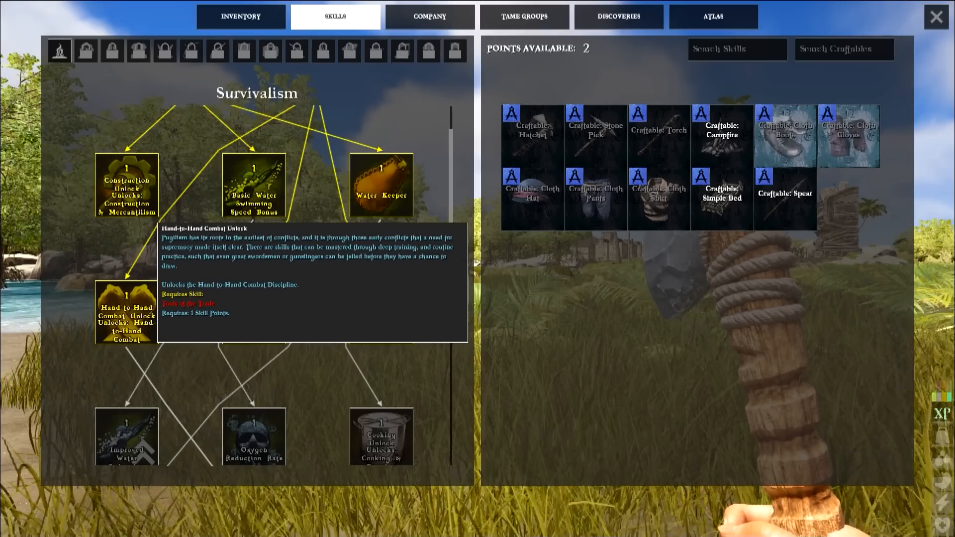
scroll(down, 3)
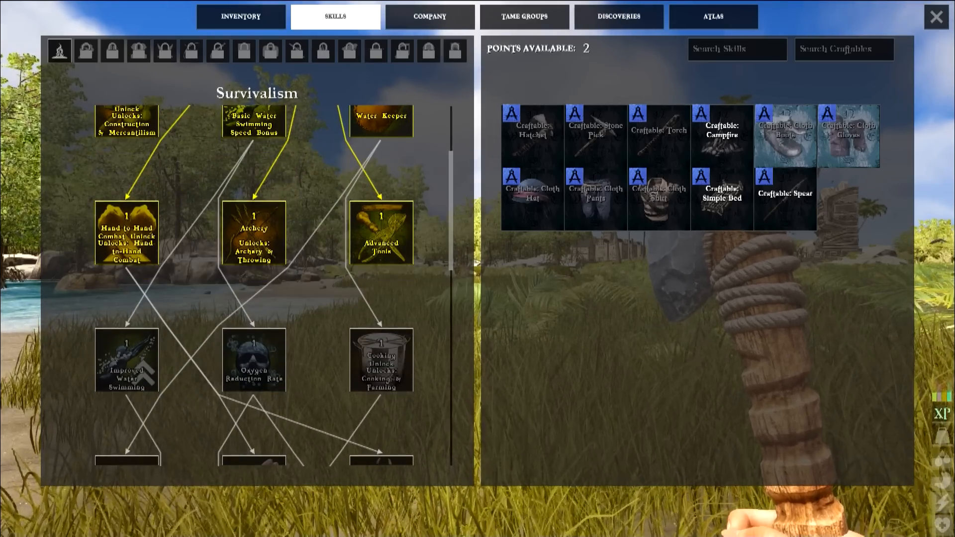
mouse_move(381, 233)
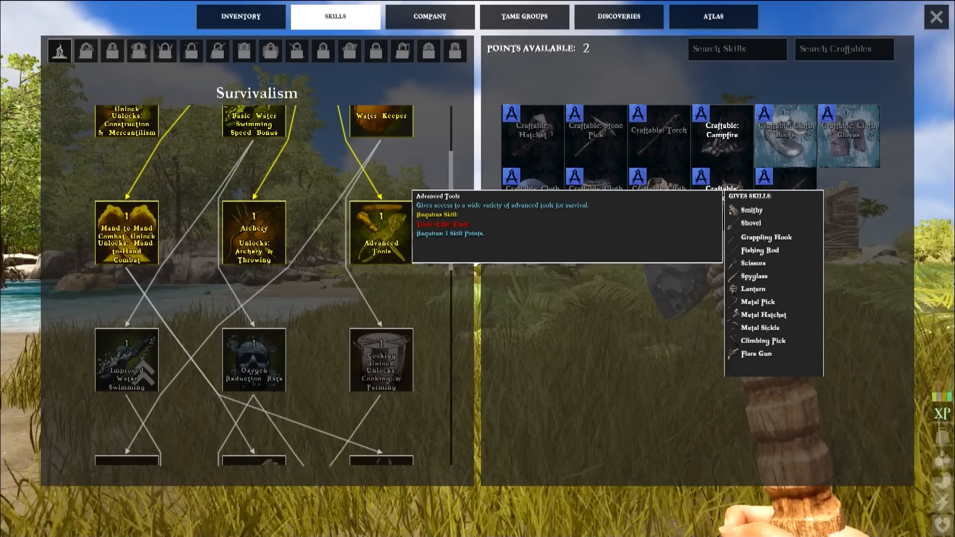
mouse_move(253, 233)
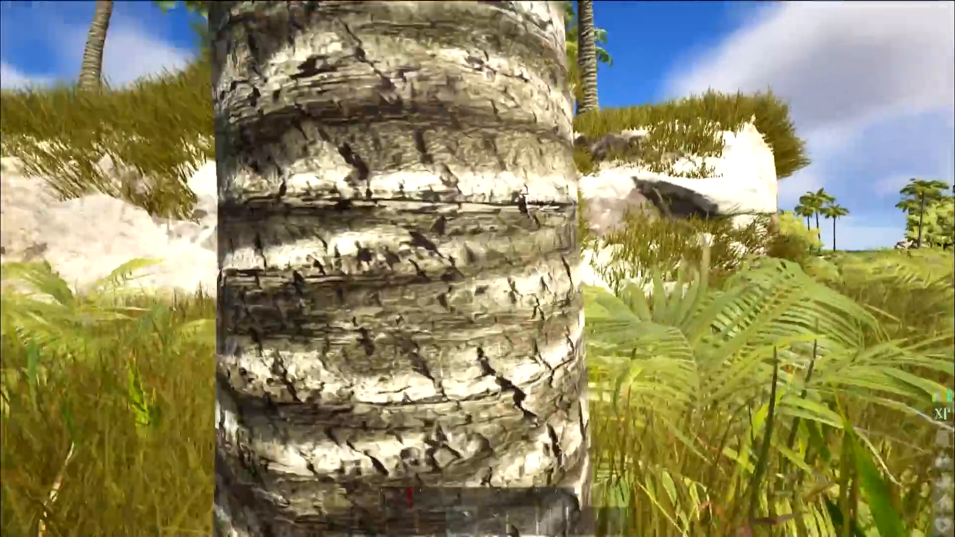
- Chop the palm trees with the stone hatchet to collect thatch and wood
click(478, 269)
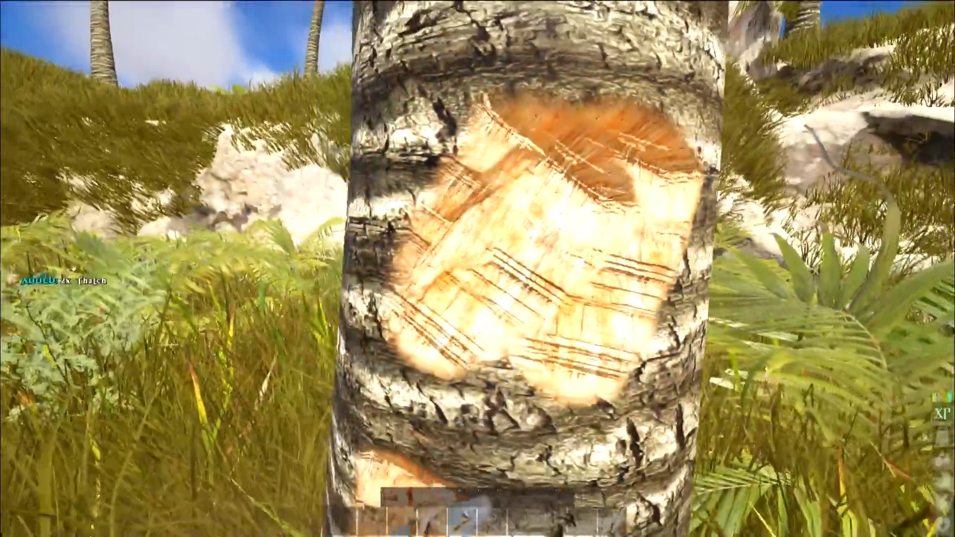
mouse_move(477, 269)
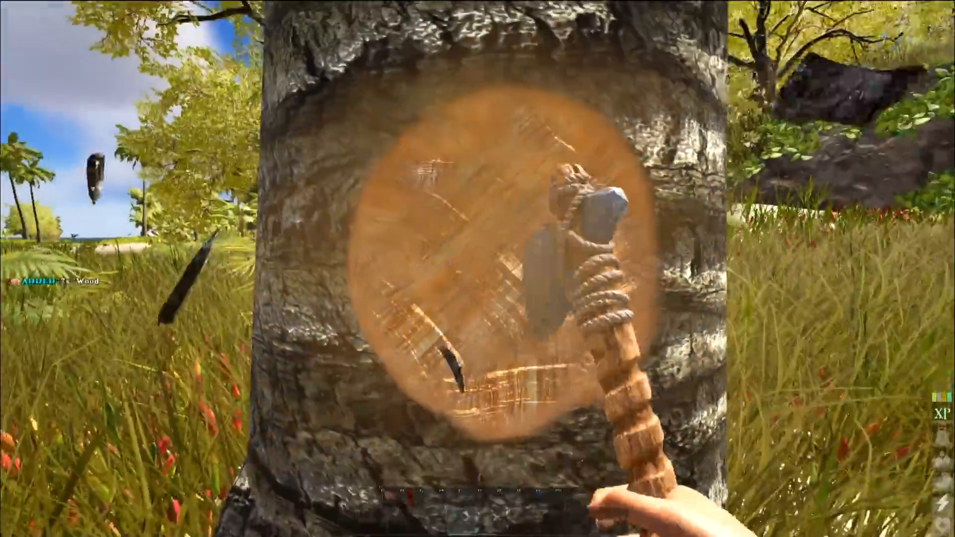
click(477, 269)
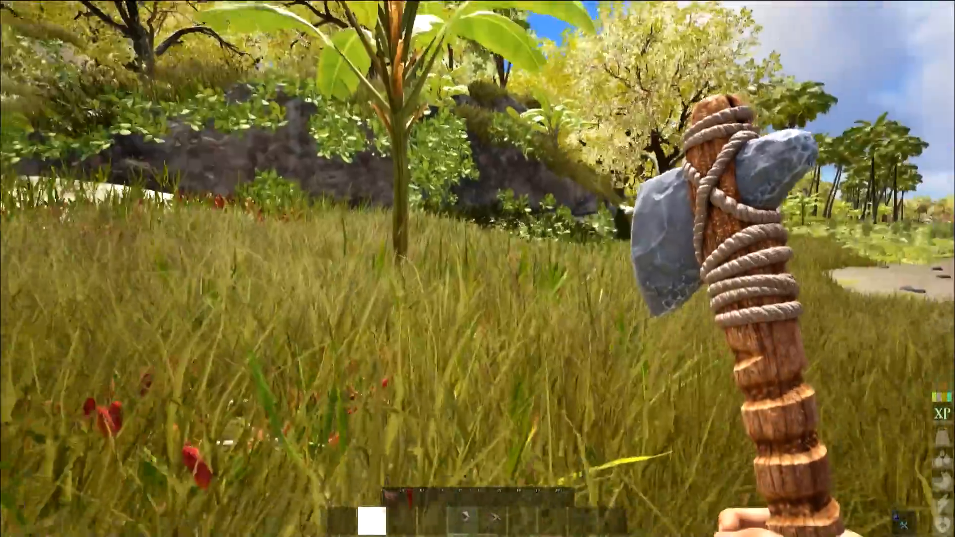
mouse_move(478, 269)
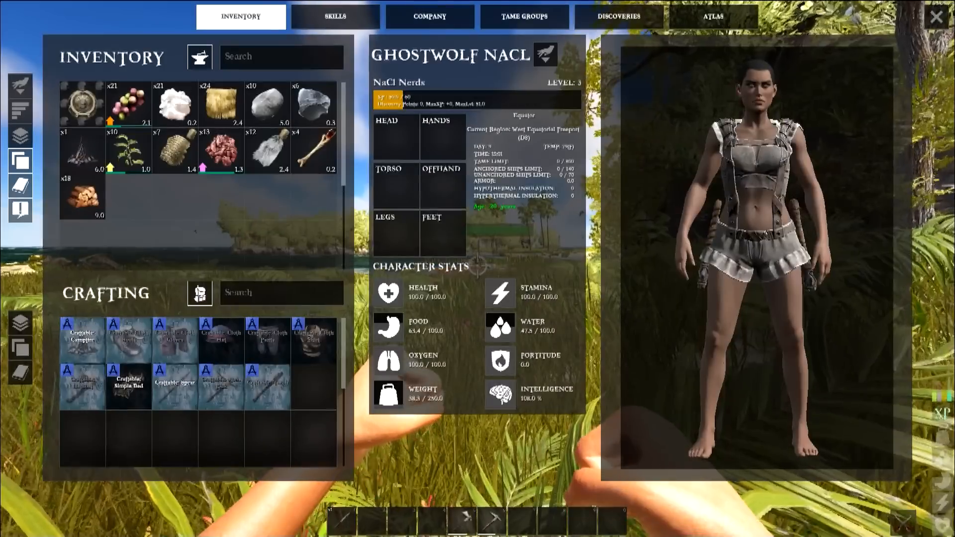
mouse_move(175, 387)
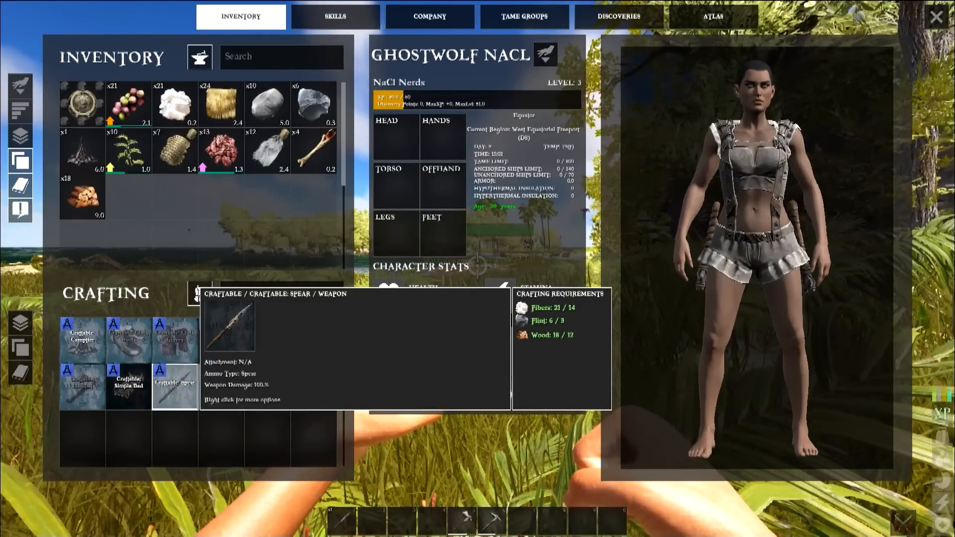
- Craft a spear from the wood and flint in the Crafting panel
click(174, 386)
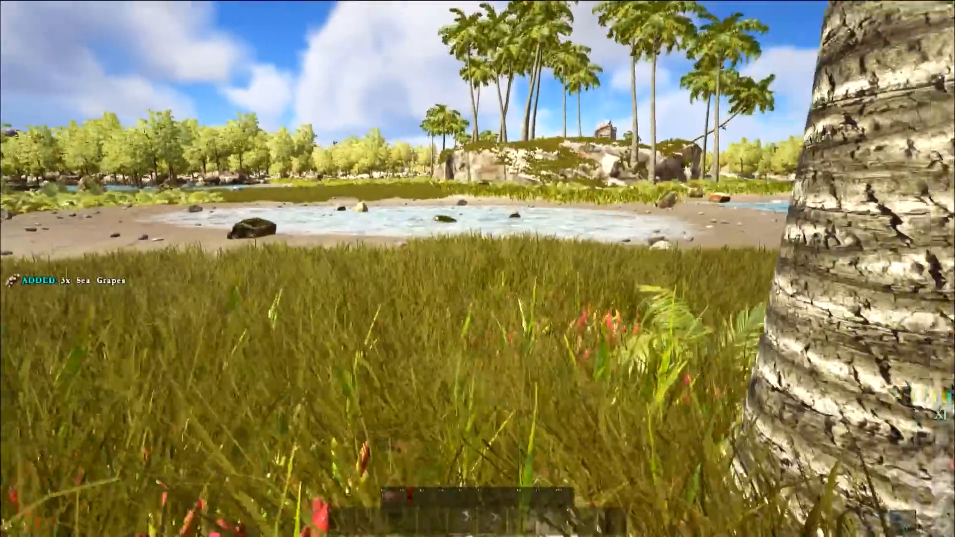
mouse_move(477, 268)
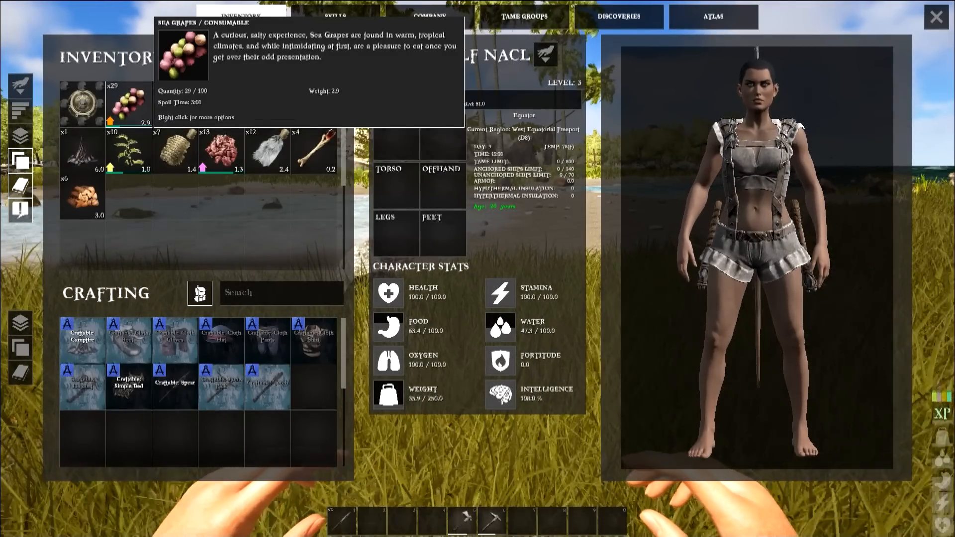
- Eat some sea grapes from the inventory to raise food
double_click(129, 102)
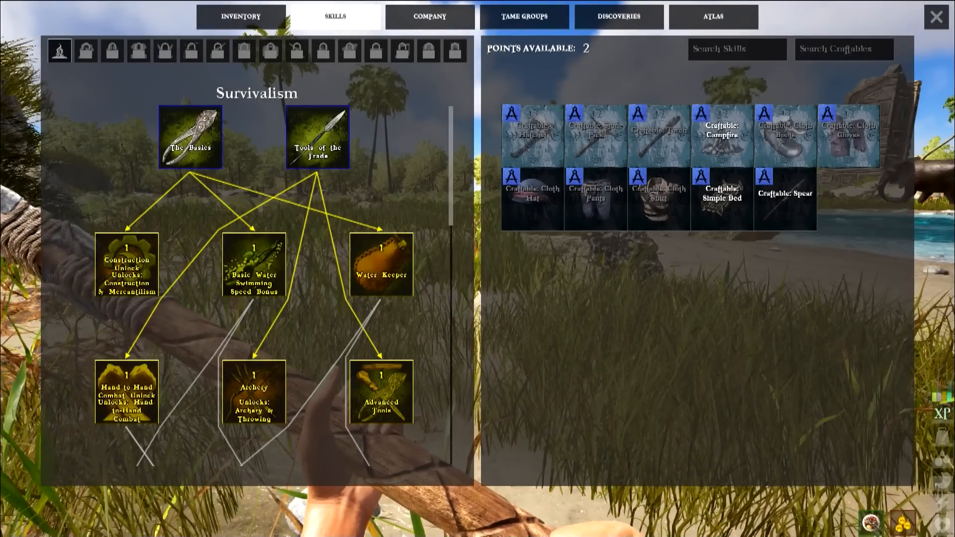
- Learn the Construction Unlock skill, leaving one skill point available
scroll(down, 3)
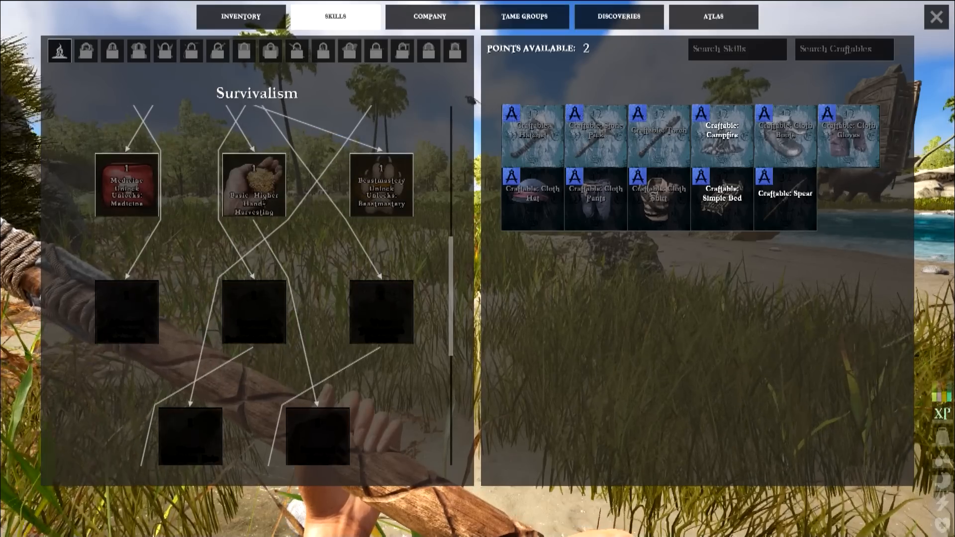
mouse_move(381, 186)
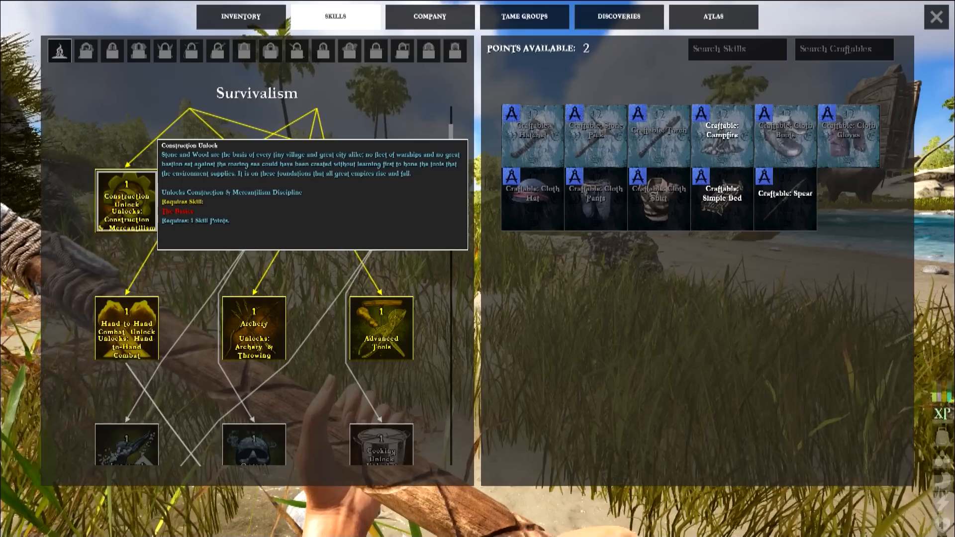
click(126, 201)
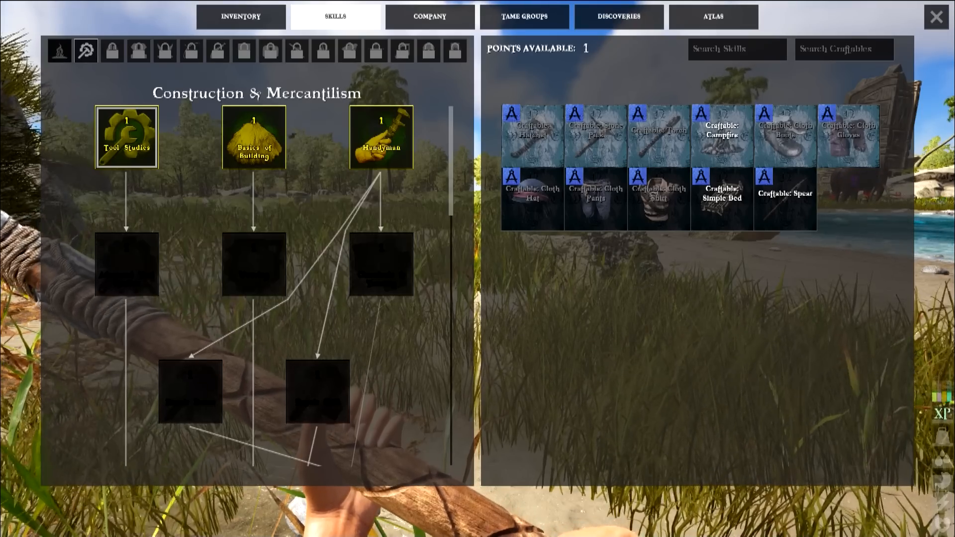
mouse_move(381, 137)
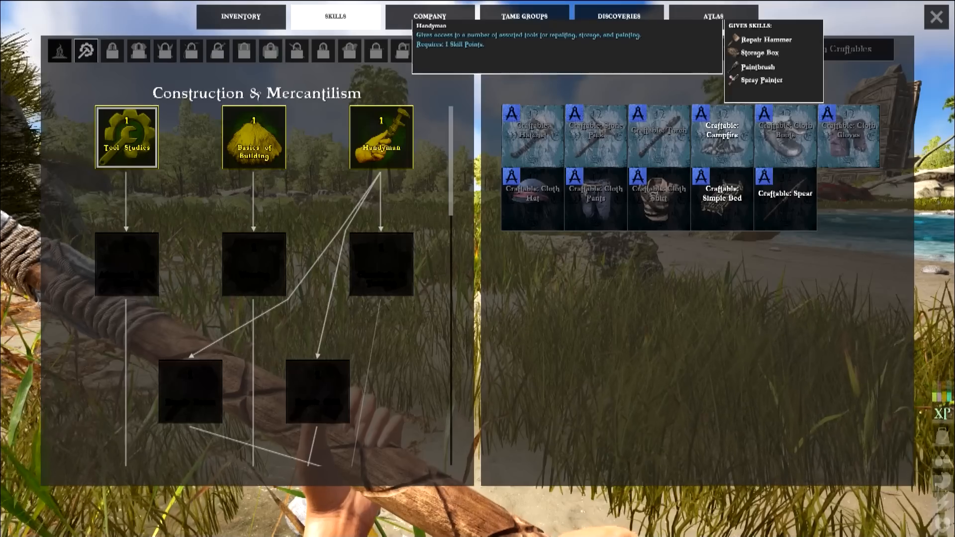
- Learn Handyman with the last point and return to the inventory's new craftables
click(381, 135)
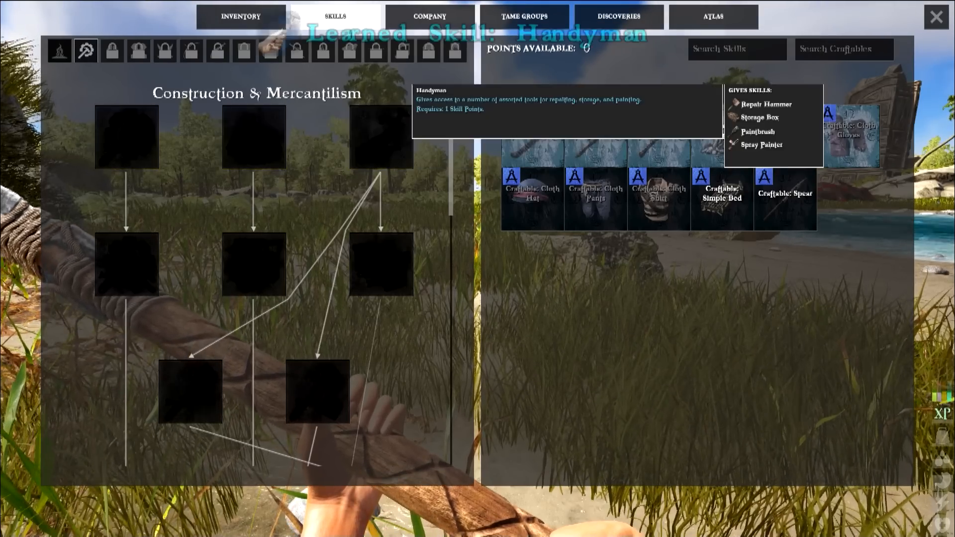
click(380, 136)
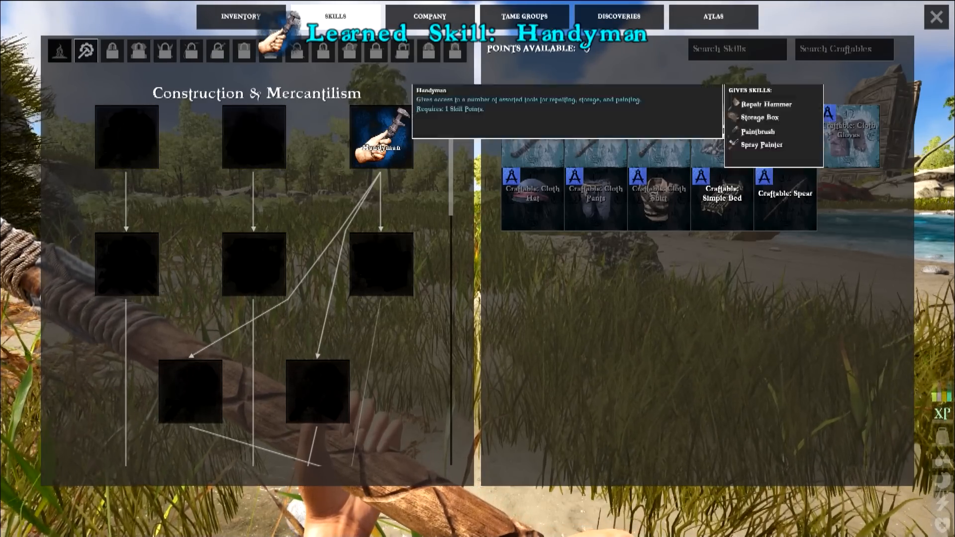
click(241, 17)
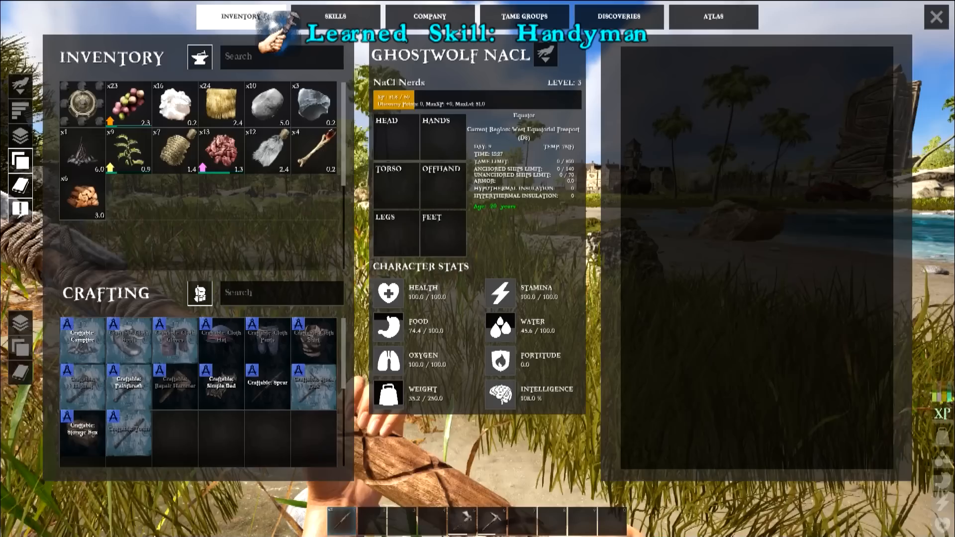
mouse_move(81, 429)
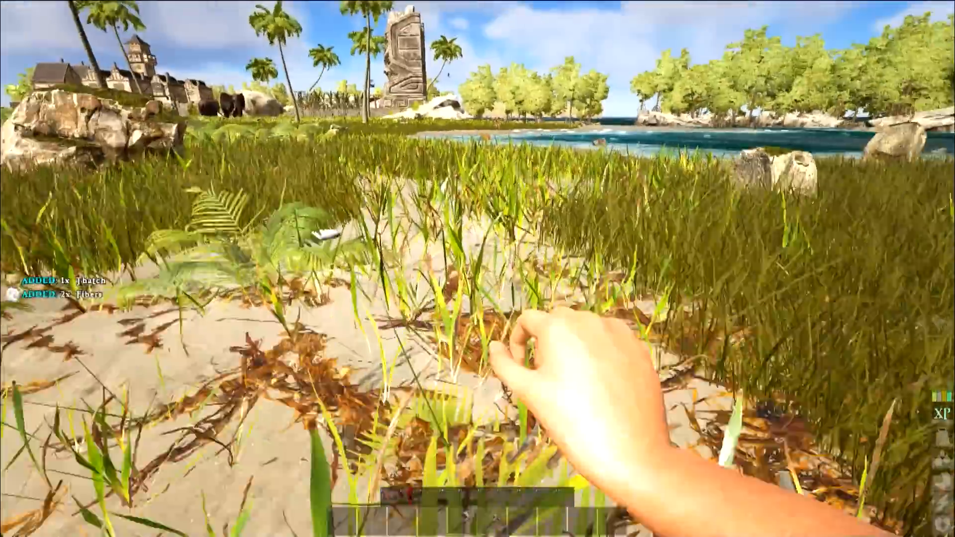
mouse_move(478, 269)
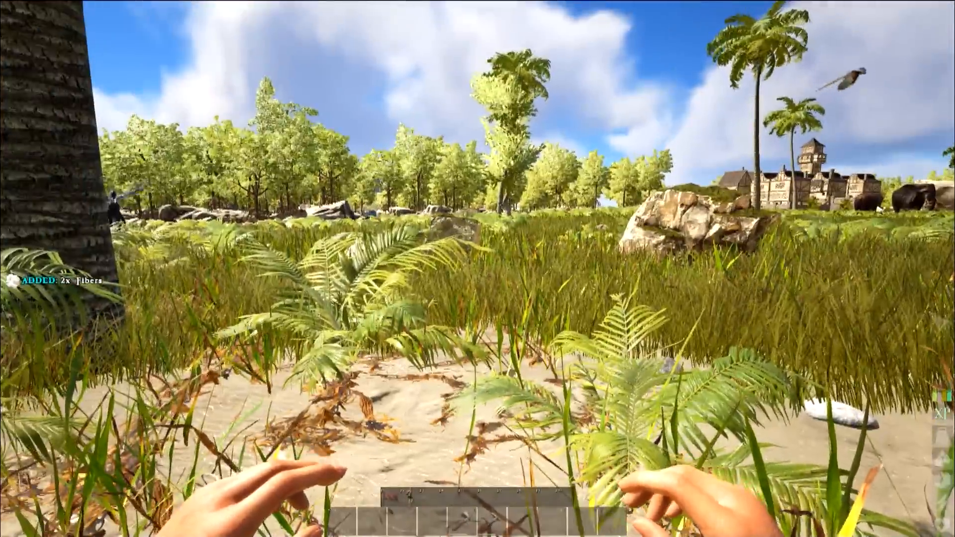
- Toggle the inventory while gathering fibers from plants in the clearing
key(i)
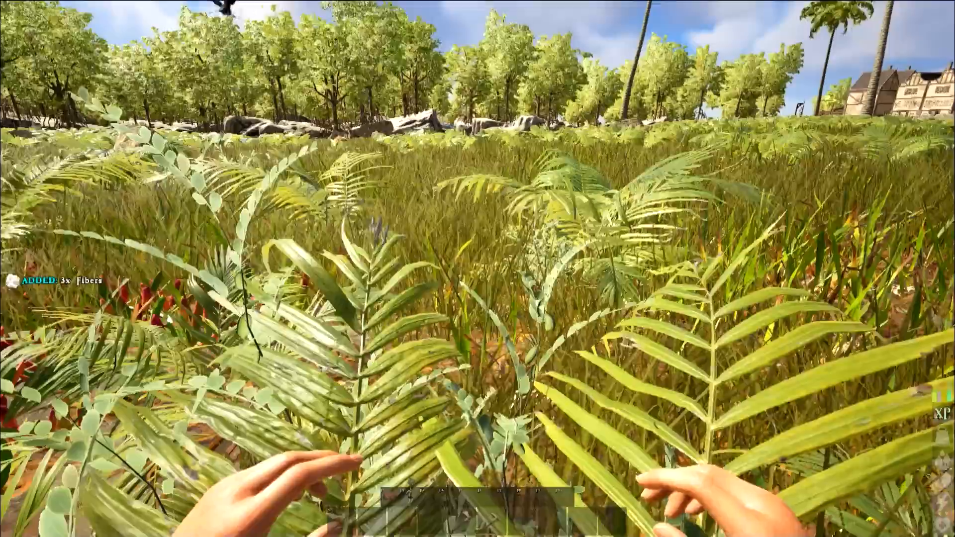
- Open the inventory and equip the crafted cloth armor pieces
key(i)
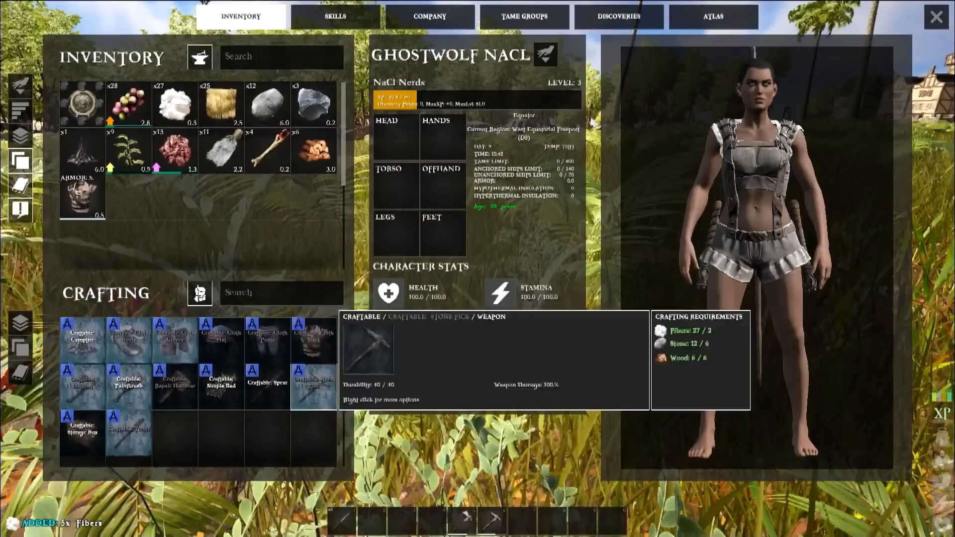
click(129, 297)
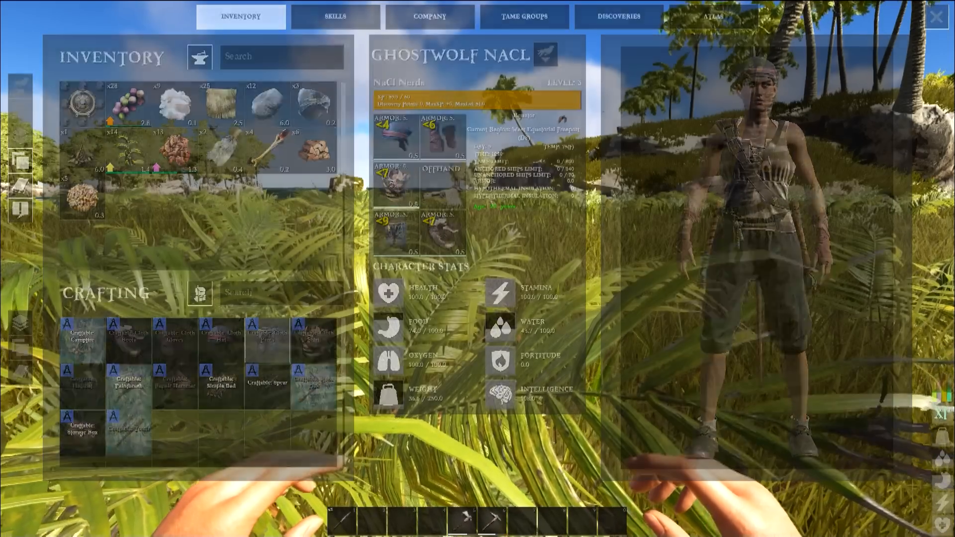
- Close the inventory and return to the world to chop wood
key(i)
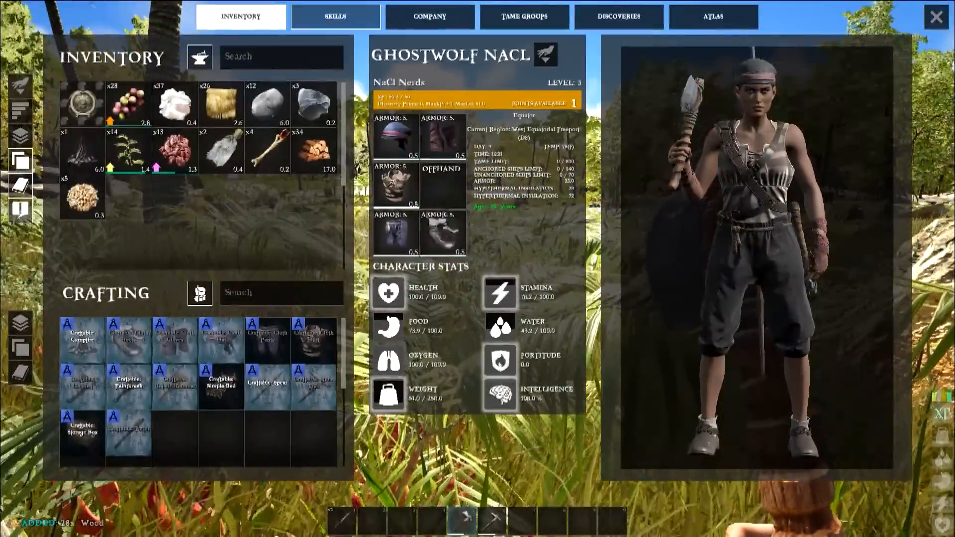
- View the Construction & Mercantilism skill tree before chopping a palm tree
click(335, 17)
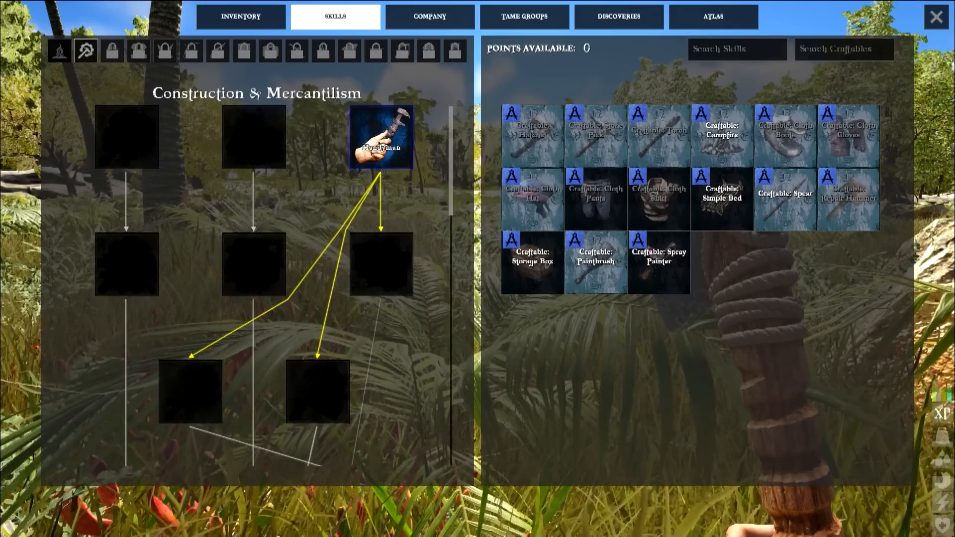
mouse_move(381, 136)
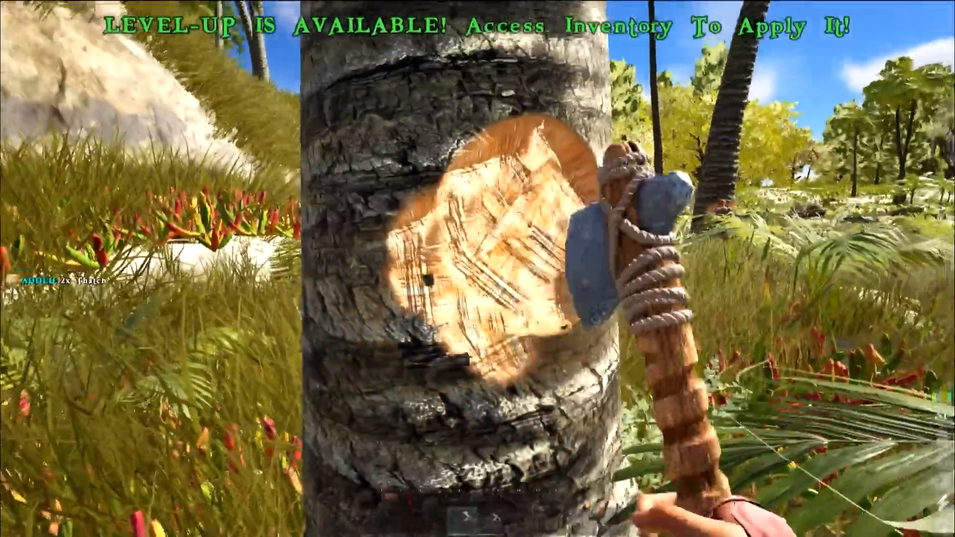
- Spend the level-up point on Intelligence, leaving 2 skill points available
key(i)
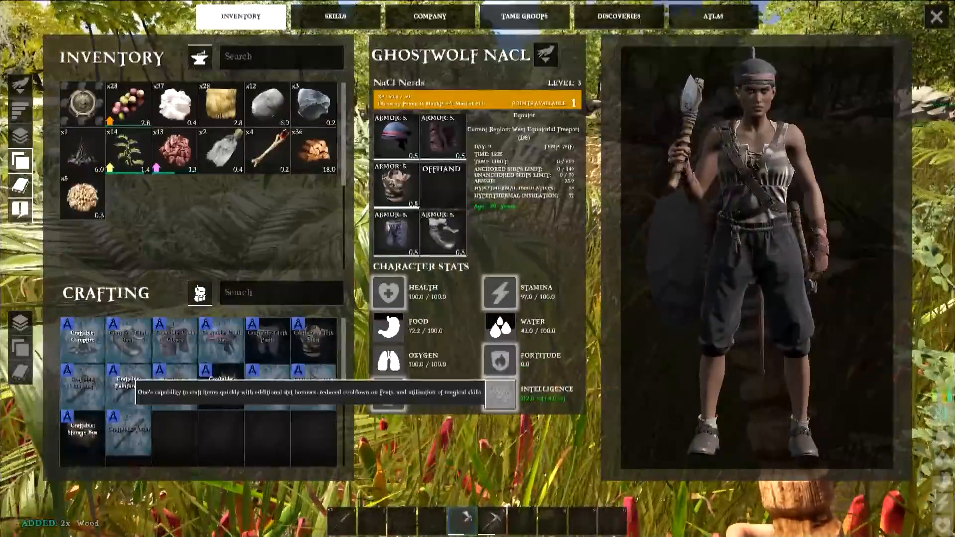
click(335, 17)
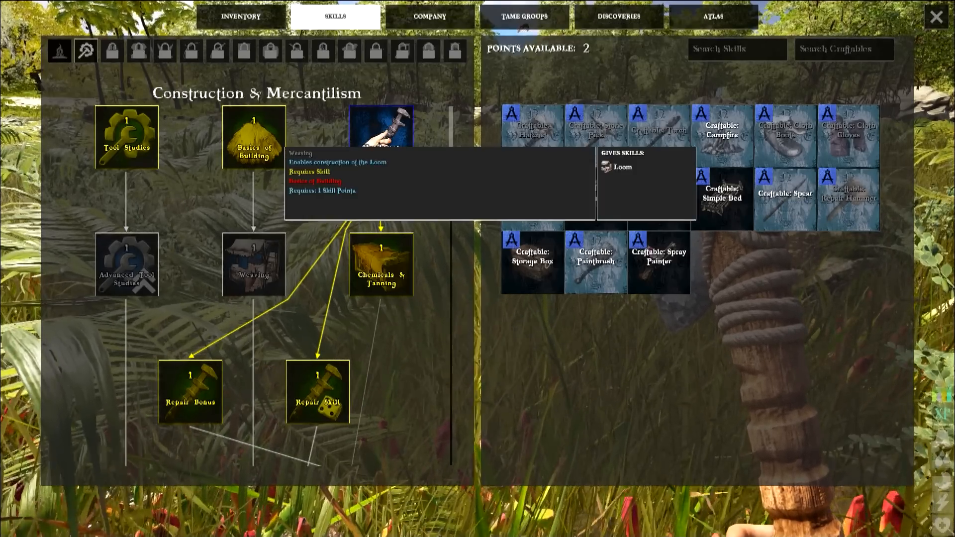
mouse_move(254, 136)
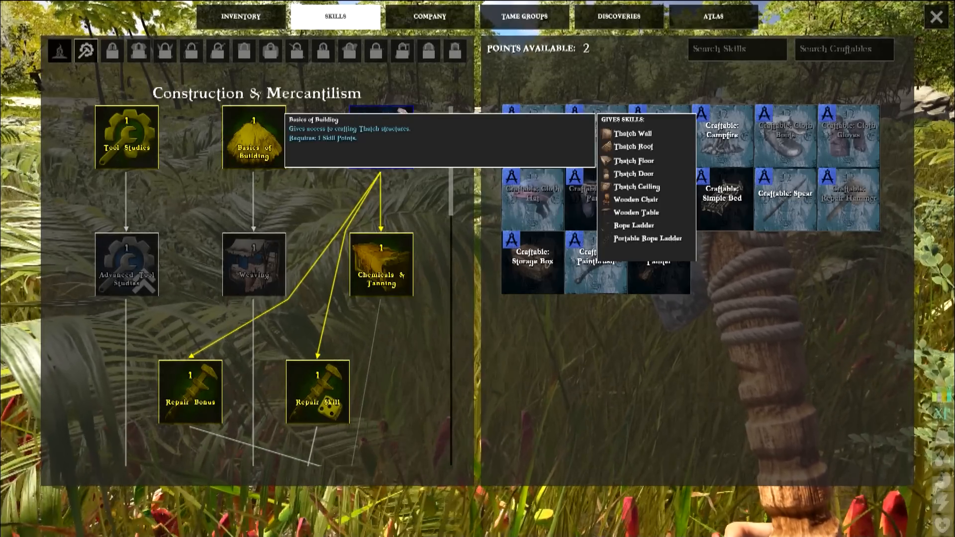
- Learn Basics of Building, leaving 1 skill point, and return to the Construction & Mercantilism tree
click(254, 136)
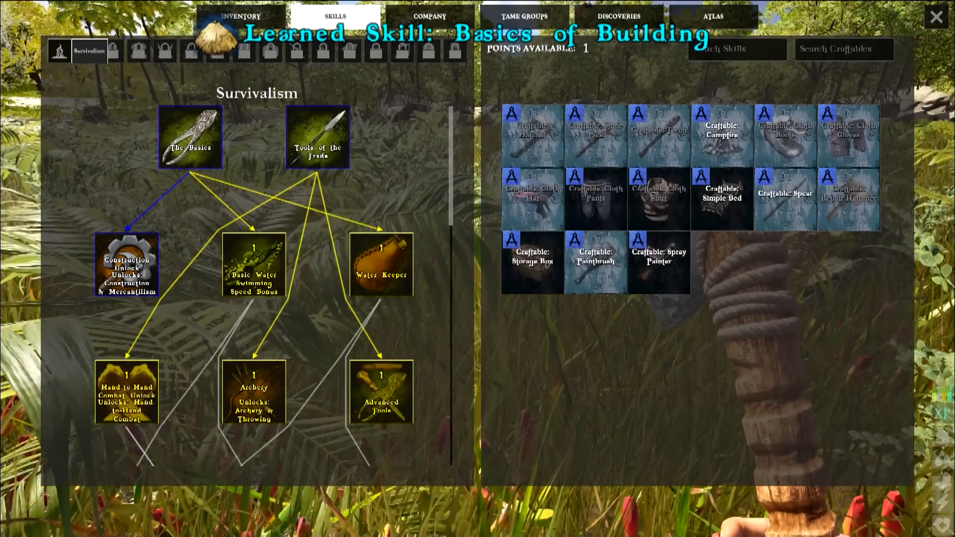
mouse_move(381, 263)
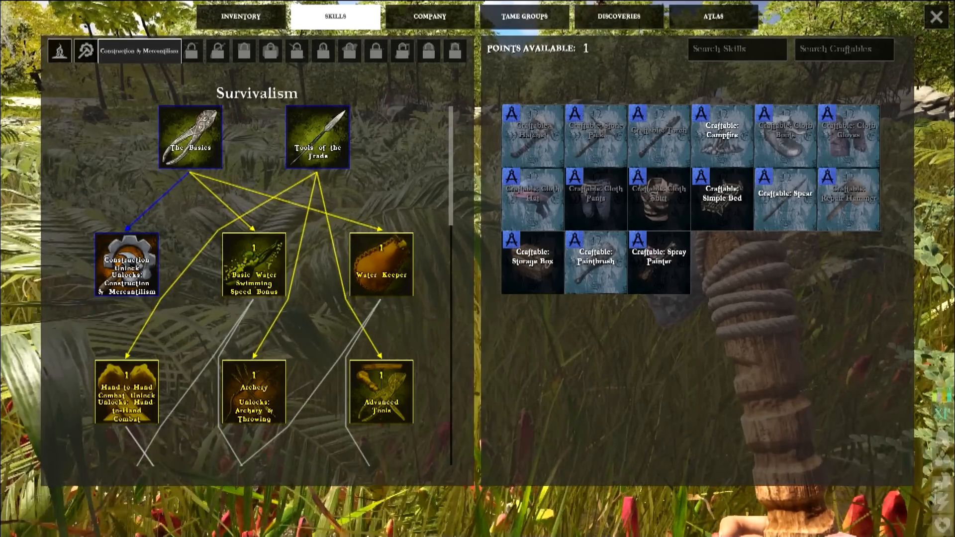
click(86, 50)
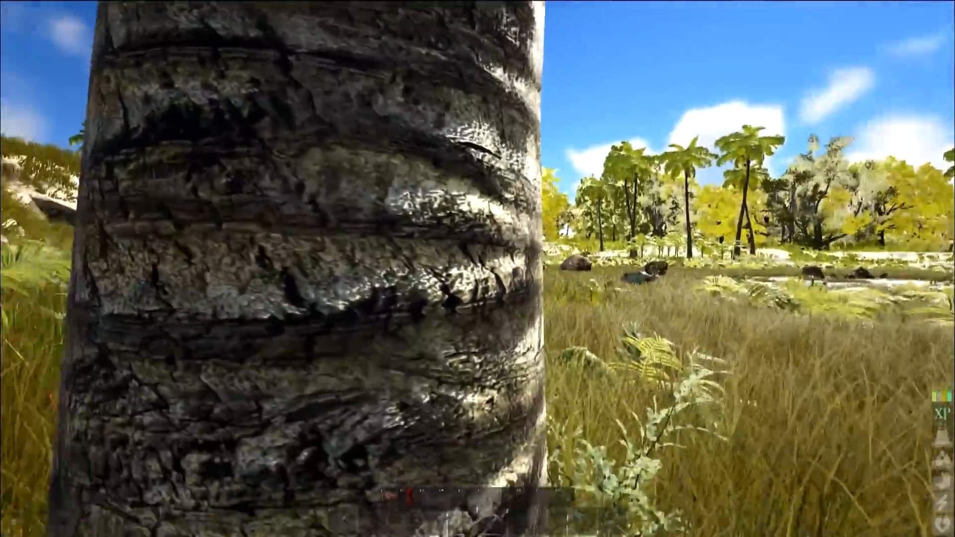
- Chop the palm tree with the stone hatchet for wood and thatch
click(478, 269)
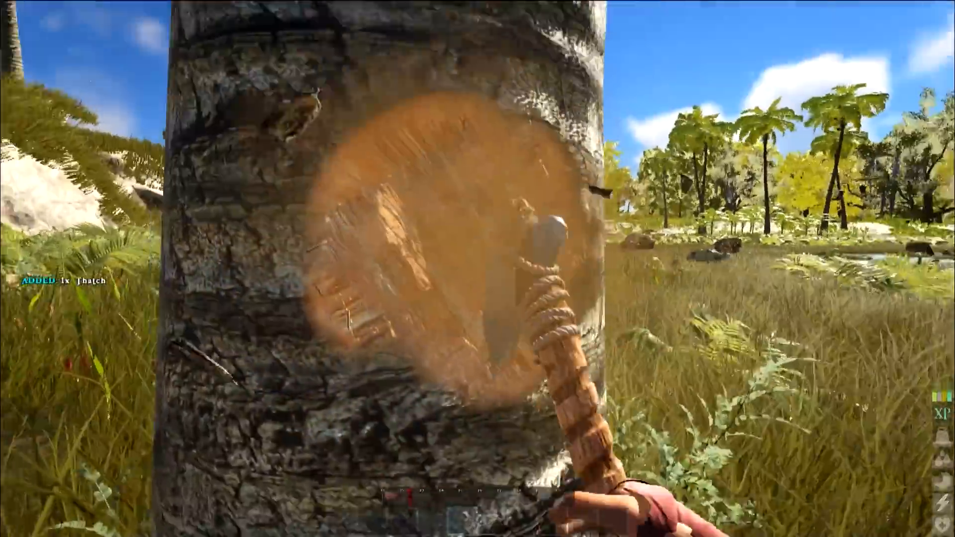
click(478, 269)
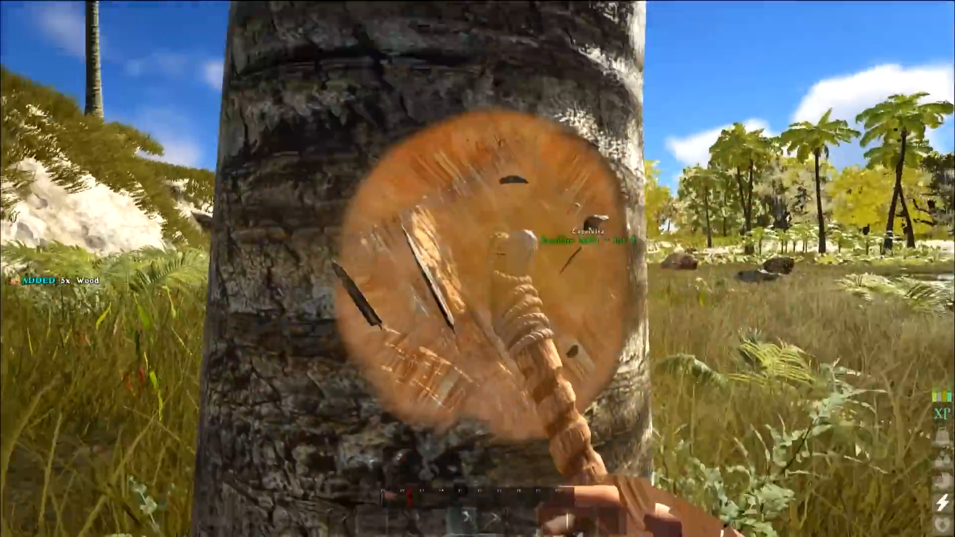
click(478, 269)
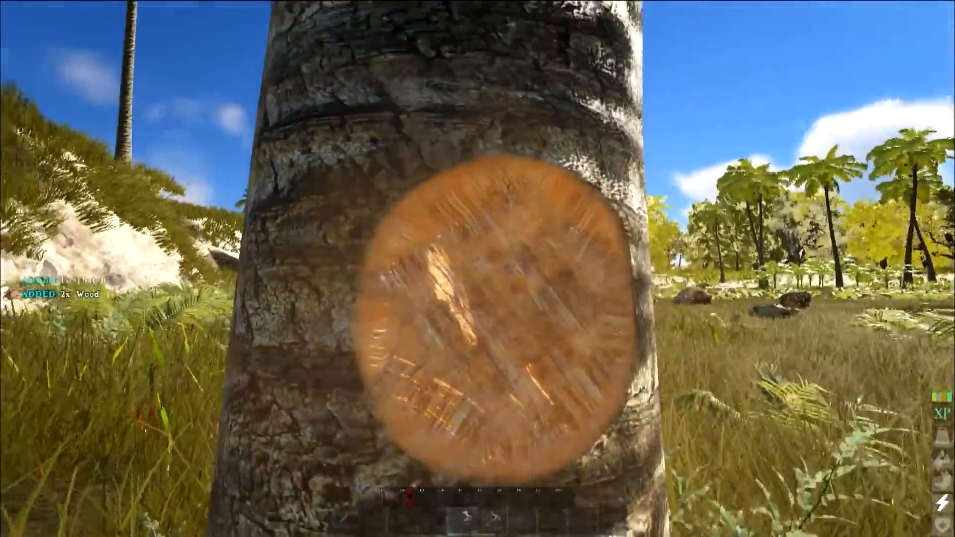
click(477, 269)
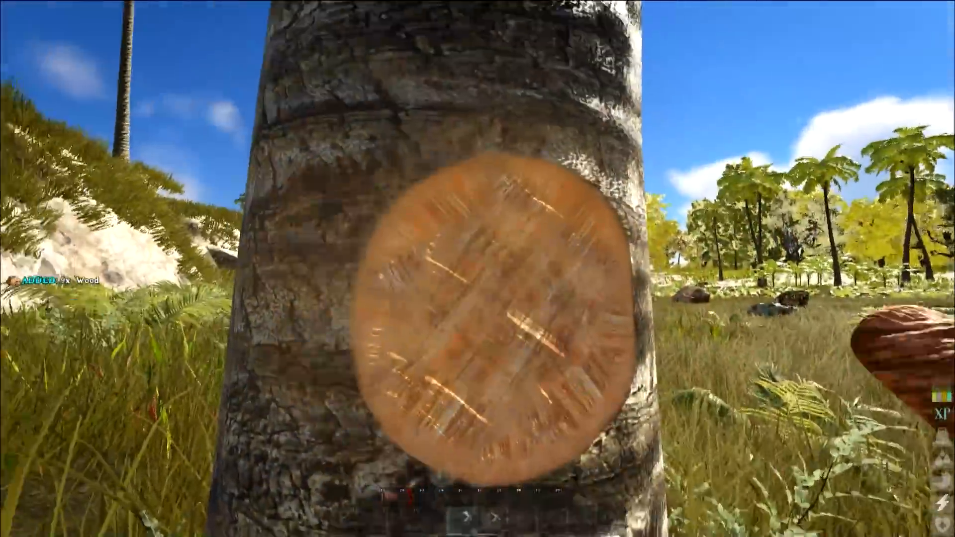
- Chop the grassland palm tree for more wood
click(477, 269)
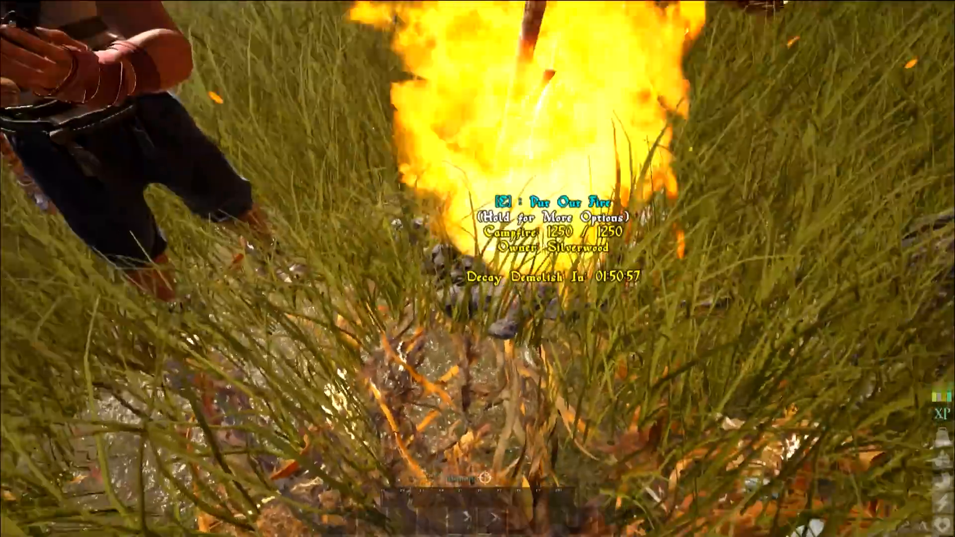
- Inspect the dropped bag of Rotten Meat near the campfire
key(e)
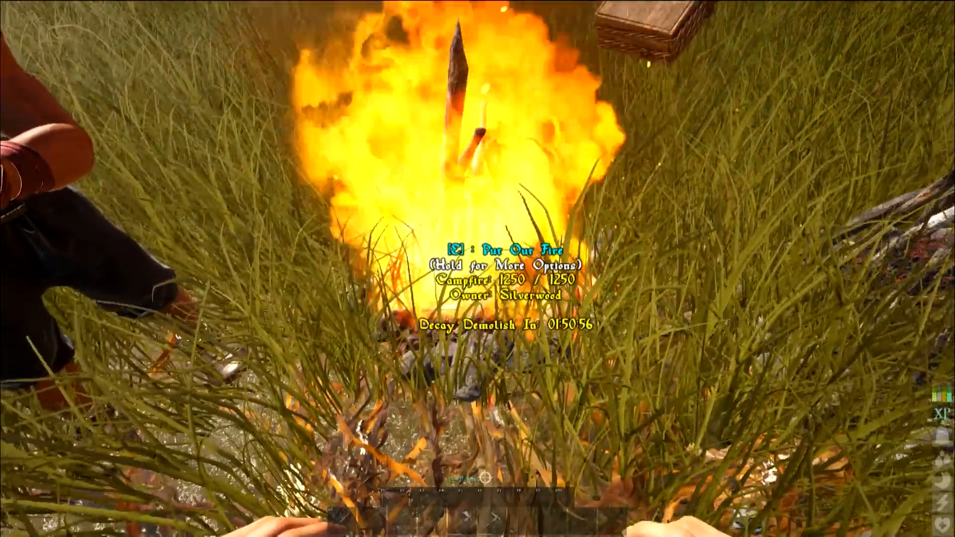
key(e)
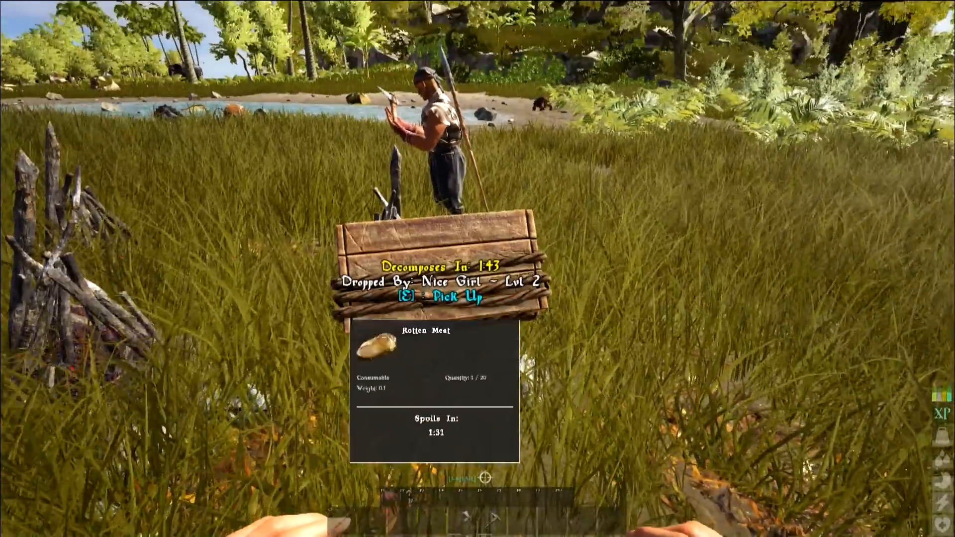
- Equip the stone pick beside the metal-veined boulder by the river
key(e)
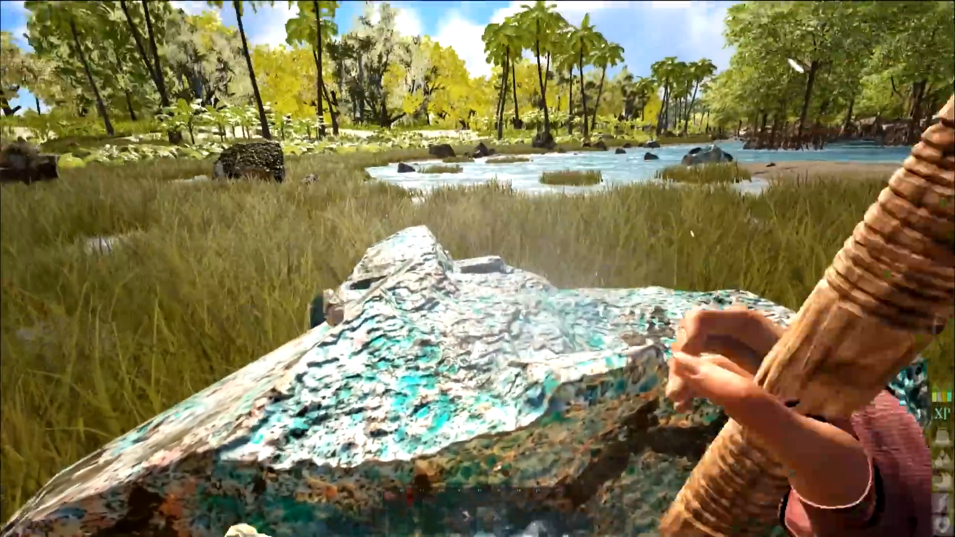
- Mine the boulder with the pick, collecting 19 metal
click(478, 268)
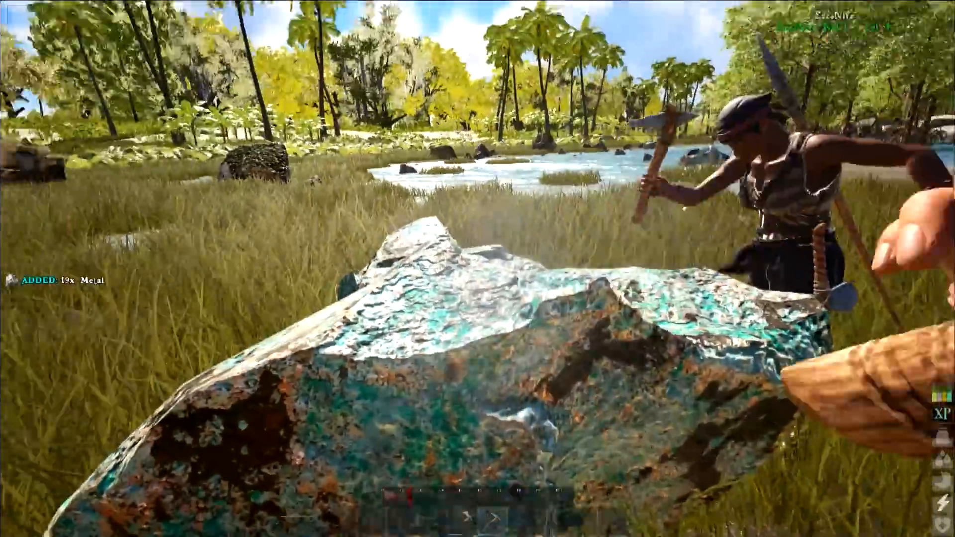
click(478, 269)
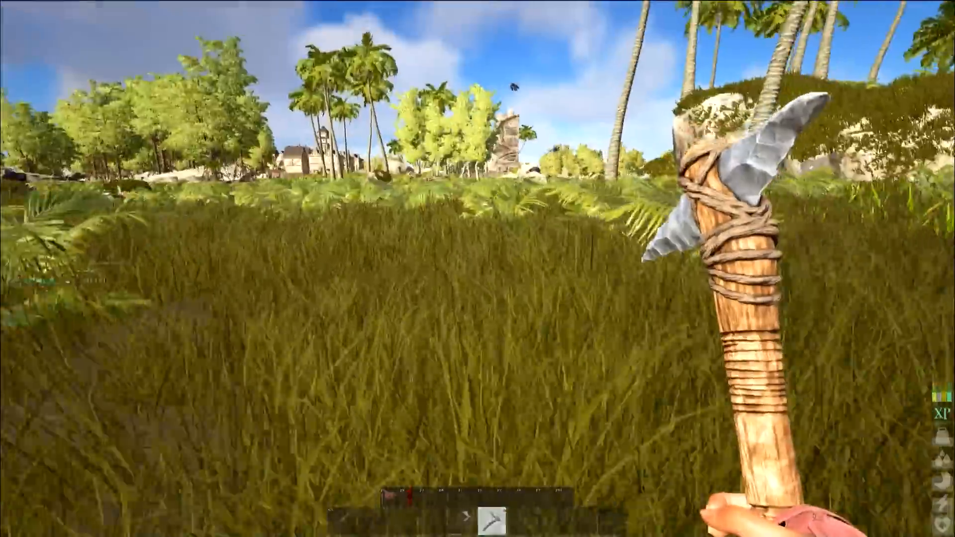
- Review crafting in the inventory, queue a simple bed, and close it
key(i)
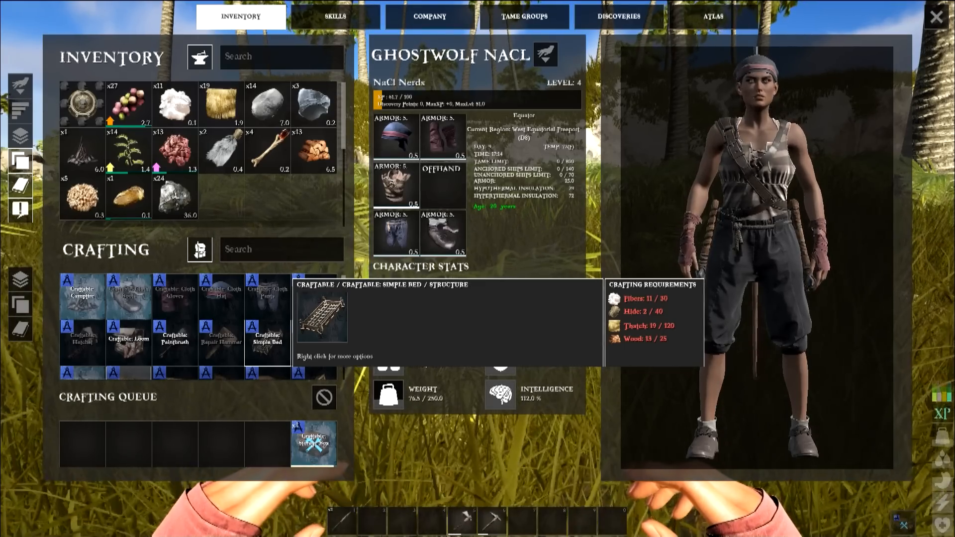
key(i)
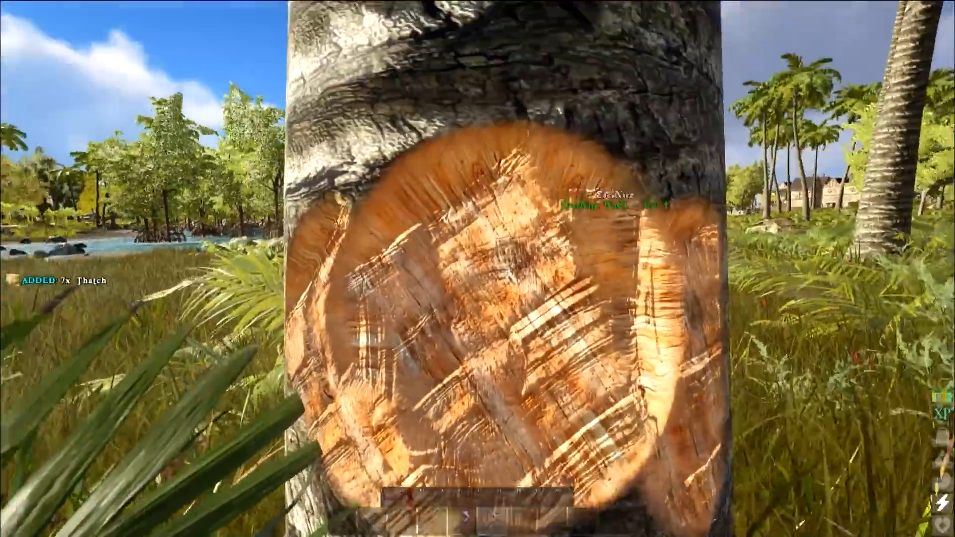
- Chop the palm tree to gather 12 wood
click(477, 268)
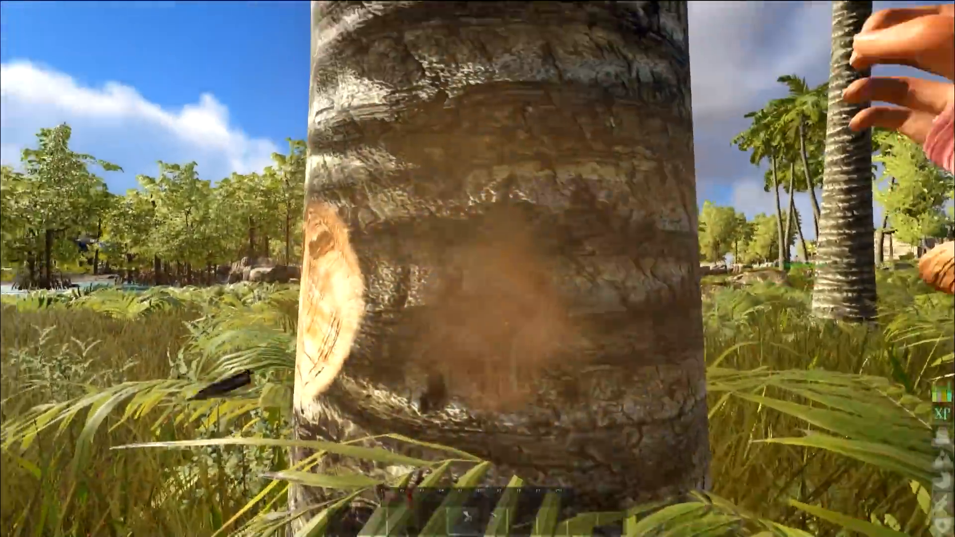
click(477, 269)
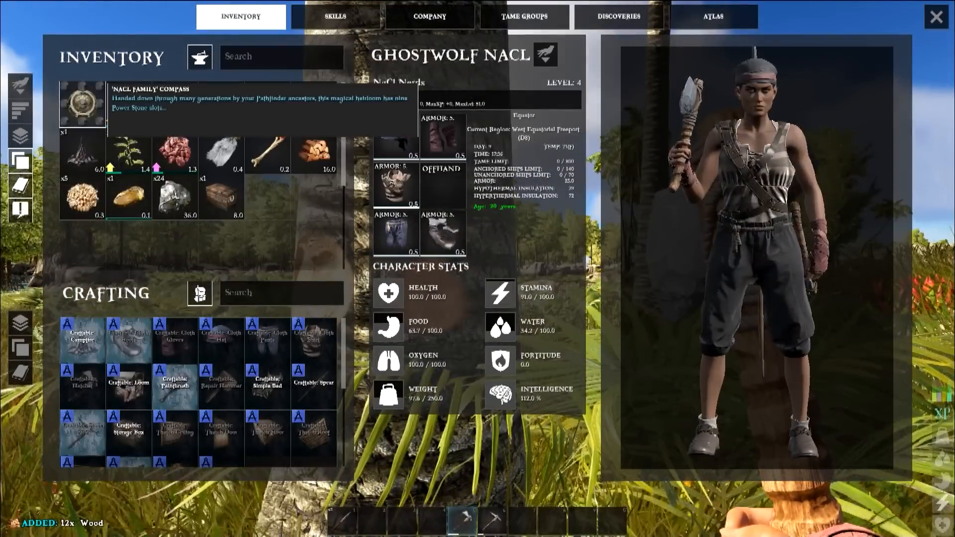
right_click(83, 104)
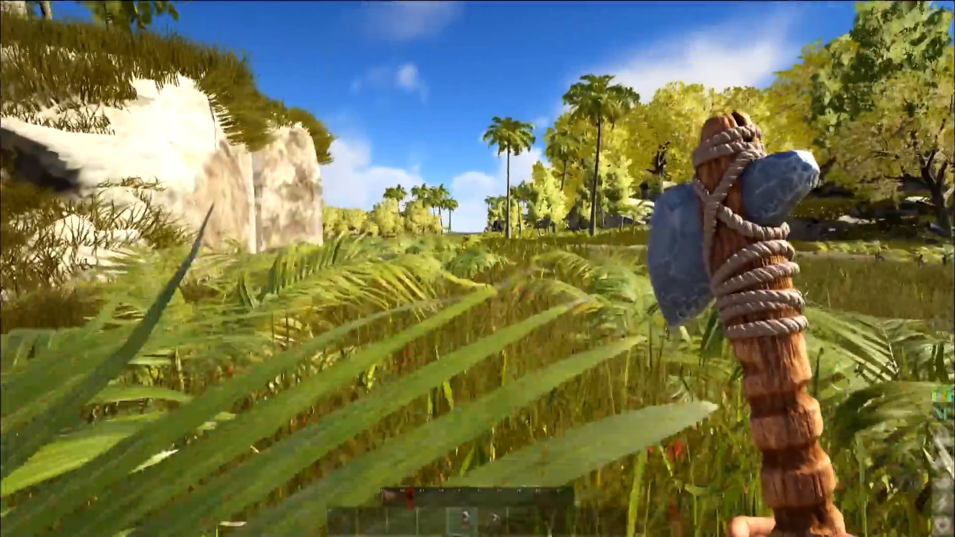
mouse_move(477, 269)
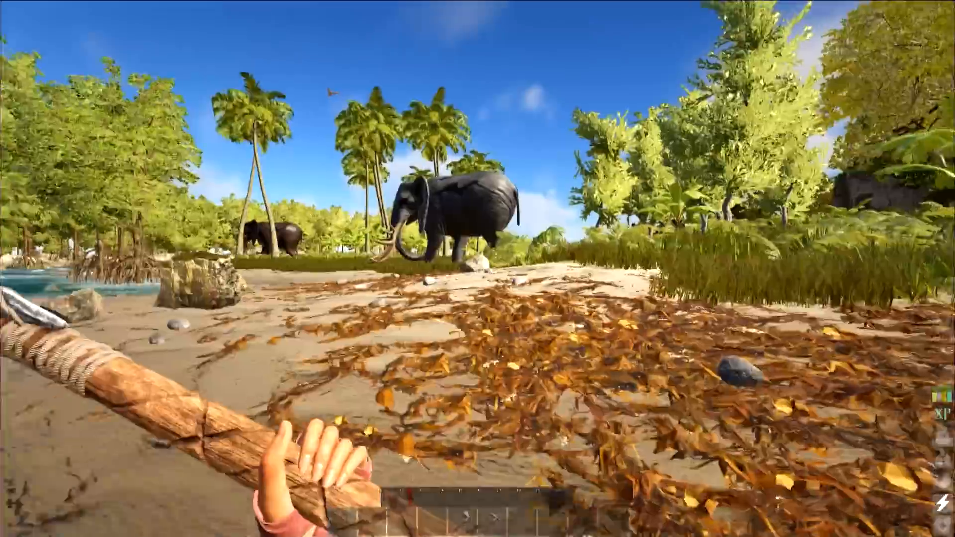
mouse_move(478, 269)
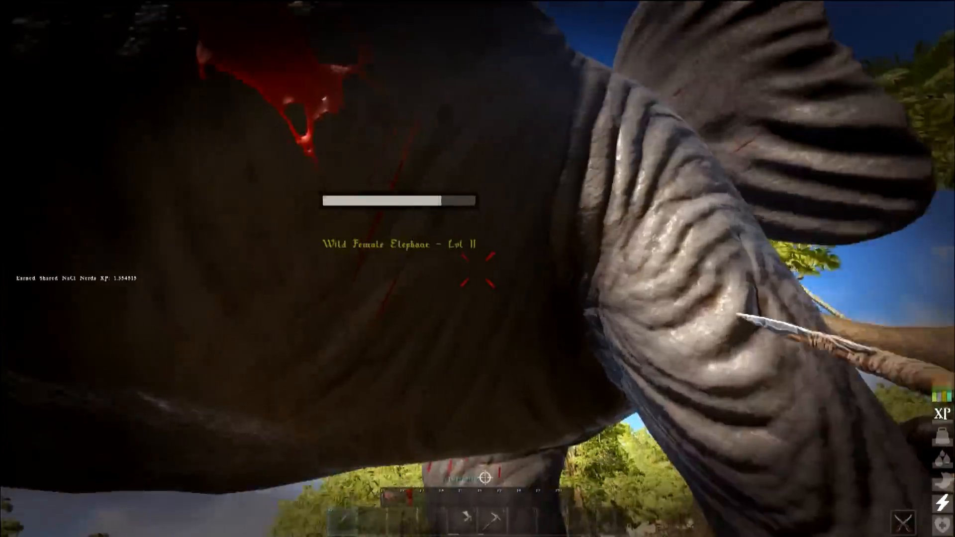
- Strike the wild elephant repeatedly until the fight ends, then return to the grass
click(478, 268)
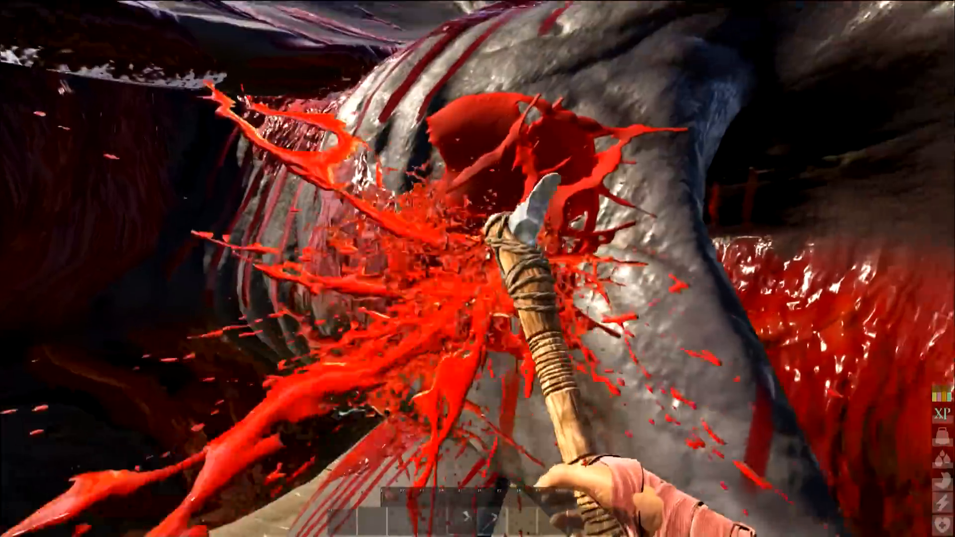
click(478, 269)
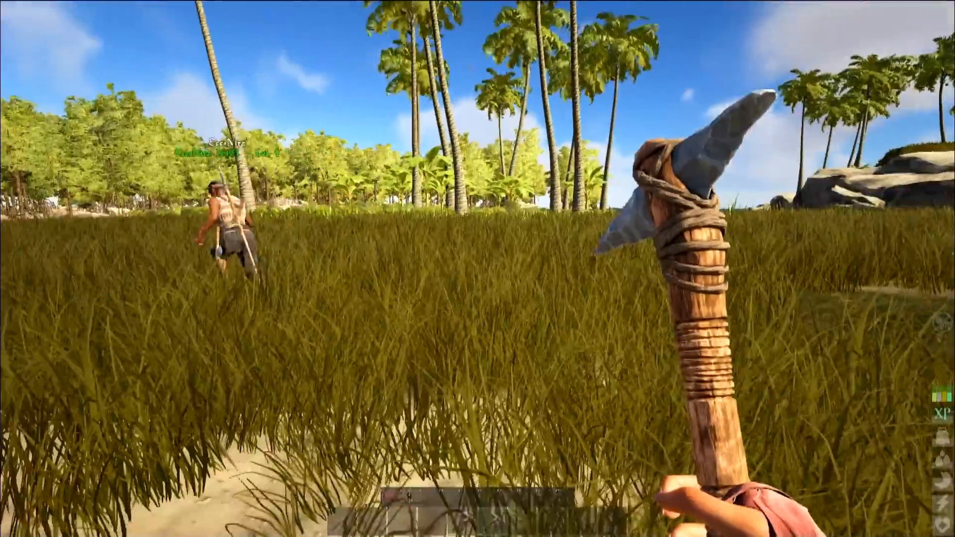
- Bring up the inventory and hover the Repair Hammer in the crafting grid
key(i)
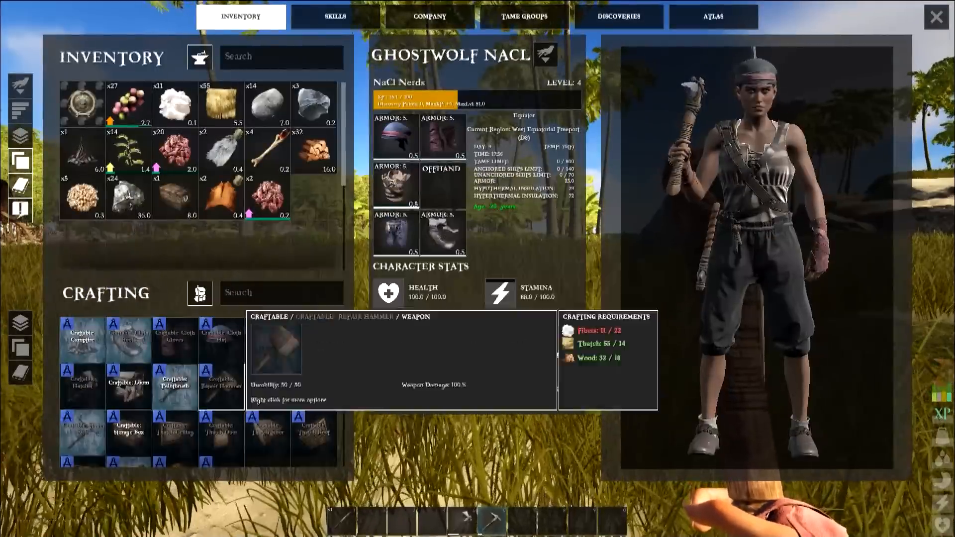
click(313, 382)
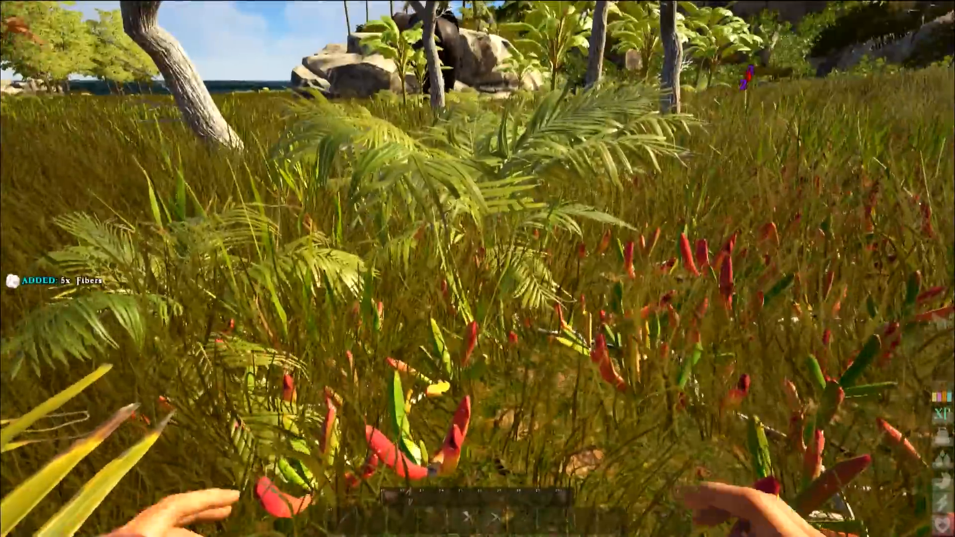
mouse_move(478, 269)
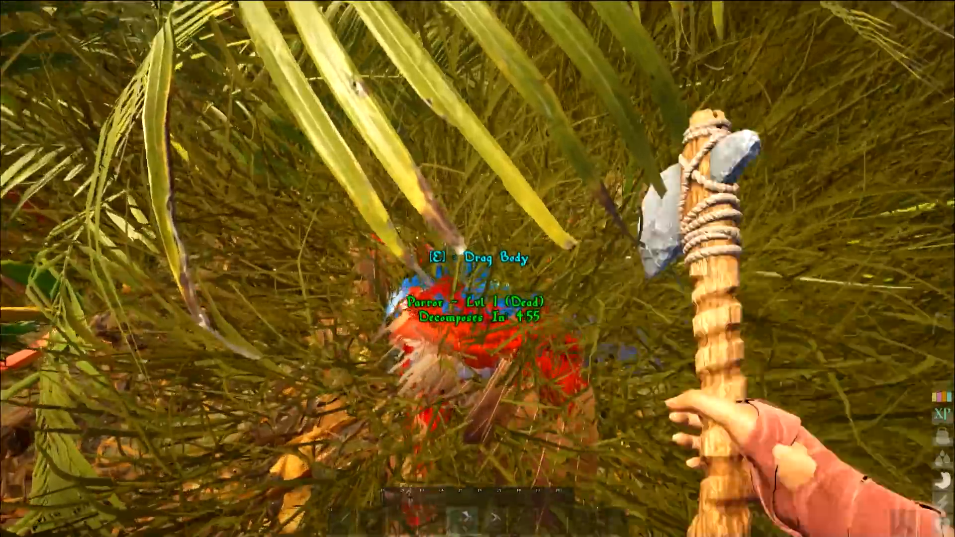
- Harvest 1x Animal Meat from the dead parrot with the hatchet and check the inventory
click(478, 269)
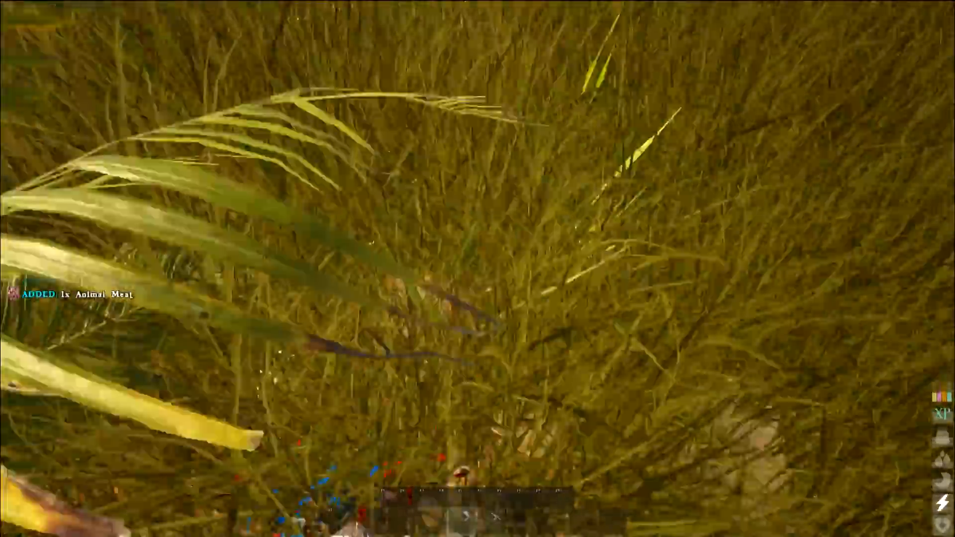
key(i)
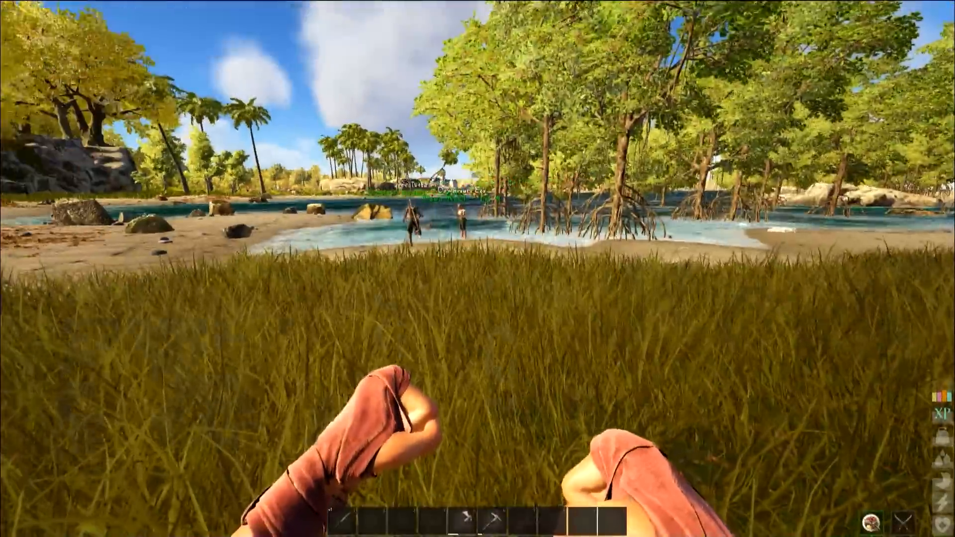
- Check the inventory while walking inland toward a tree for wood
key(i)
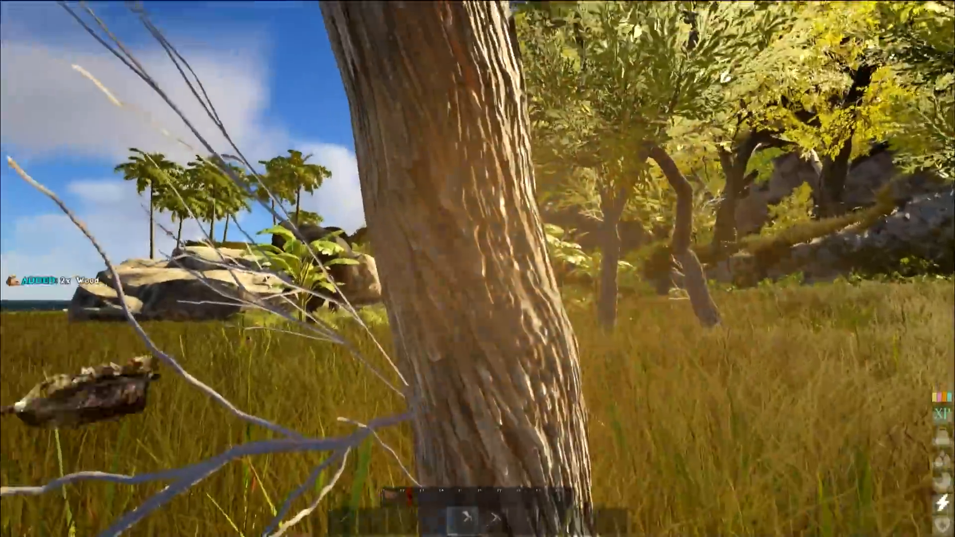
- Chop the palm trunk with the hatchet to gather wood and thatch
click(478, 269)
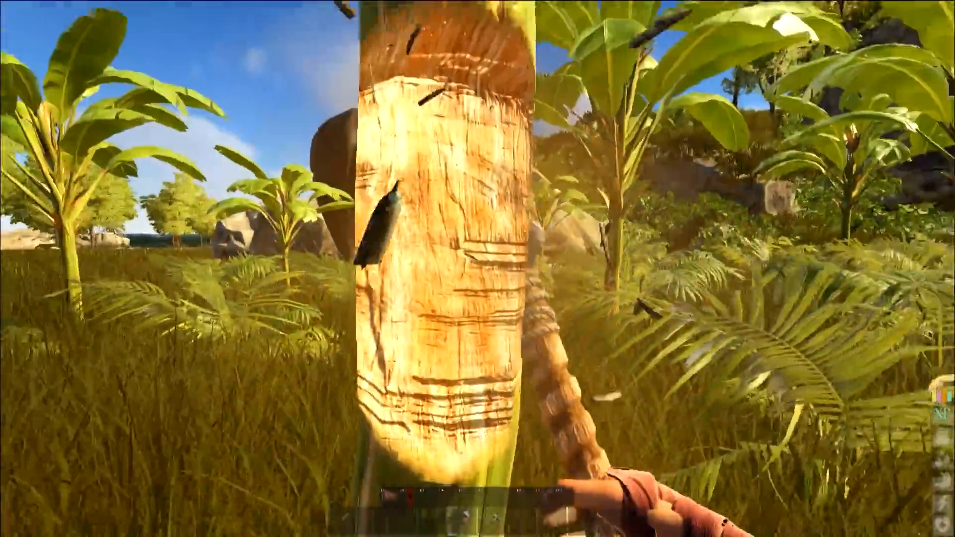
click(477, 269)
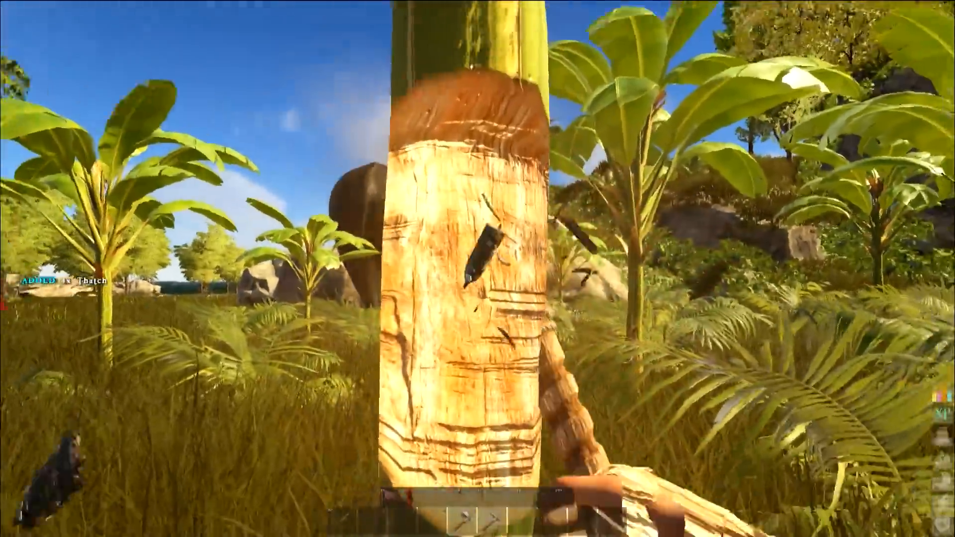
click(477, 269)
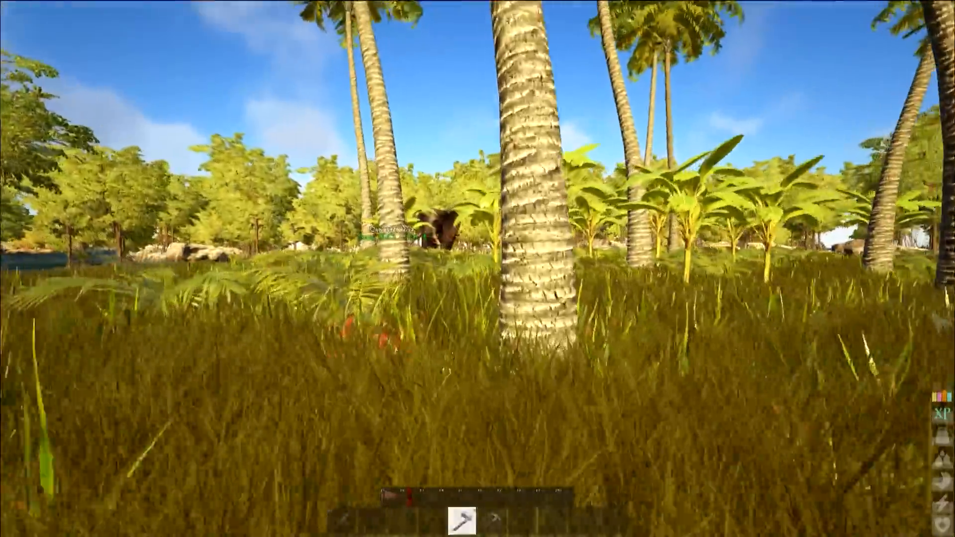
mouse_move(478, 269)
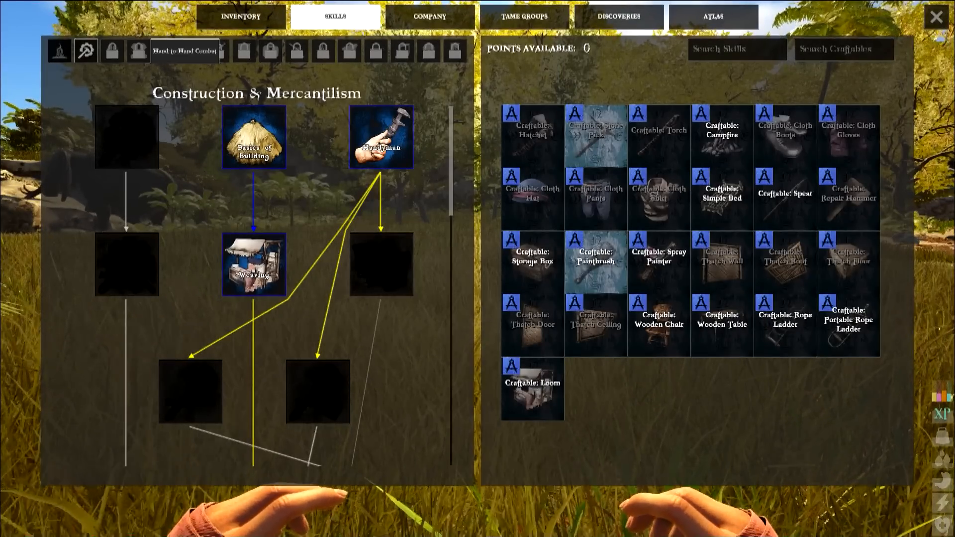
mouse_move(246, 51)
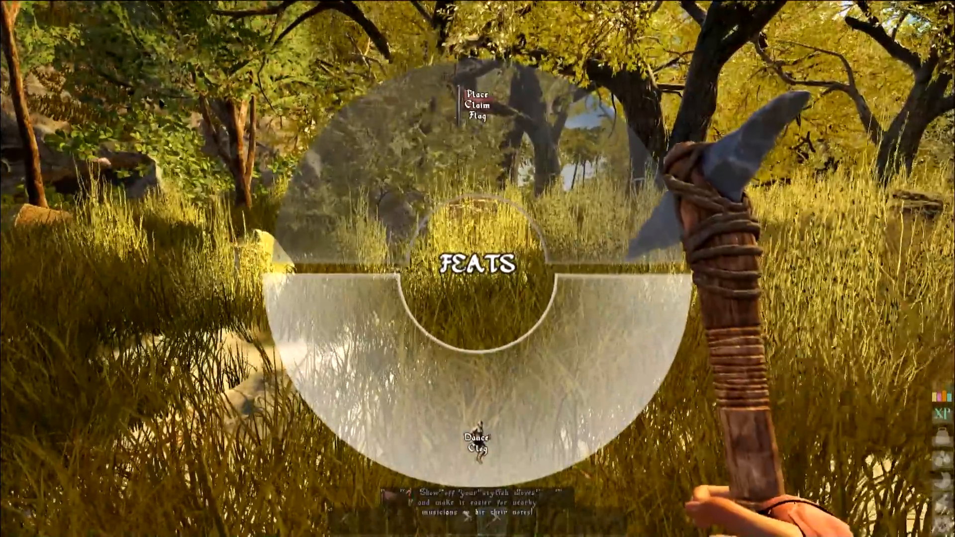
- Perform the Dance Clog feat from the feats wheel
click(477, 443)
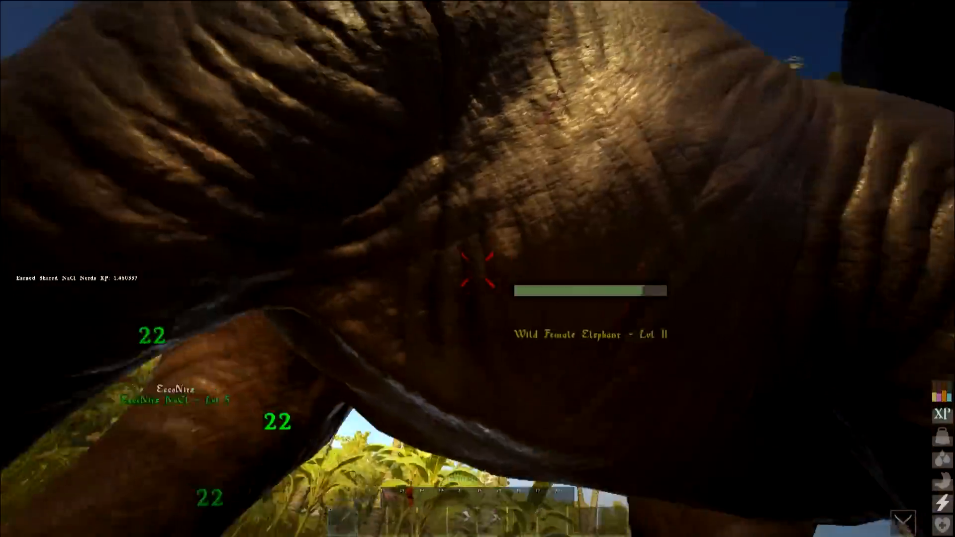
- Attack the wild female elephant and harvest its carcass for 6 animal meat
click(477, 269)
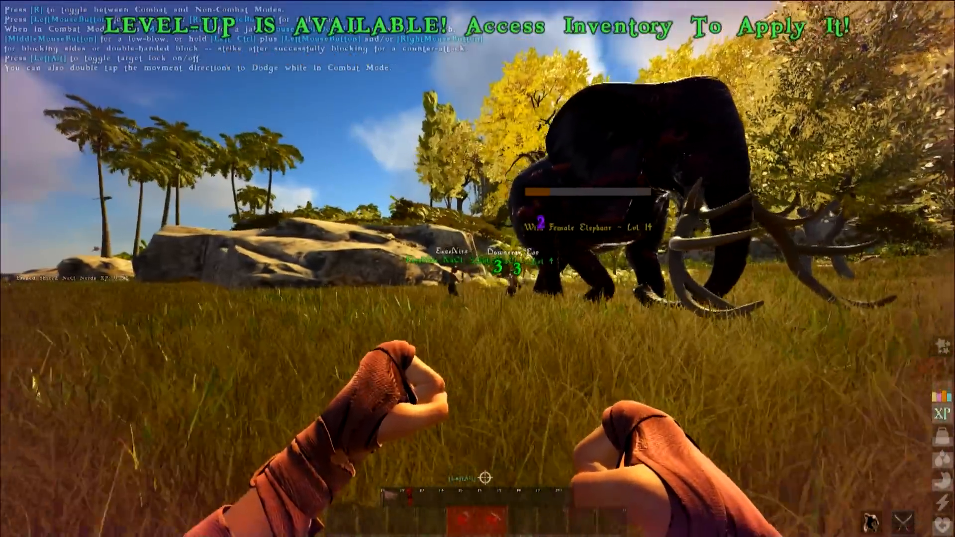
key(i)
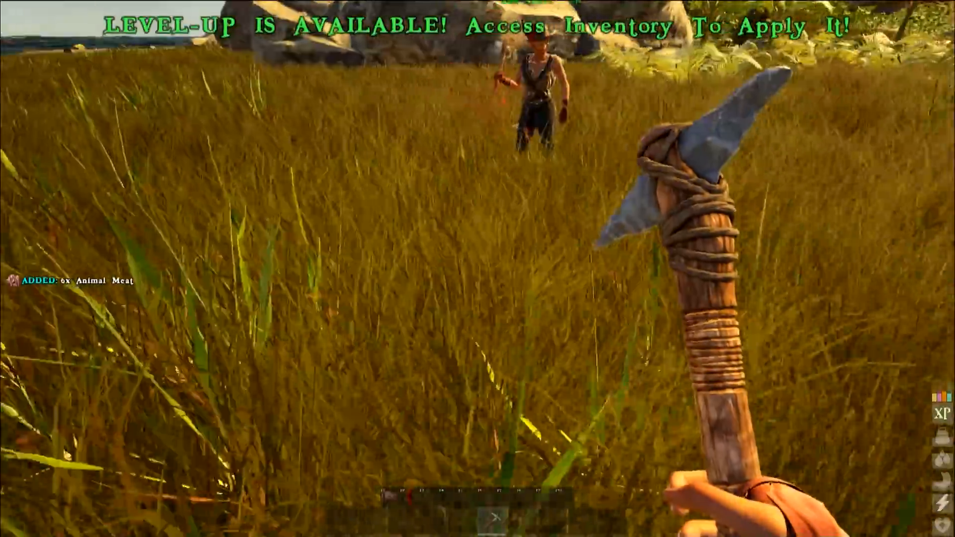
- Bring up the inventory screen after walking through the forest
key(i)
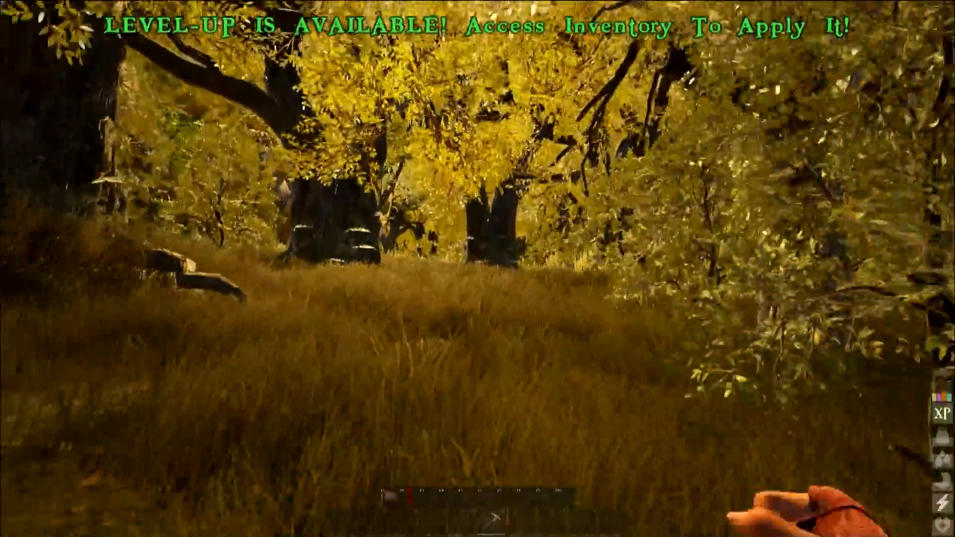
mouse_move(478, 268)
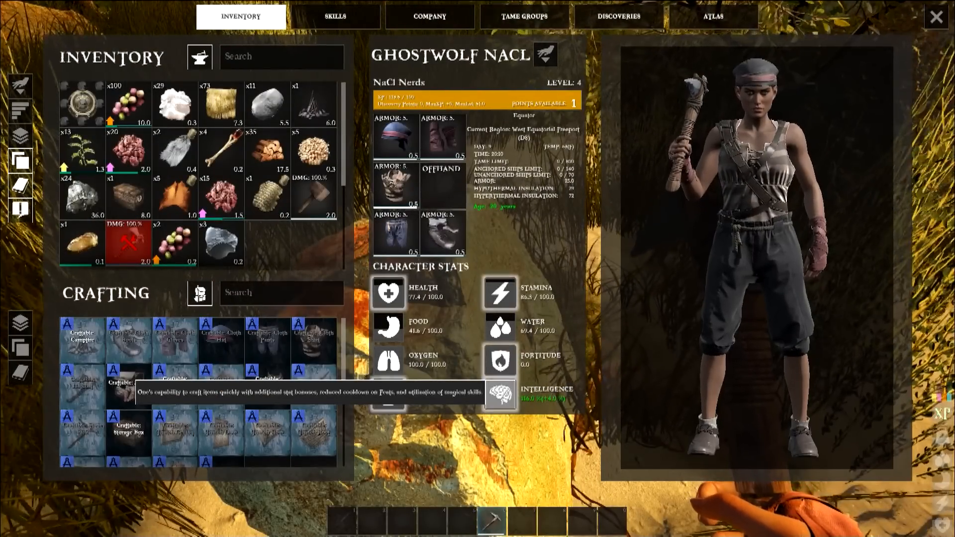
- Browse the Skills tab and its skill-tree unlocks
click(334, 17)
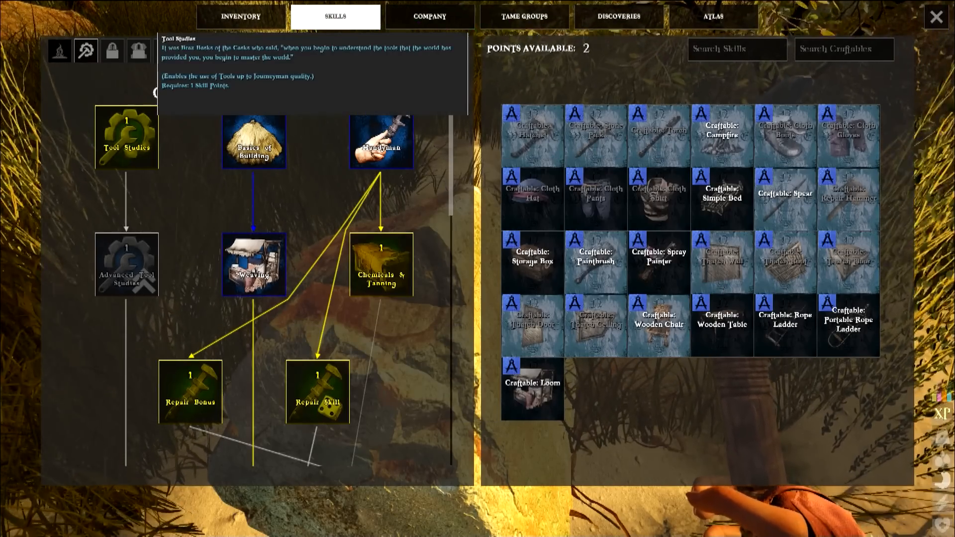
click(126, 135)
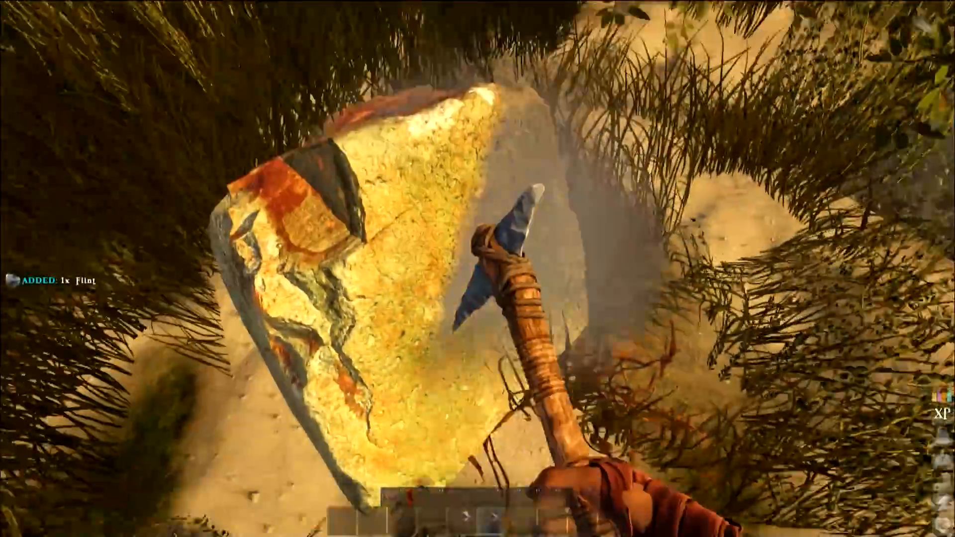
- Mine flint from the rock, then chop the palm tree for wood with the pick
click(478, 269)
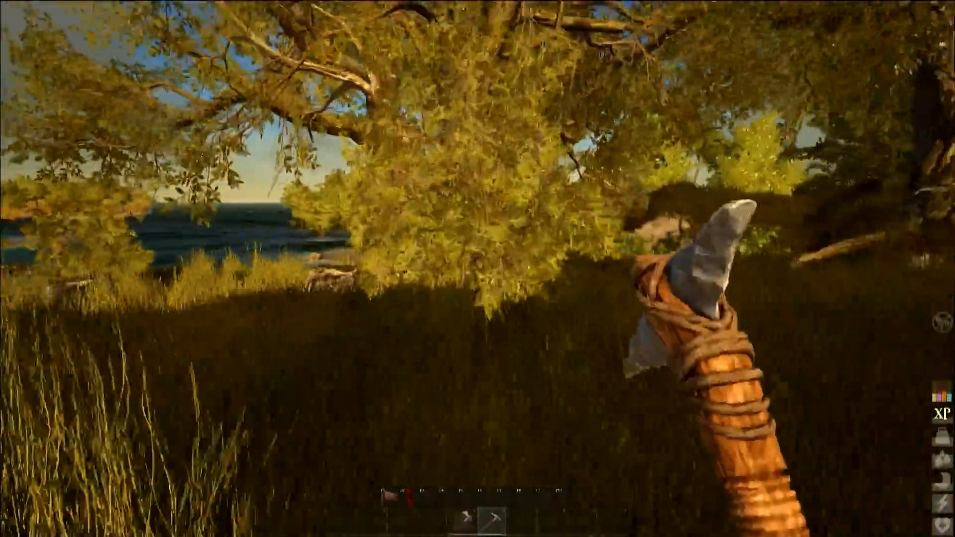
mouse_move(477, 269)
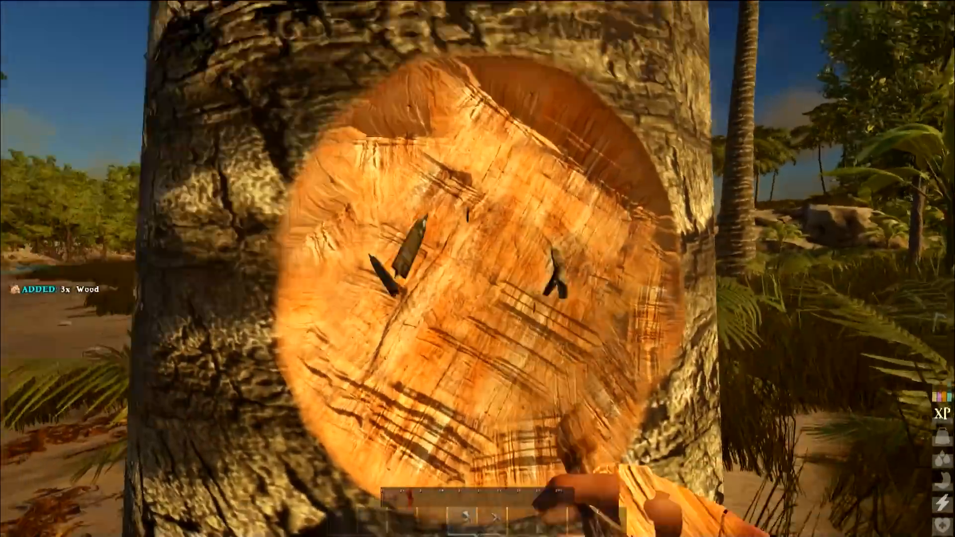
click(478, 269)
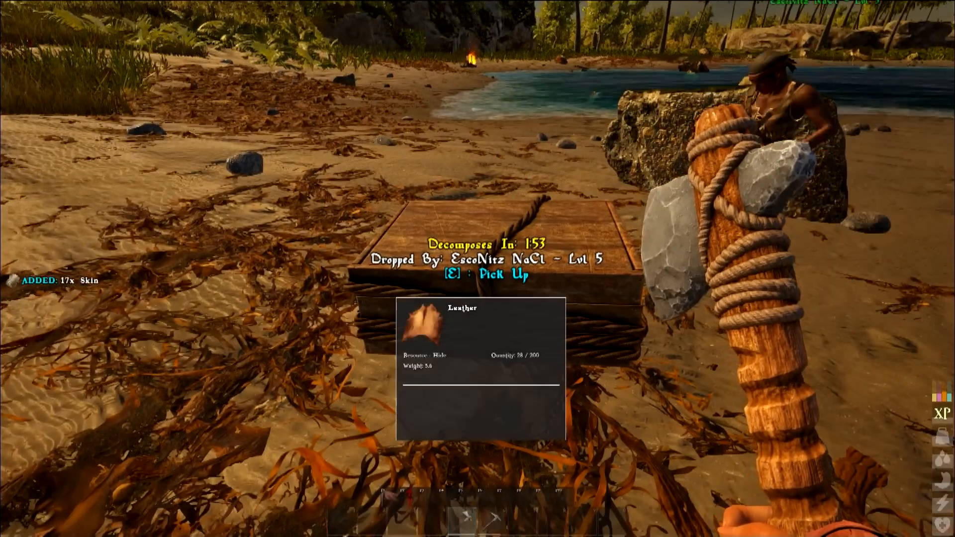
- Pick up the 26 leather from the crewmate's dropped bag
key(e)
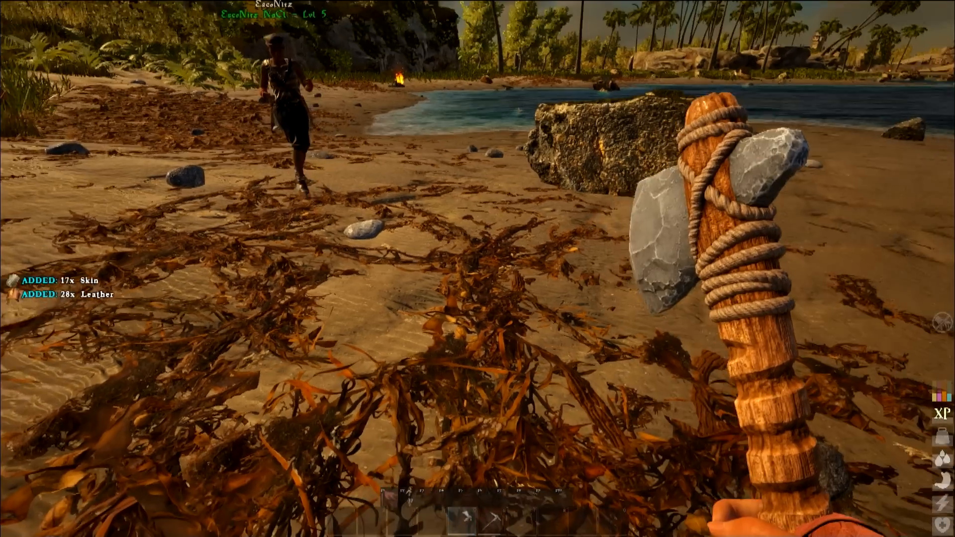
key(i)
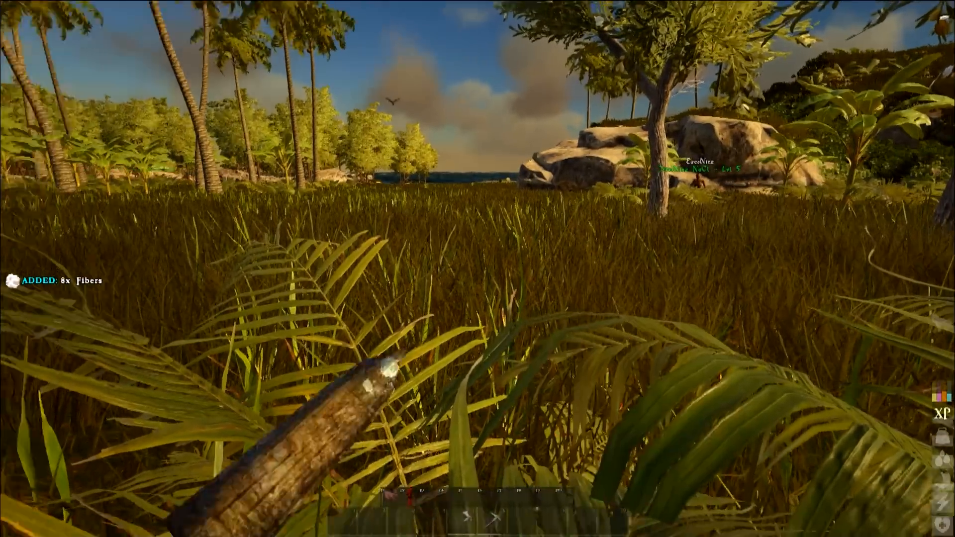
- Harvest fibers from the tall grass before moving to the tree
key(i)
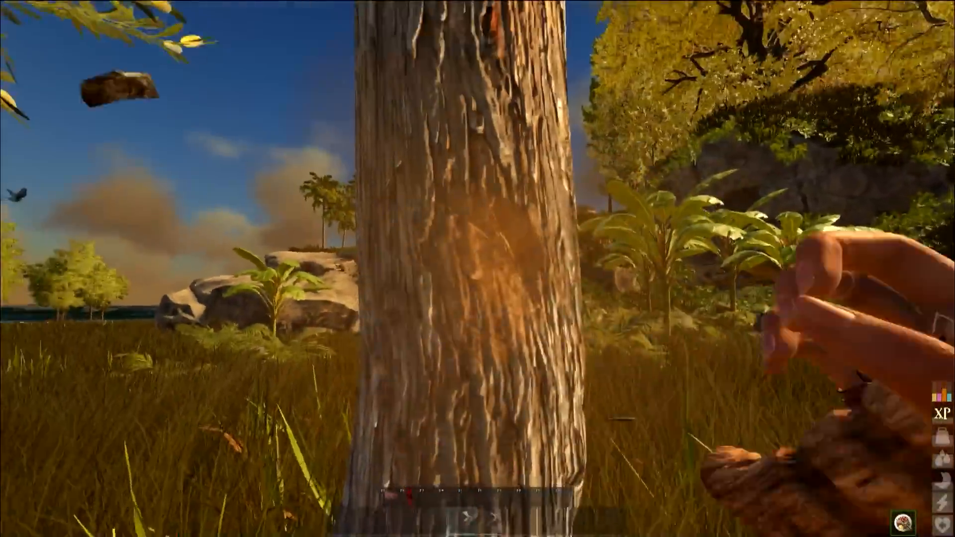
- Chop wood and thatch from the tree with the hatchet, then view the crafting screen
click(478, 269)
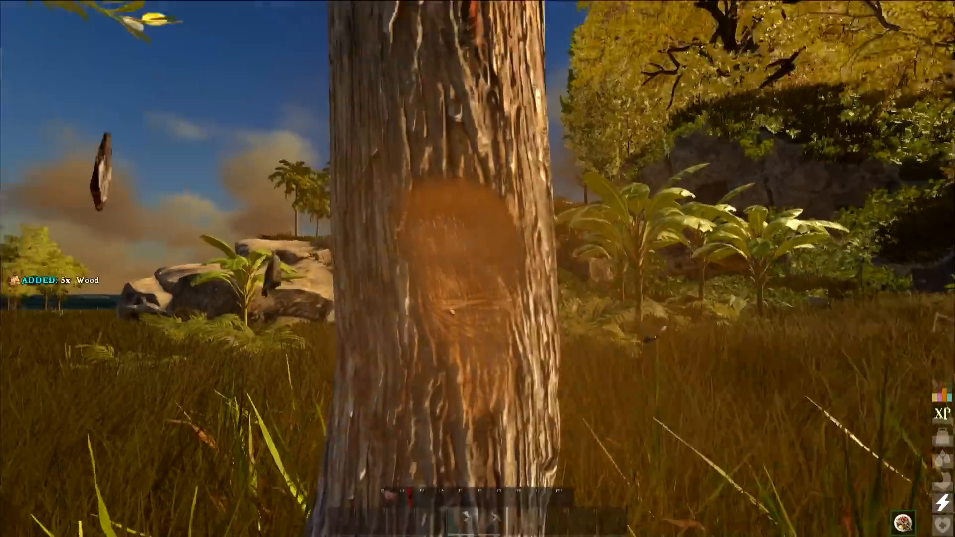
click(478, 268)
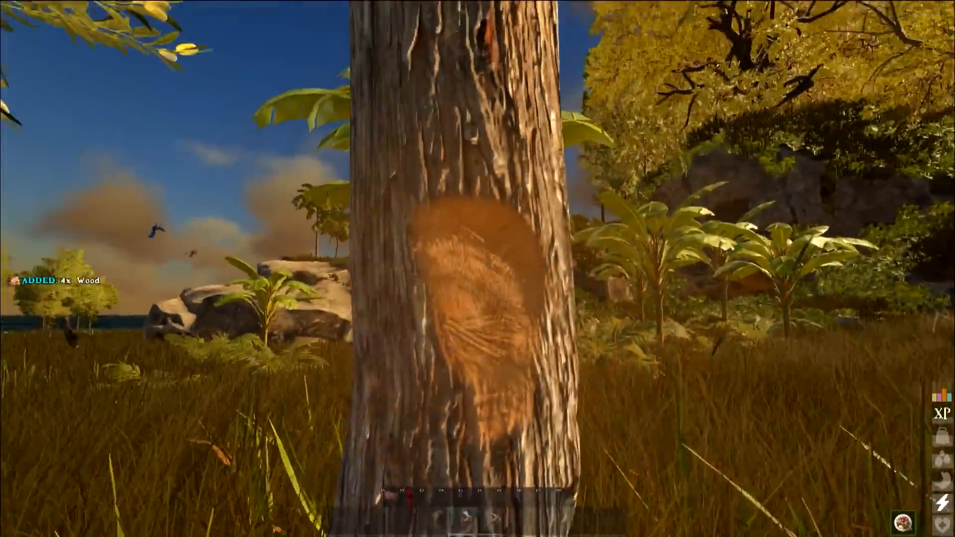
click(477, 269)
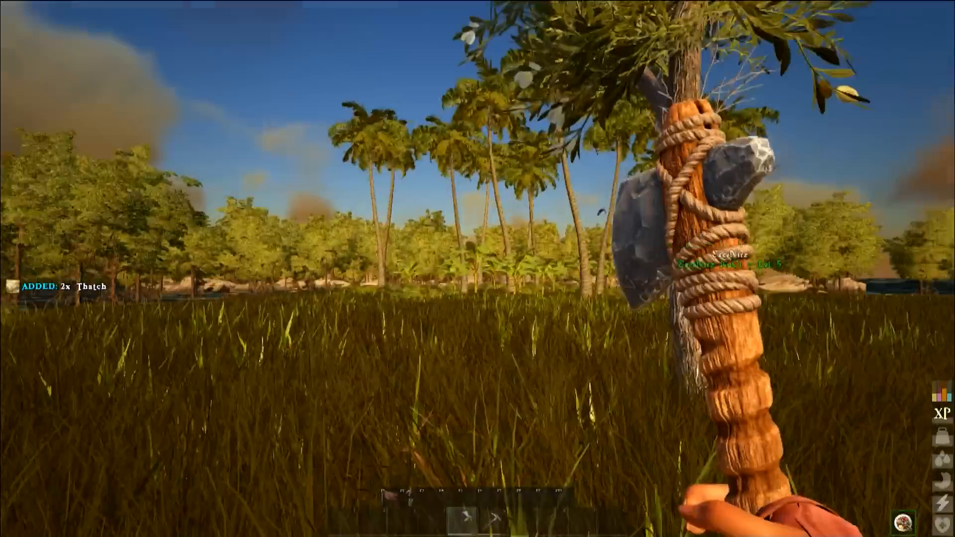
key(i)
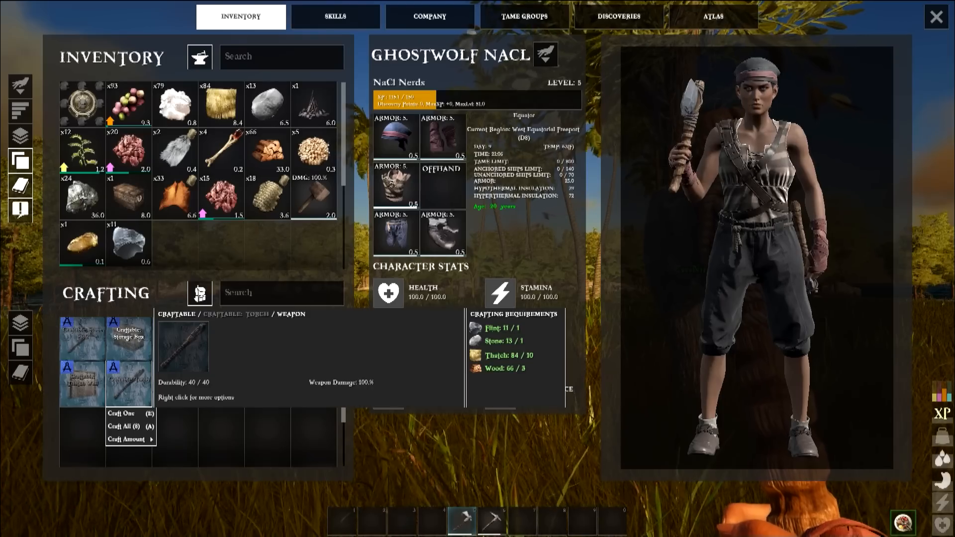
- Craft a torch, check the inventory and return to the beach to run
click(120, 413)
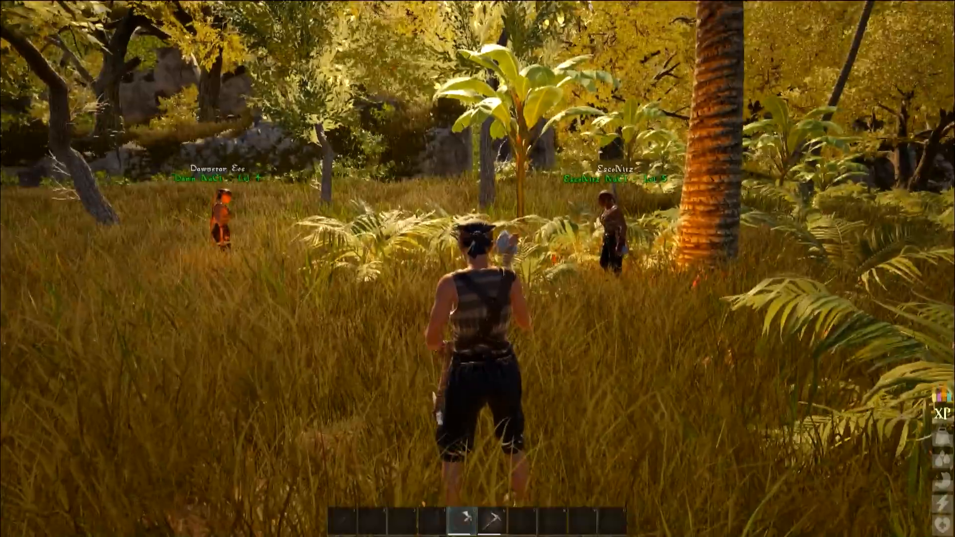
key(i)
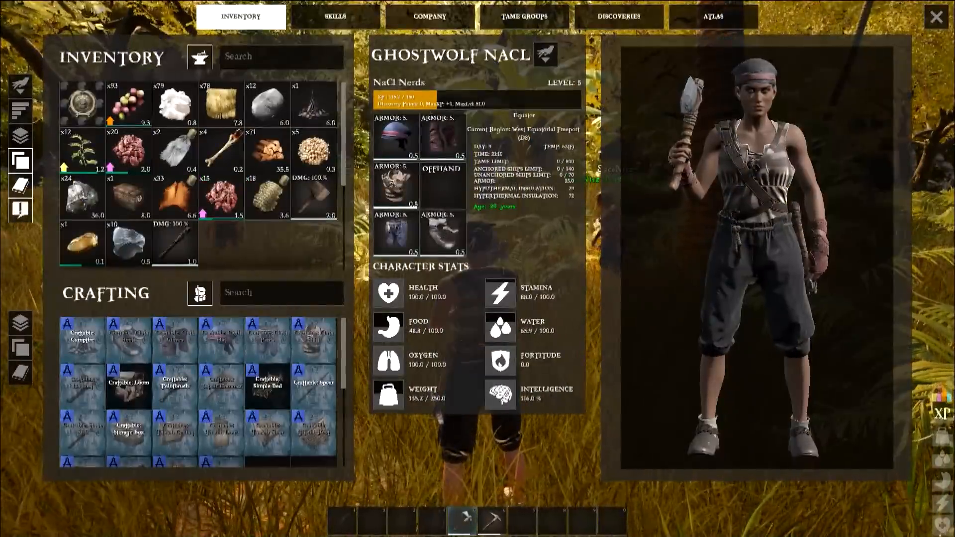
key(Escape)
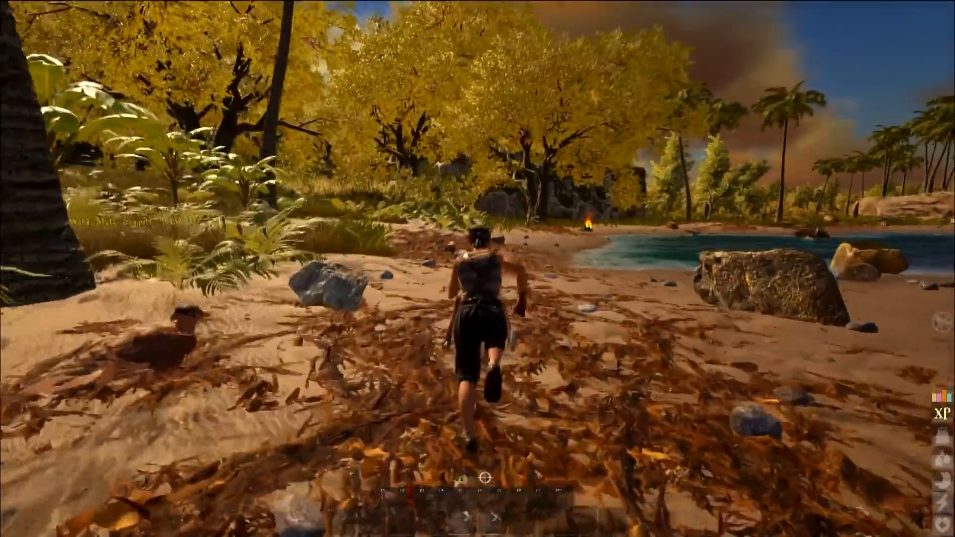
- Run past the beach campfire and across the grass until the host connection times out
key(w)
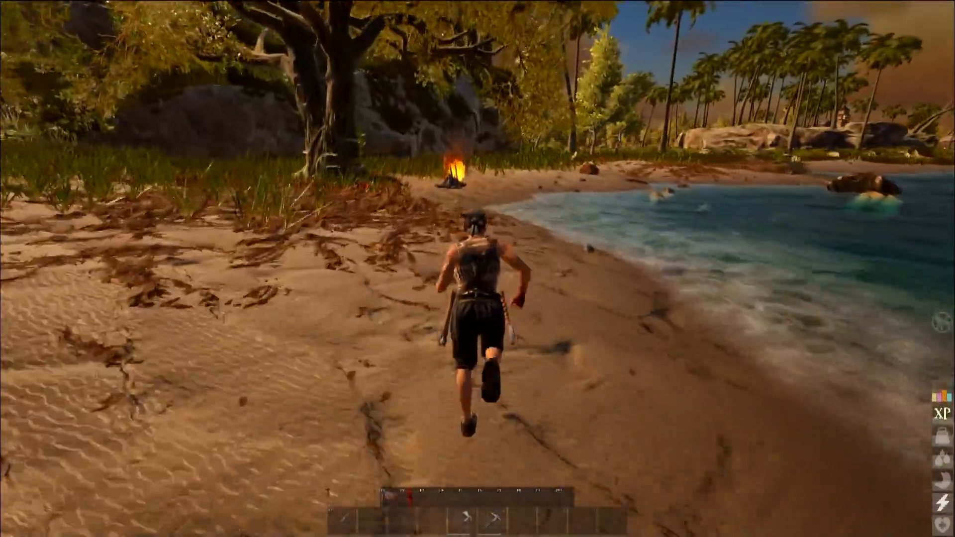
key(w)
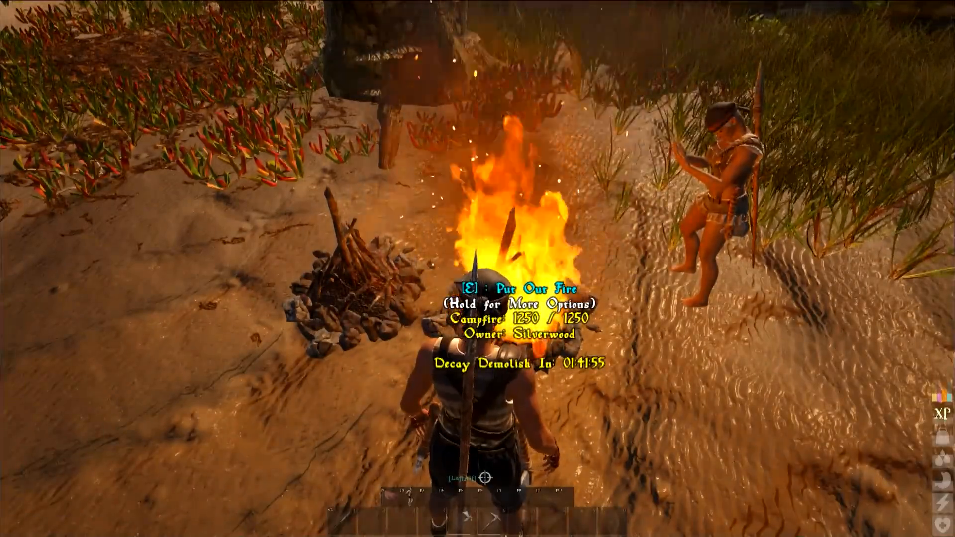
key(e)
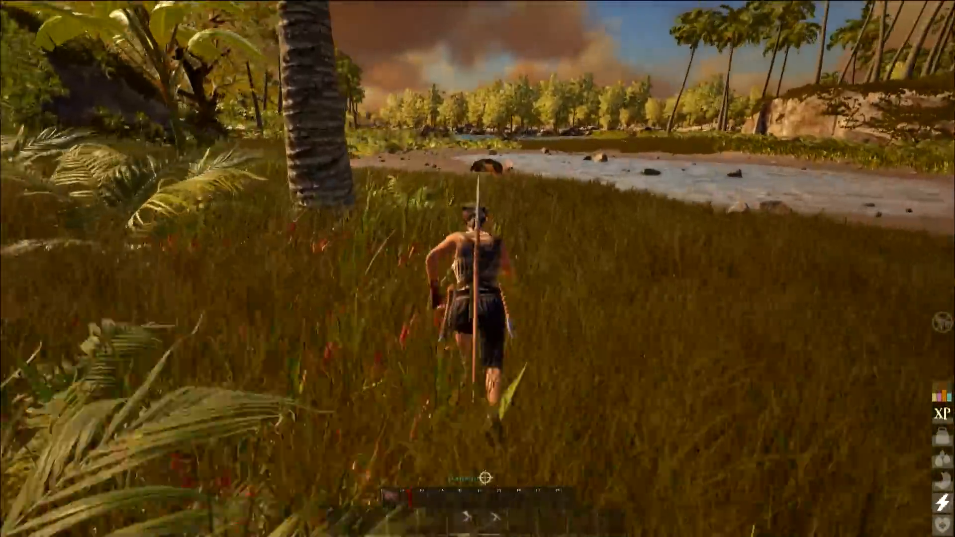
key(w)
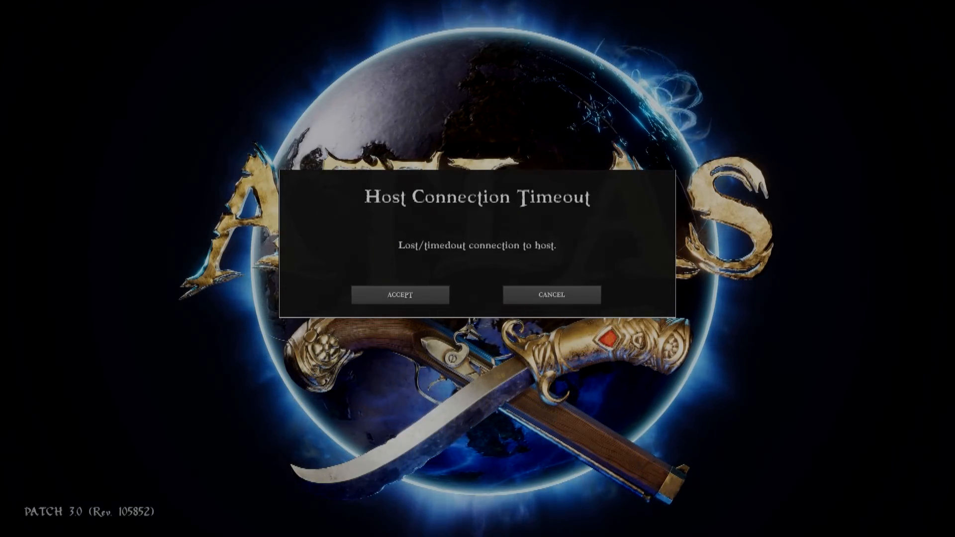
- Accept the Host Connection Timeout message to rejoin the server
click(399, 295)
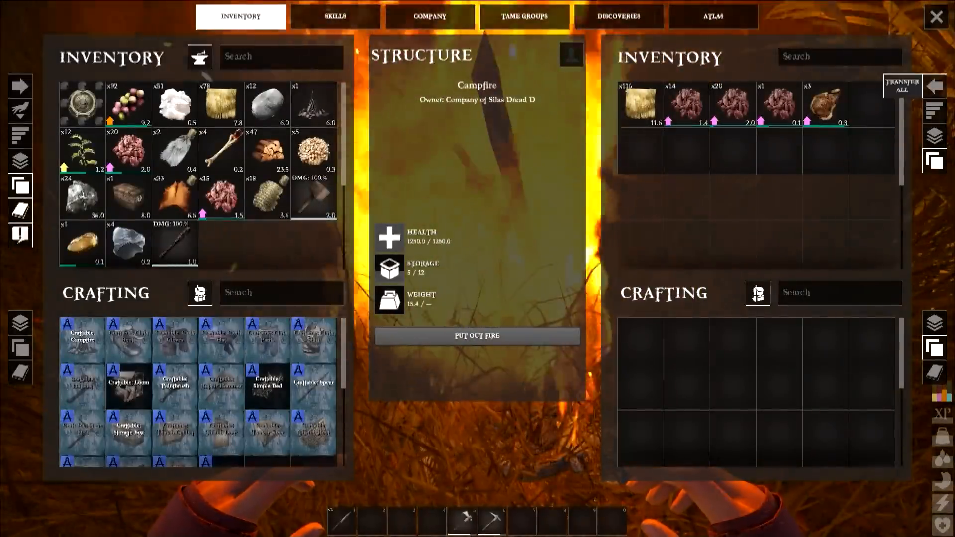
- Close the campfire storage and return to the night-time world
key(escape)
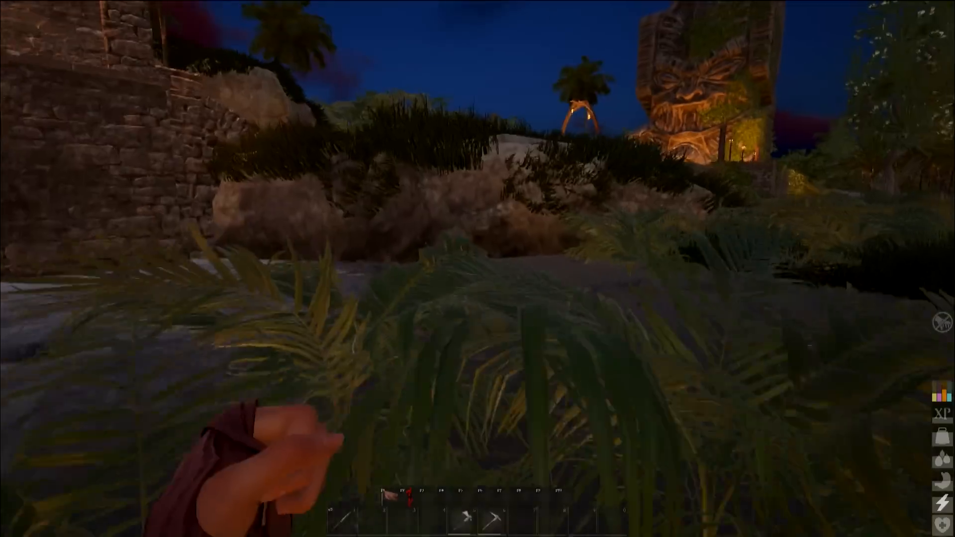
mouse_move(478, 269)
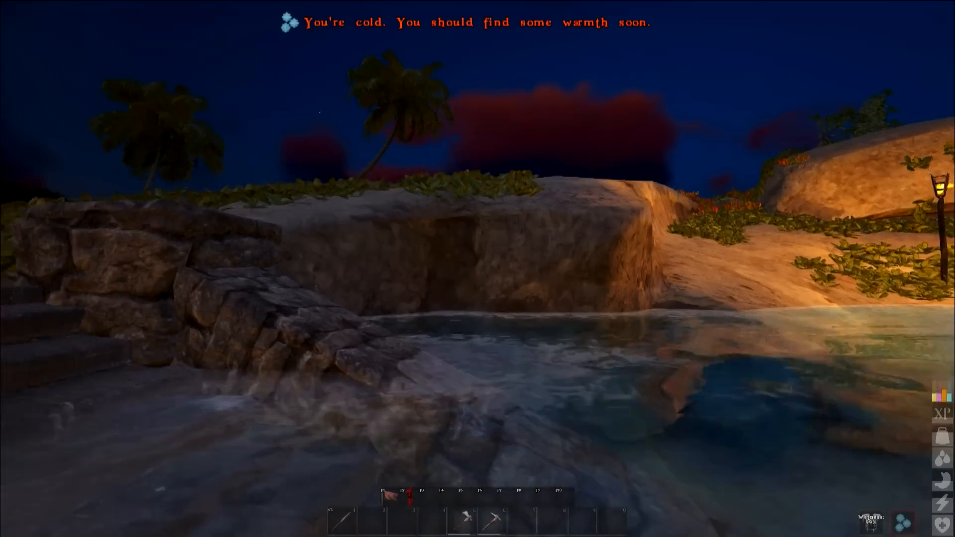
mouse_move(477, 269)
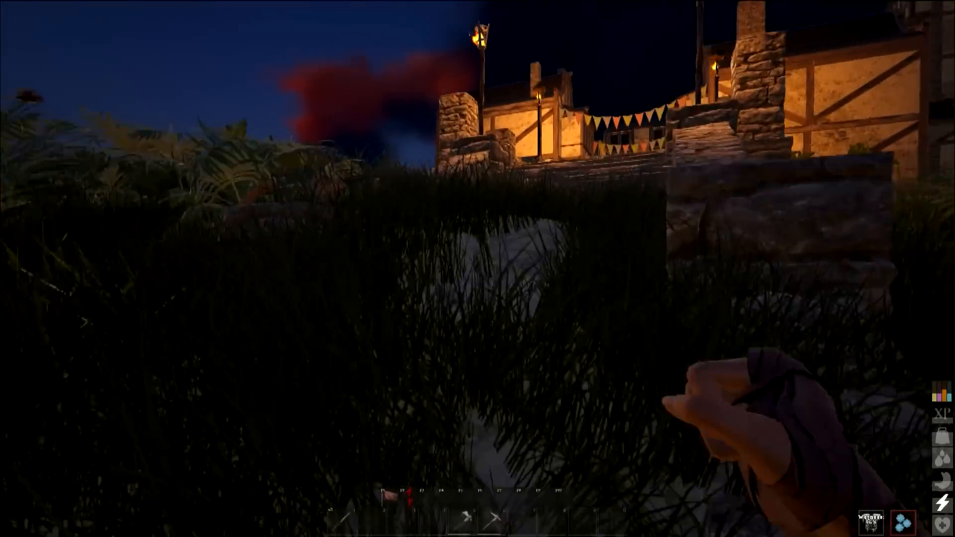
mouse_move(478, 269)
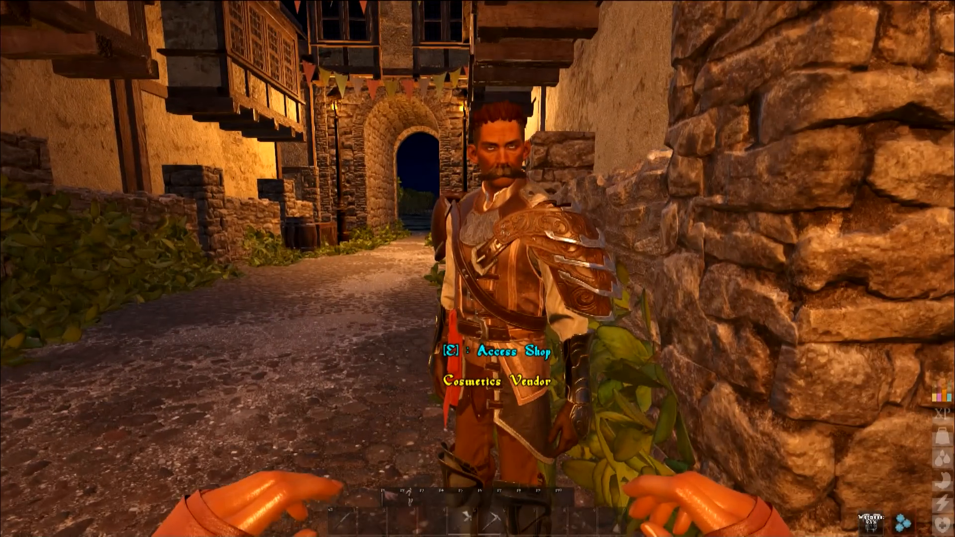
- Browse the Cosmetics Vendor's shop folders and close the shop
key(e)
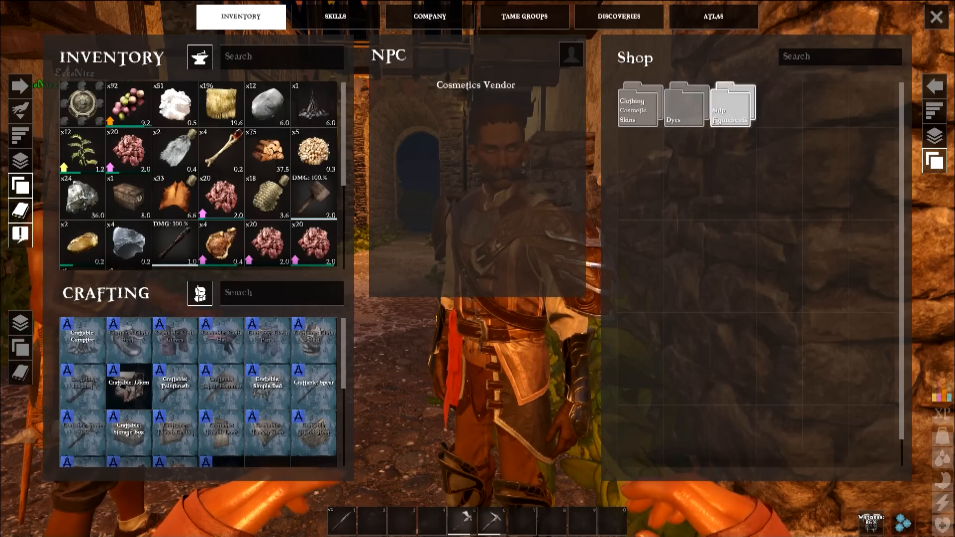
click(730, 103)
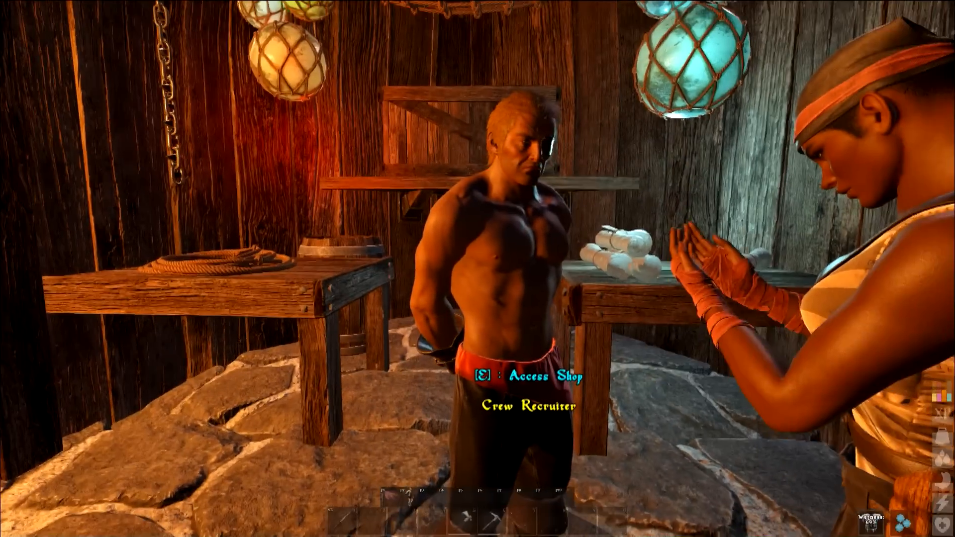
- View the character's stats, equipment slots and NaCl Nerds company in the inventory
key(e)
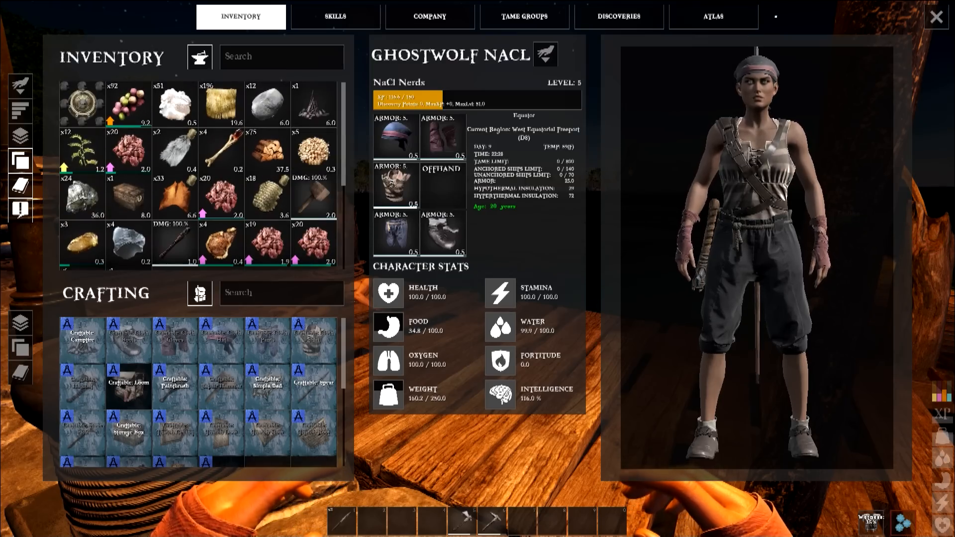
- Leave the inventory and step onto the torch-lit wooden dock
text(be)
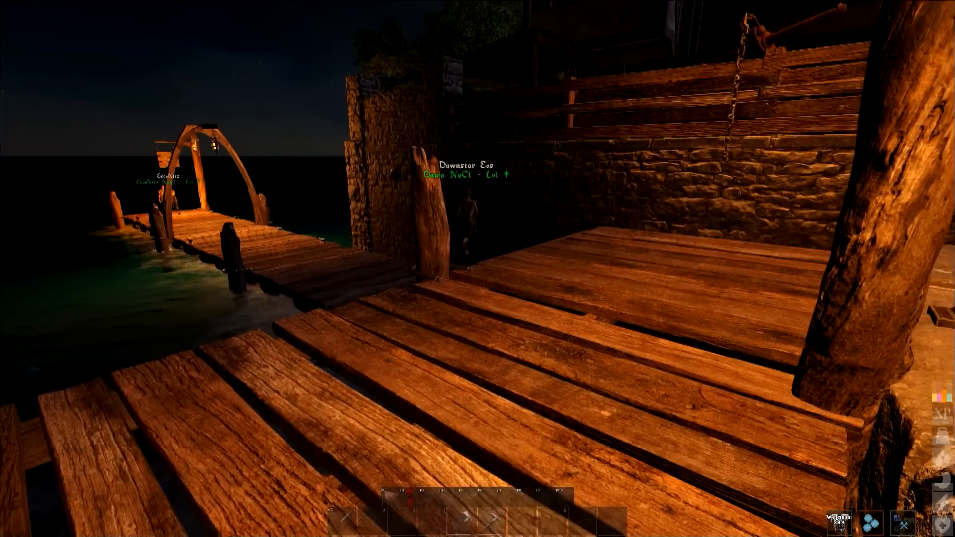
- Board the raft Salty Seadog and stand beside the mast with two crewmates
key(i)
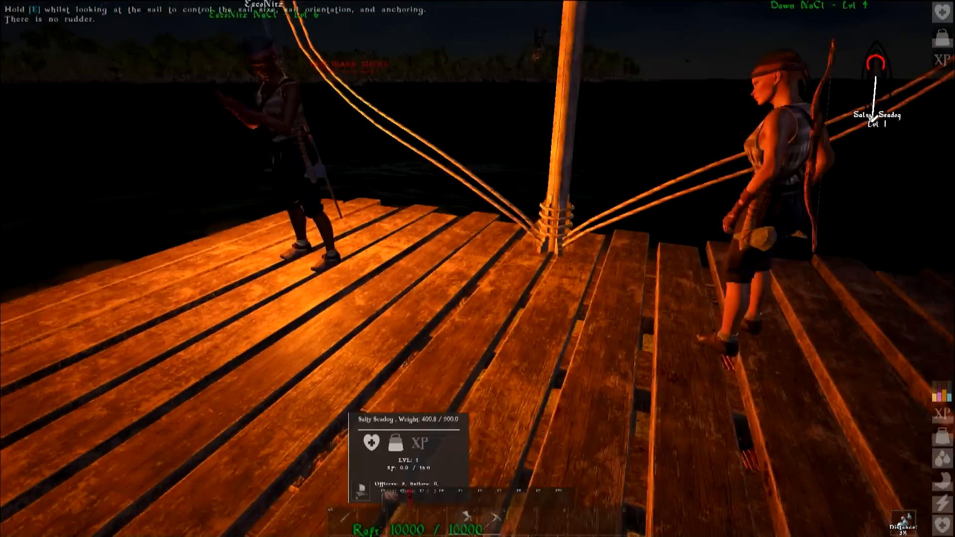
- Bring up the raft's action wheel with its anchor and ship options
key(i)
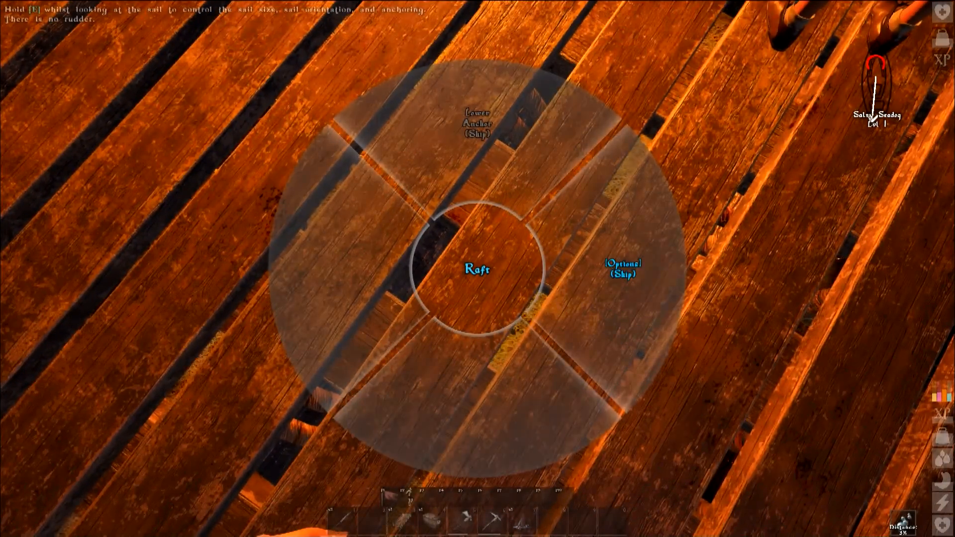
- Review Salty Seadog's ship properties and stats, then return to the deck campfire
click(623, 266)
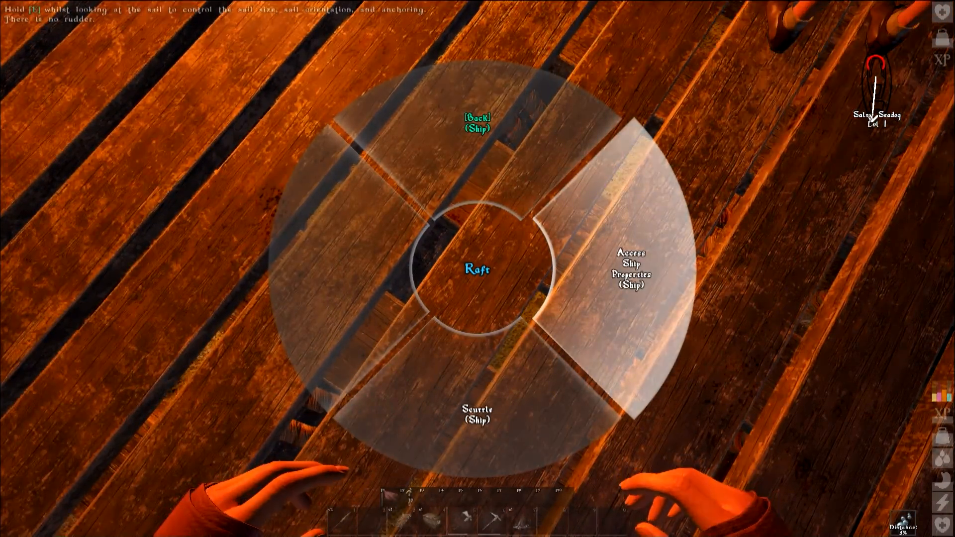
click(632, 268)
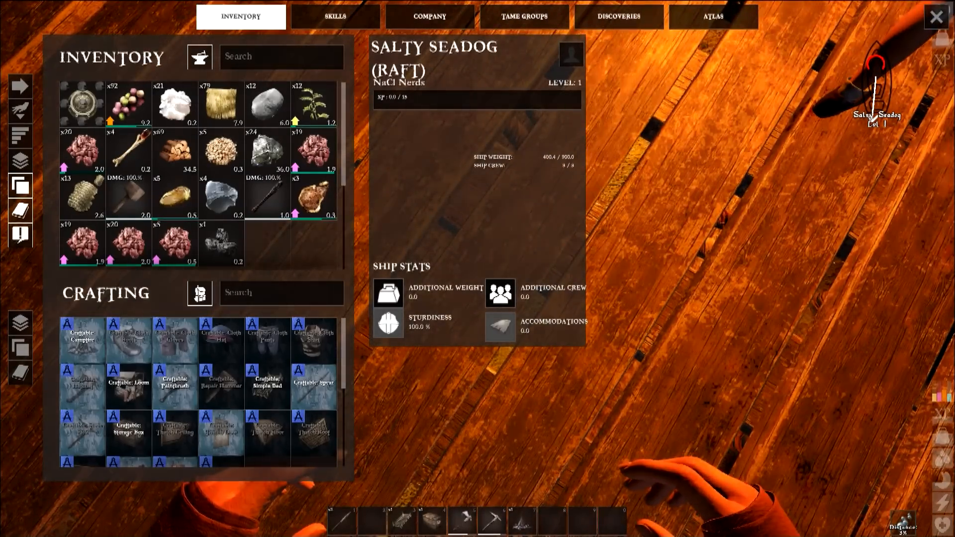
scroll(down, 3)
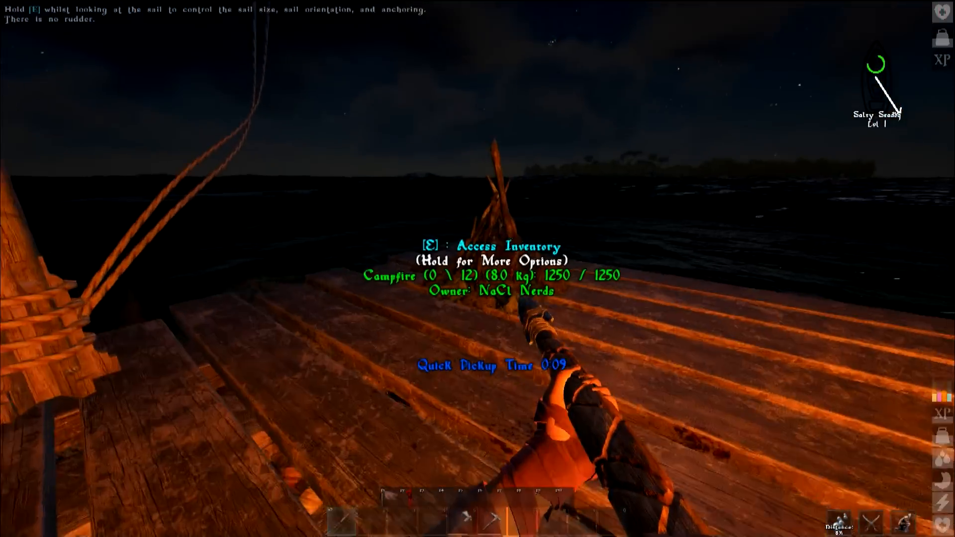
- Check the storage box, then bring up the character inventory and stats screen
key(e)
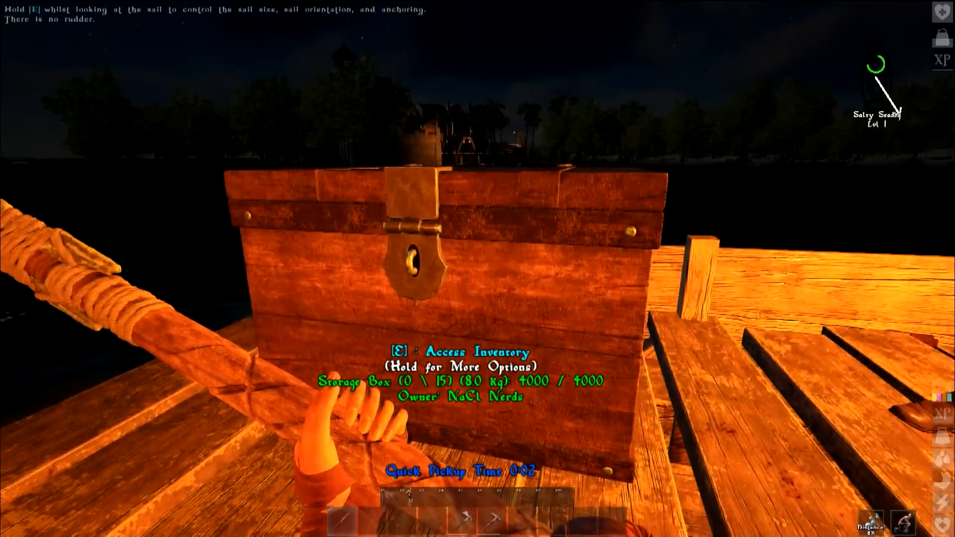
key(e)
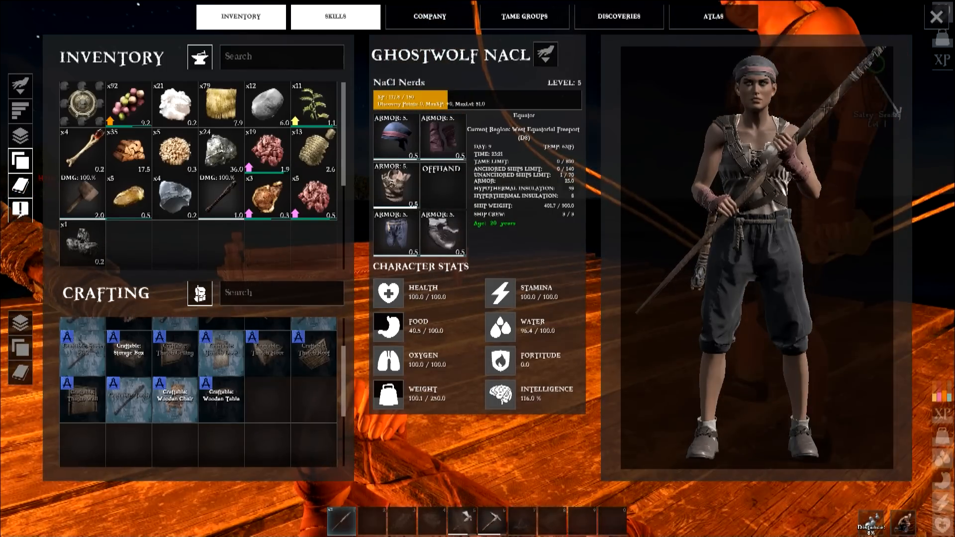
- View the Construction & Mercantilism skill tree showing zero points available
click(336, 17)
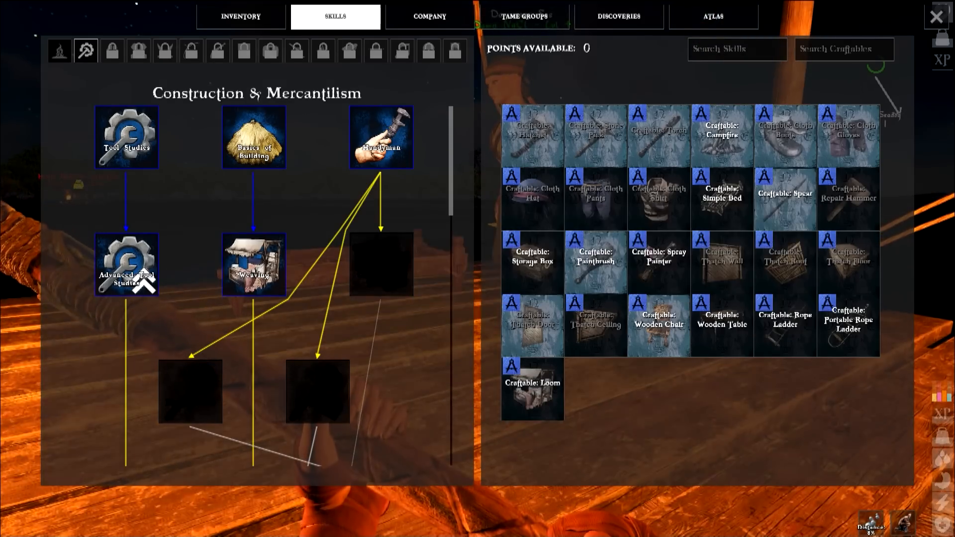
mouse_move(137, 50)
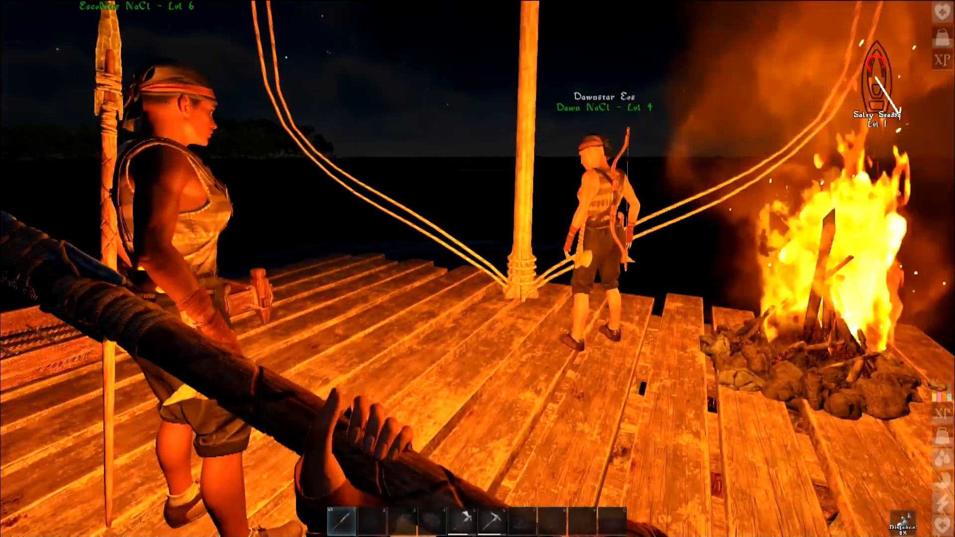
key(i)
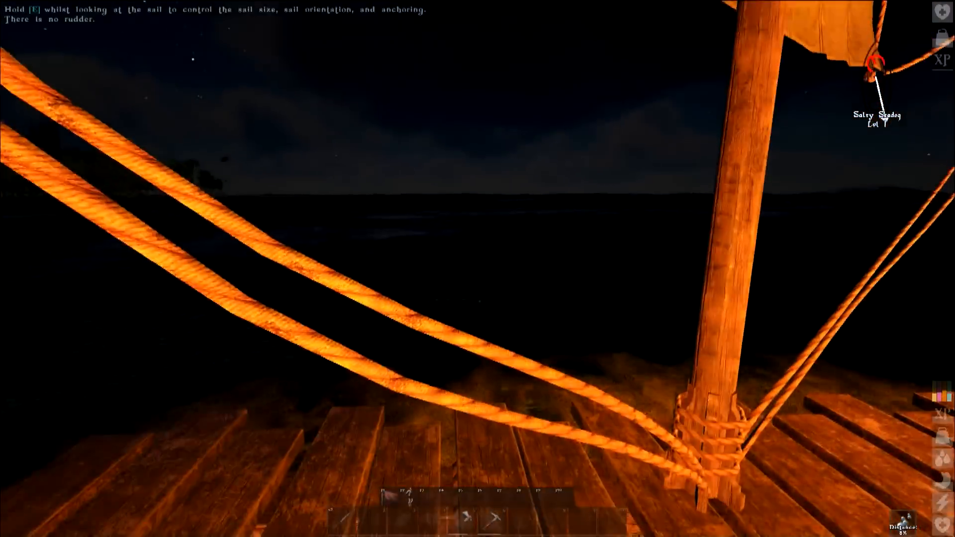
key(e)
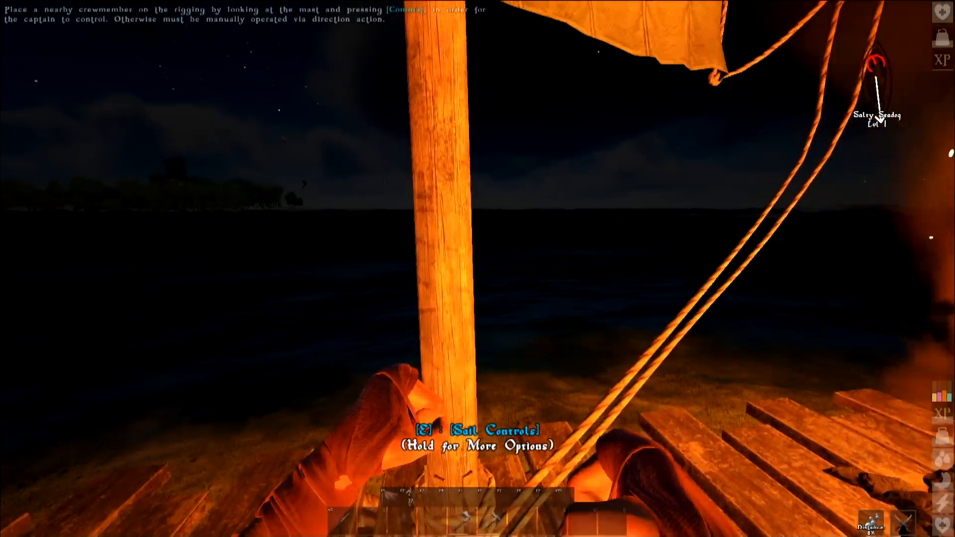
key(e)
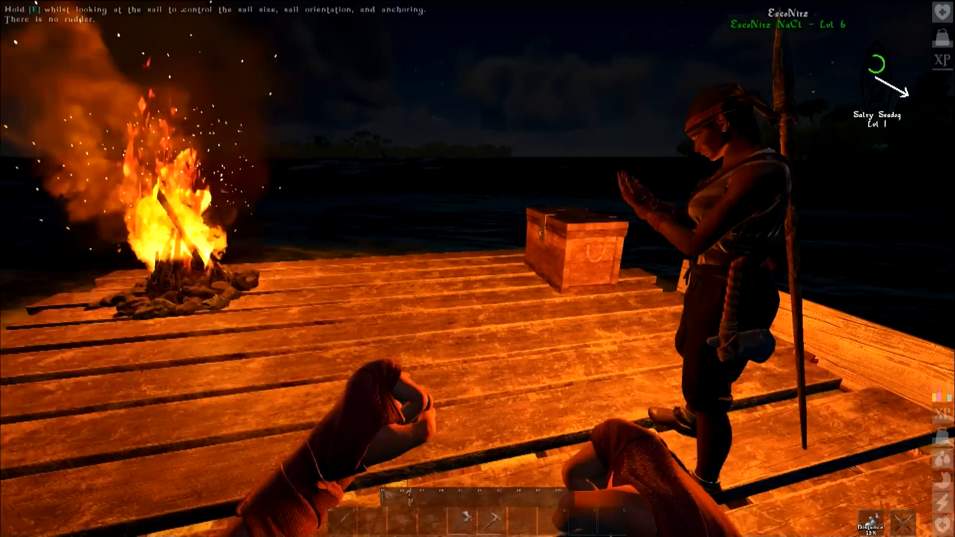
- Move 24 Animal Meat from the inventory into the campfire's storage
key(i)
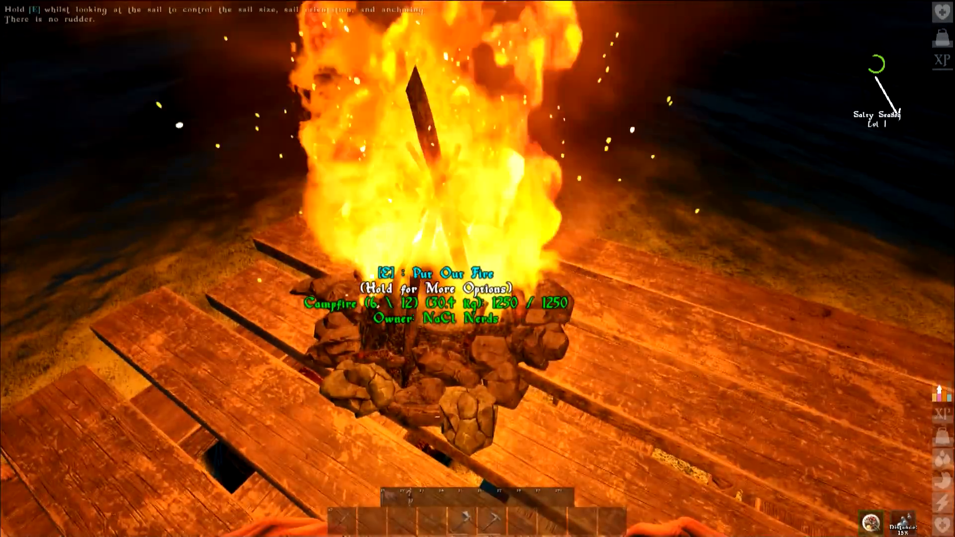
key(e)
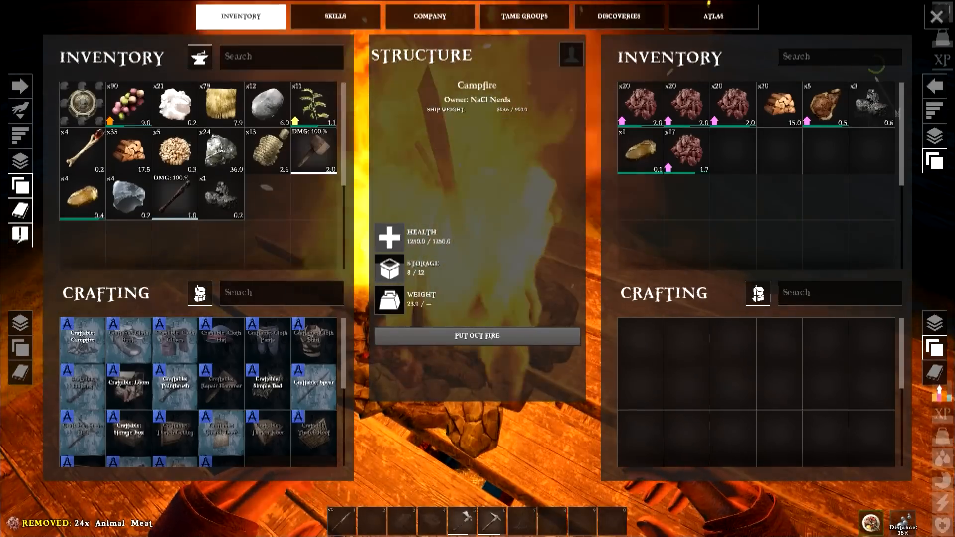
key(Escape)
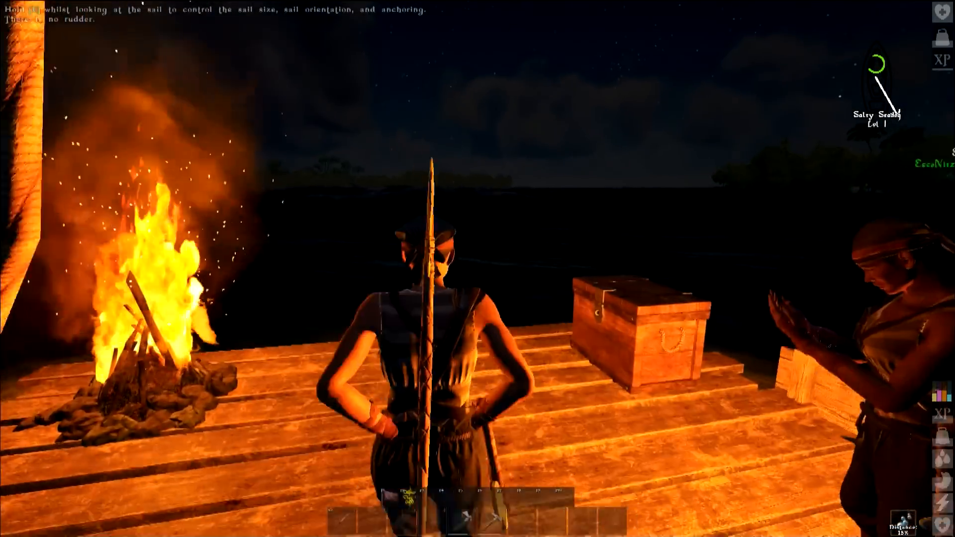
- Bring up the Survivalism skill tree listing campfire, spear and loom craftables
key(i)
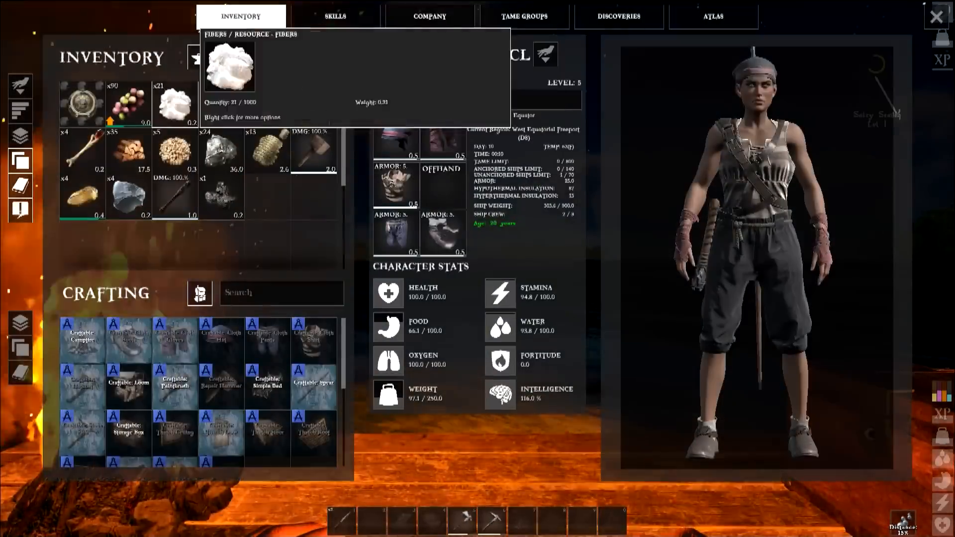
click(336, 16)
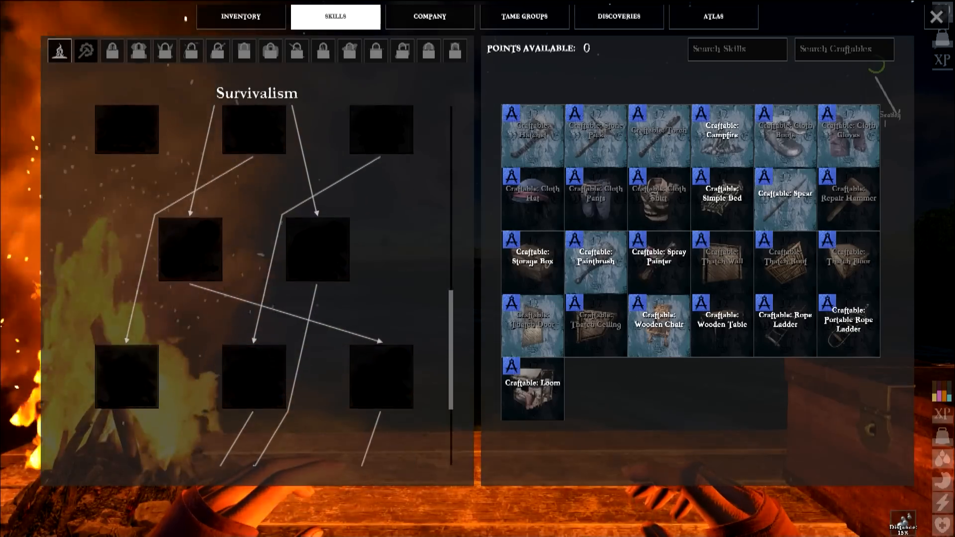
- Check the Crafting Speed skill in Construction & Mercantilism, then return to deck
click(85, 51)
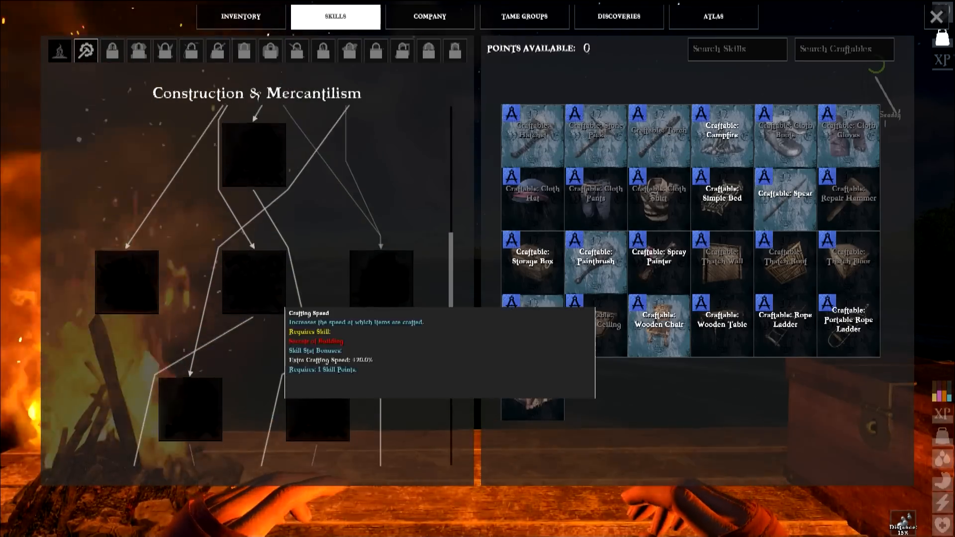
click(59, 50)
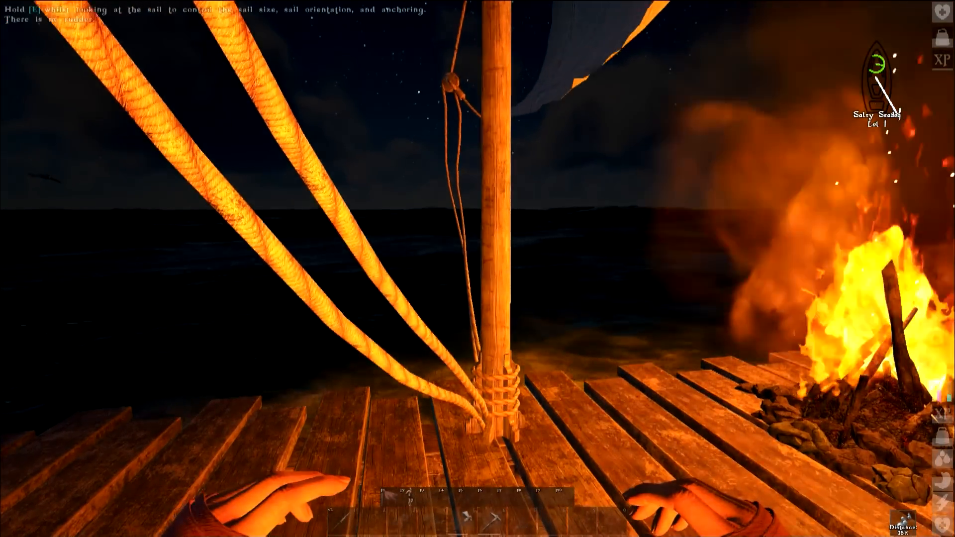
mouse_move(478, 243)
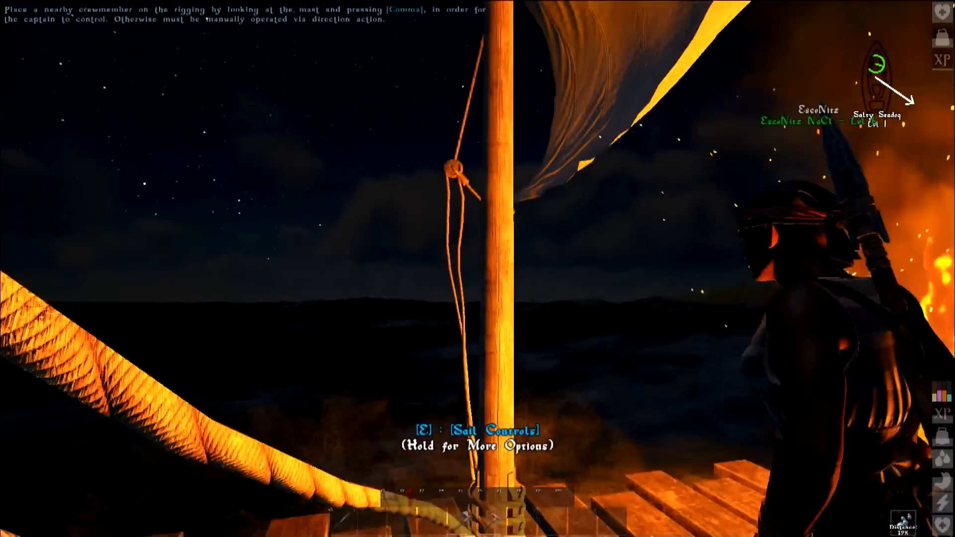
- Confirm the sails rotate dial at 100% open, then check the Wooden Chair's crafting requirements
key(e)
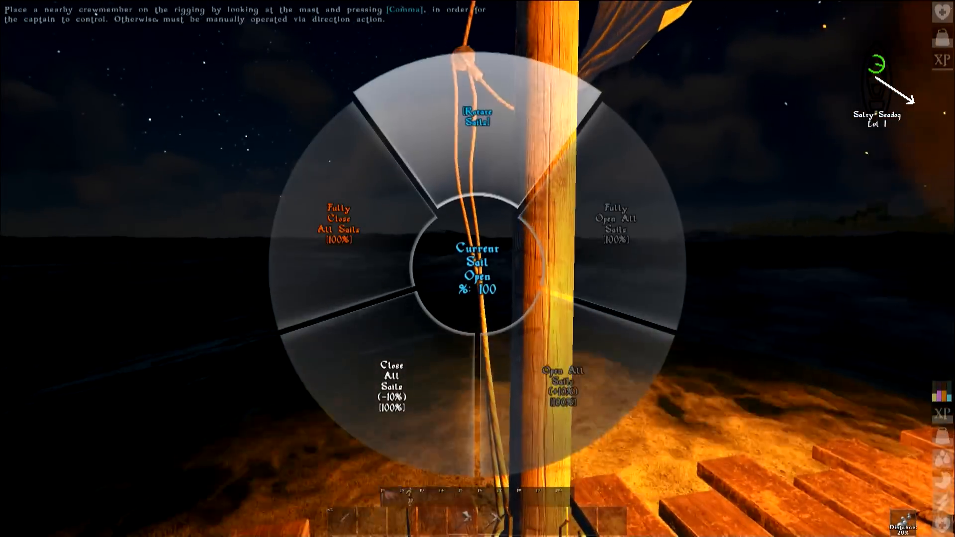
click(476, 116)
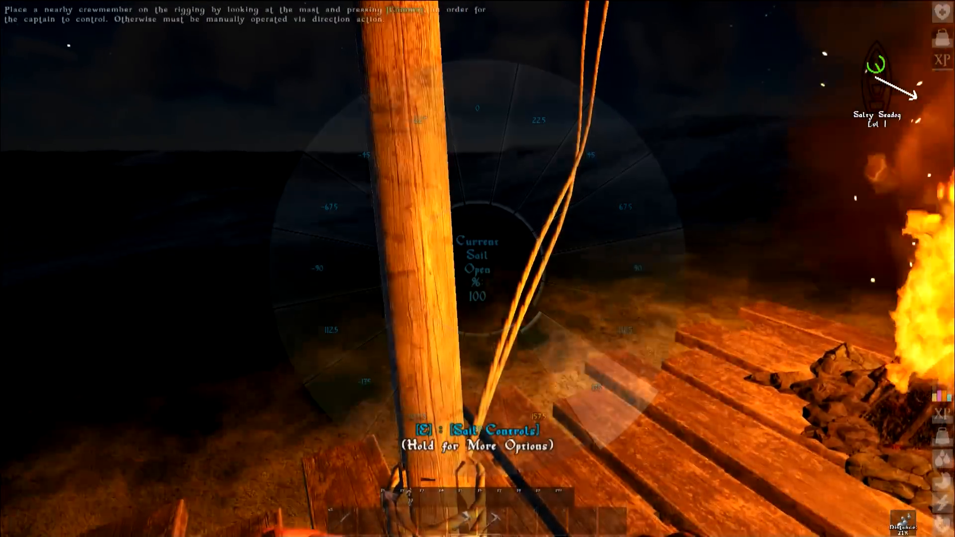
key(i)
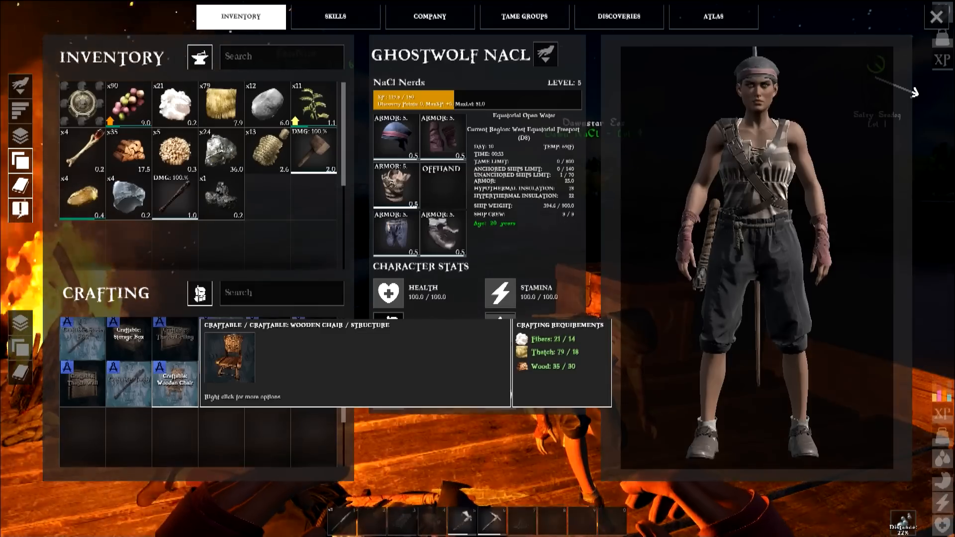
- Leave the inventory and face the burning campfire on deck
click(938, 17)
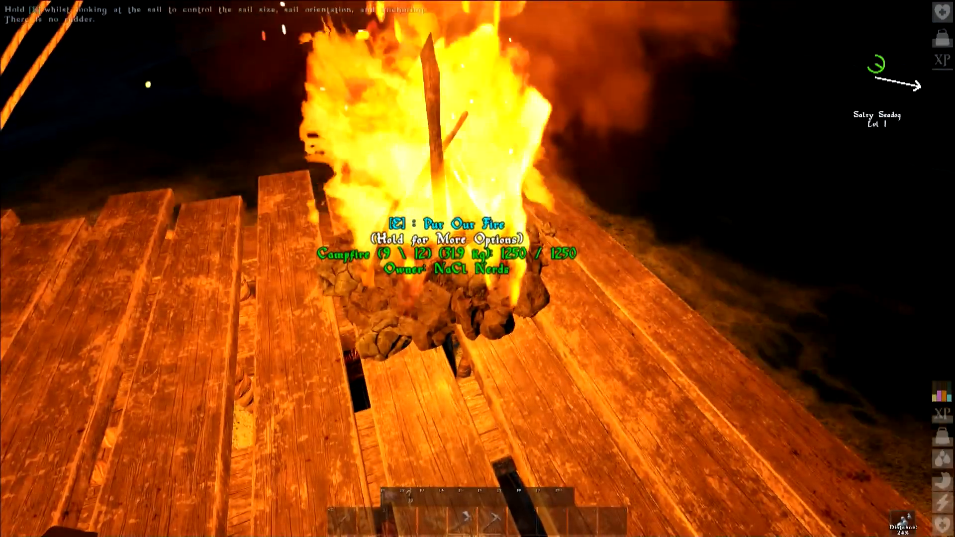
key(e)
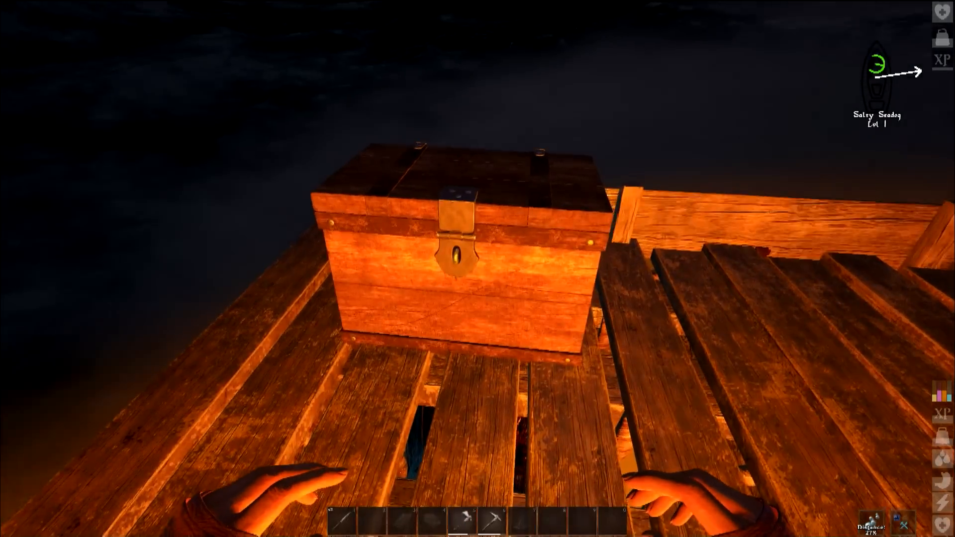
click(451, 243)
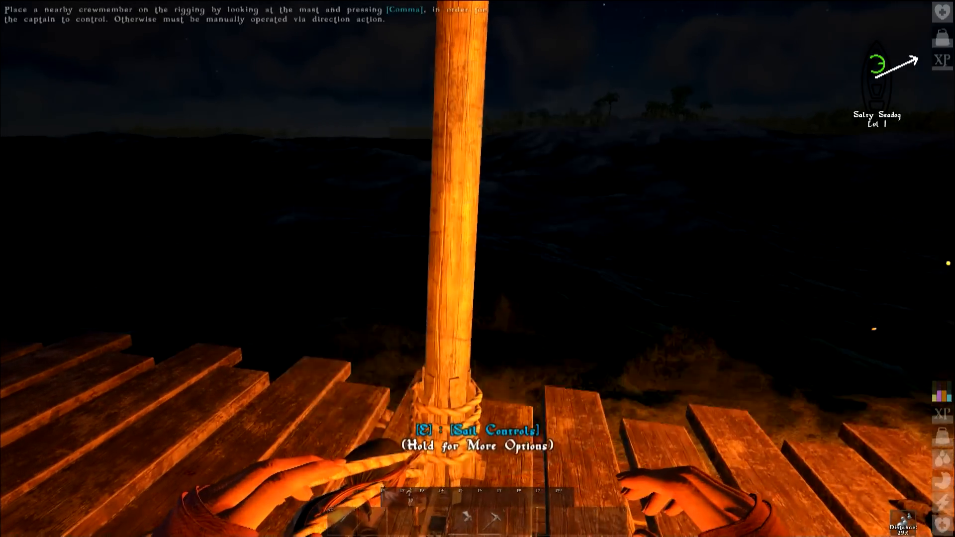
- Set Salty Seadog's sails to about 30% open from the mast's sail wheel
key(e)
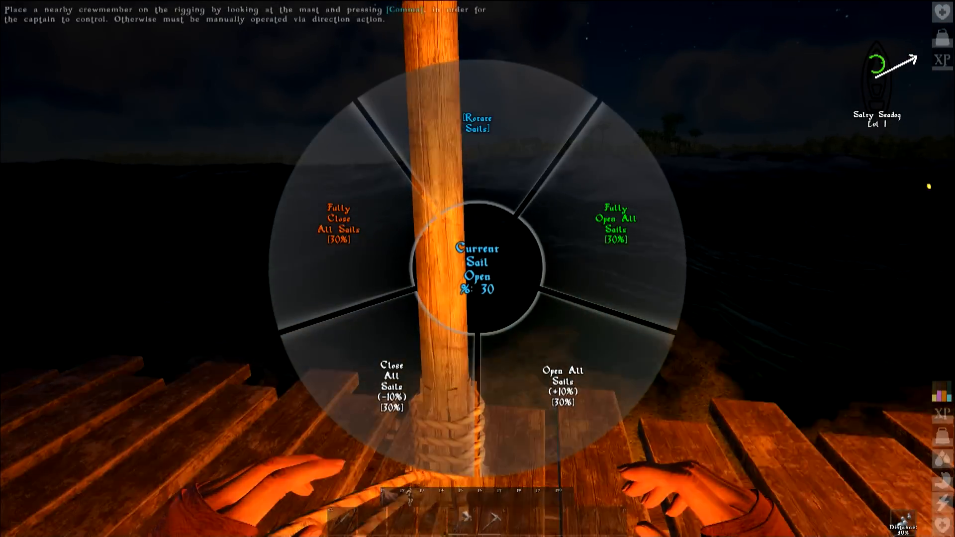
key(e)
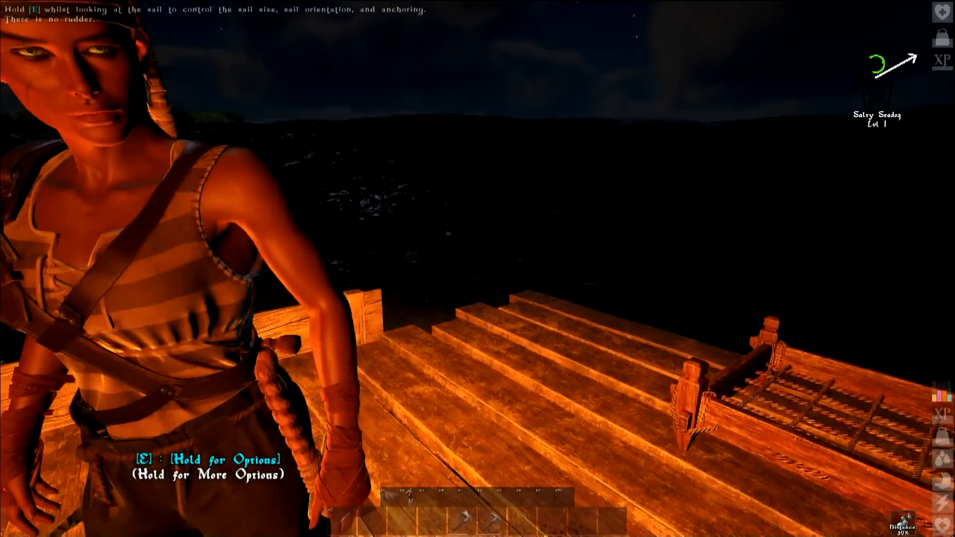
- Choose Fully Open All Sails at the mast so the canvas spreads wide
key(i)
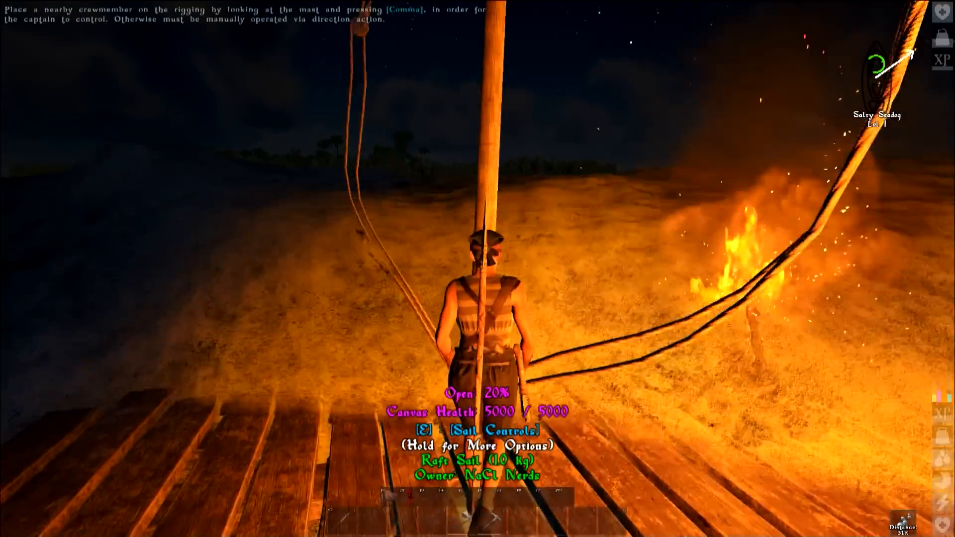
key(e)
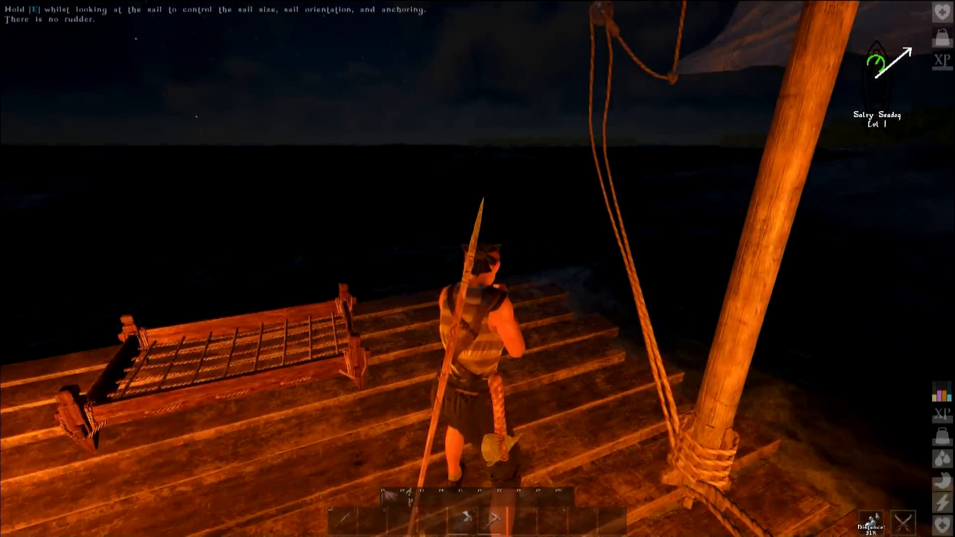
key(e)
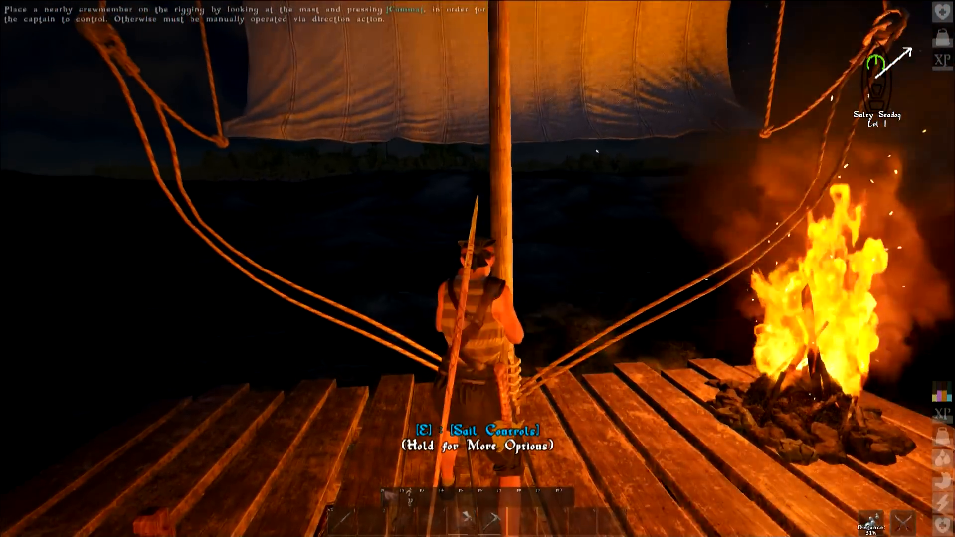
- Check the sails read 100% open at the mast, then bring up the inventory and stats screen
key(e)
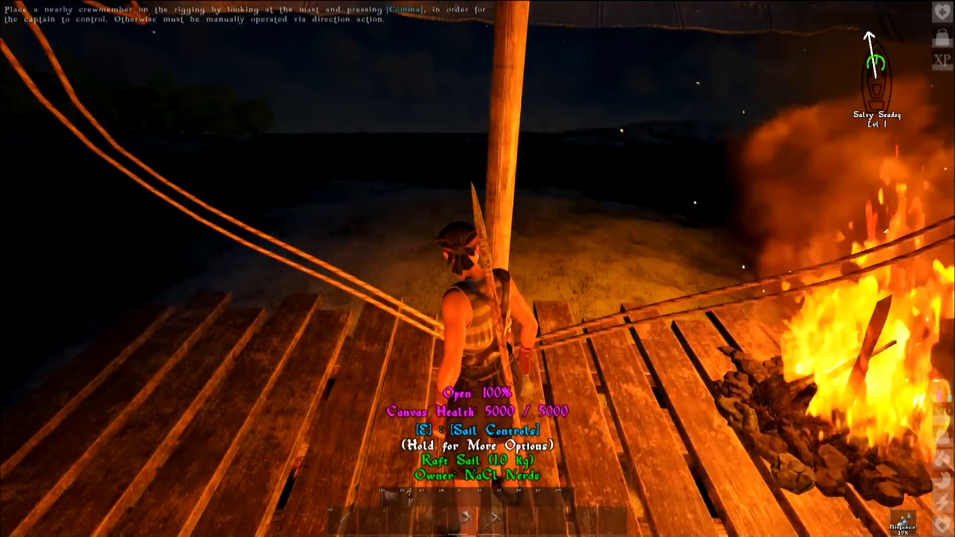
key(e)
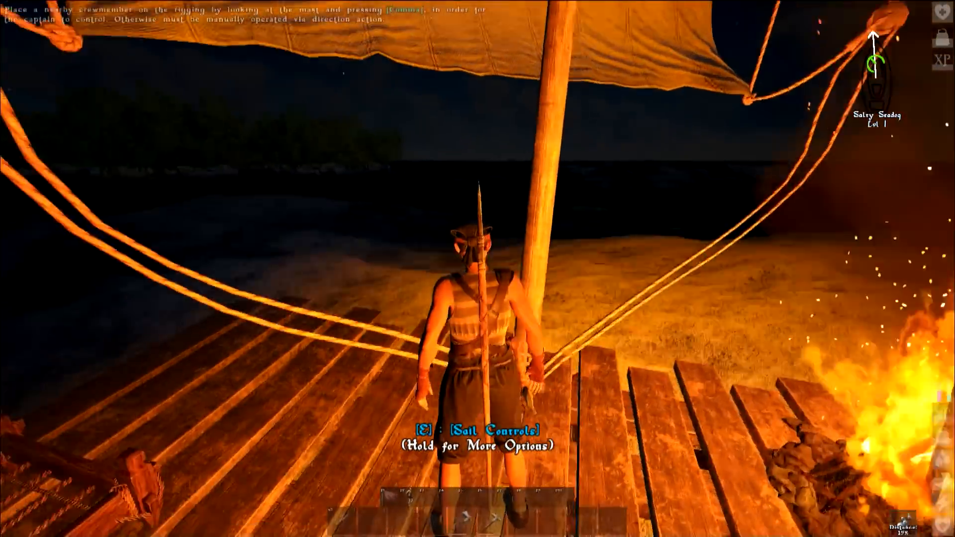
key(i)
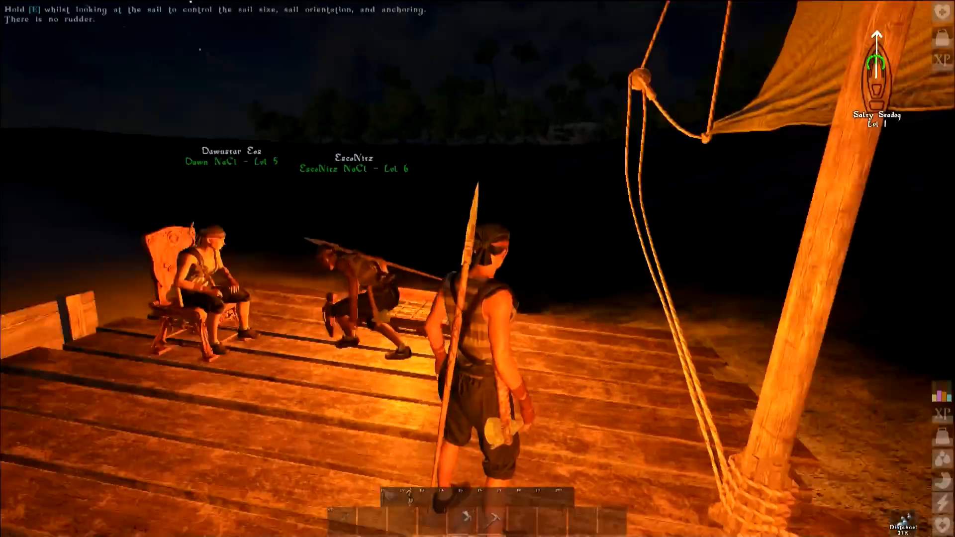
key(i)
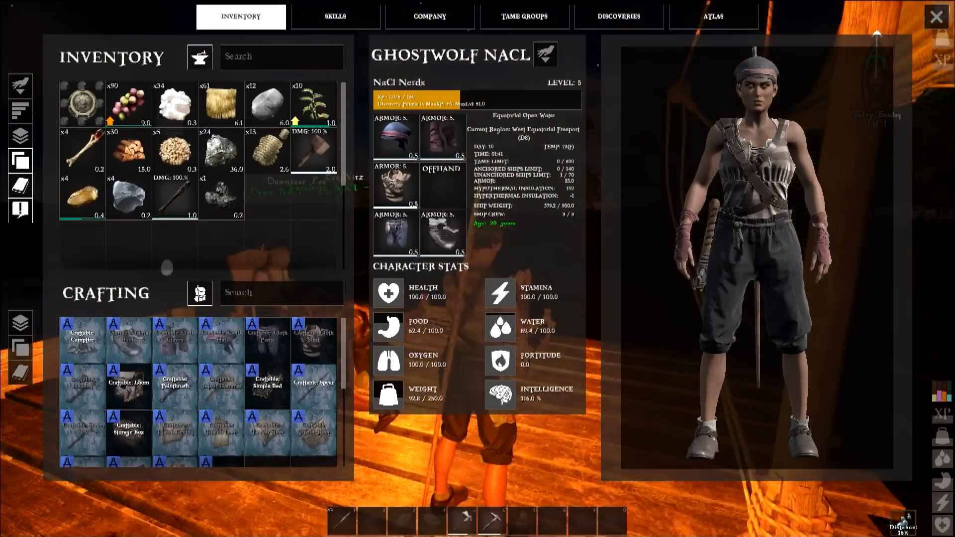
- Browse the Survivalism skill tree and return to the deck
click(335, 17)
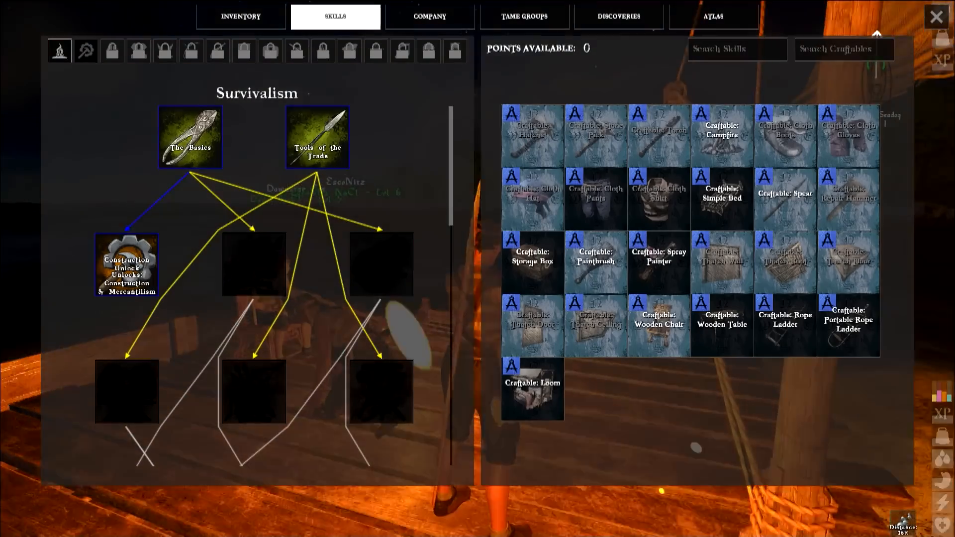
mouse_move(253, 263)
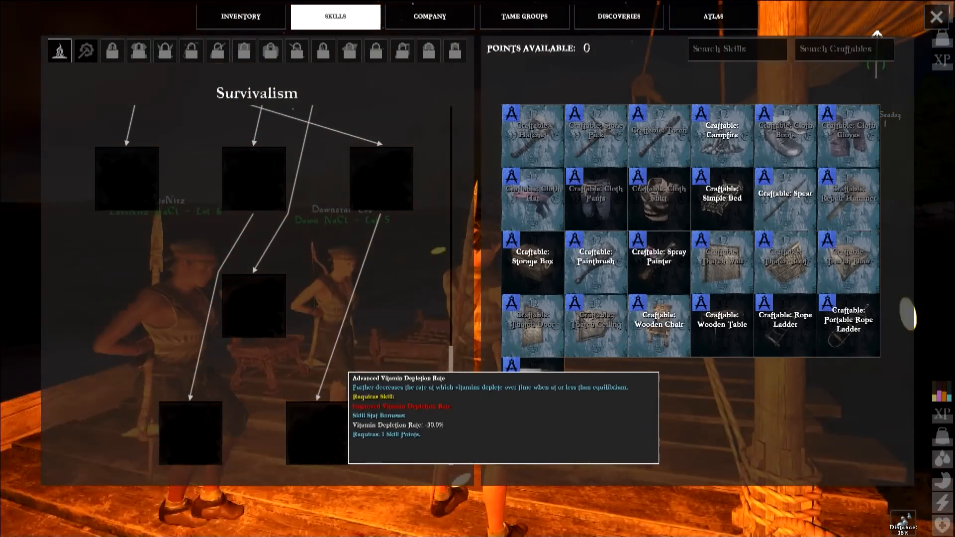
click(85, 50)
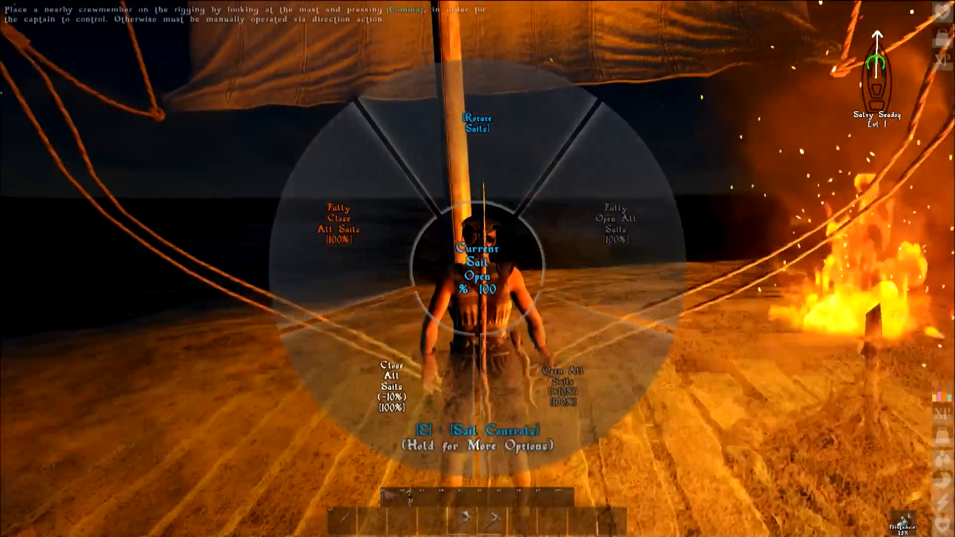
- Pick a sail option at the mast, leaving the sail fully spread
key(e)
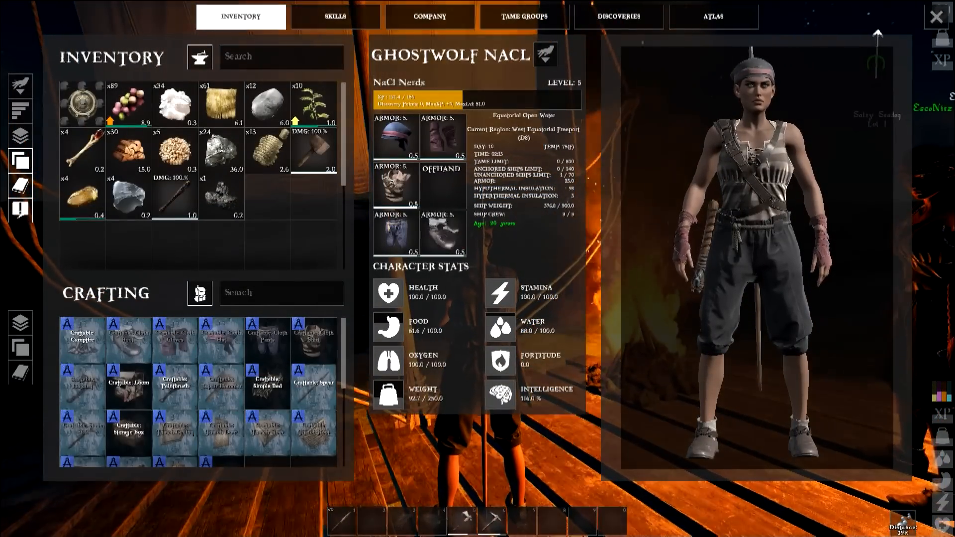
mouse_move(321, 102)
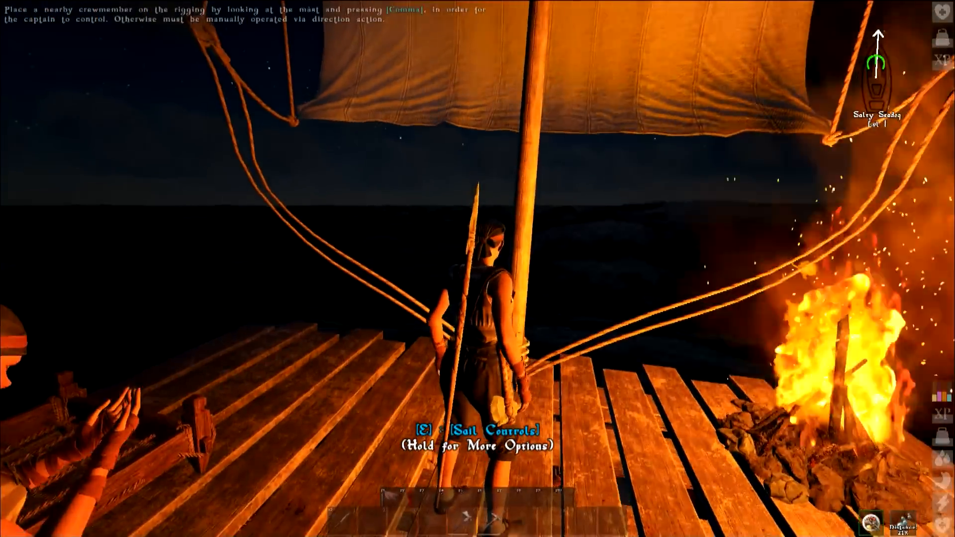
- Glance at the inventory twice while walking to the campfire, ending with it closed
key(i)
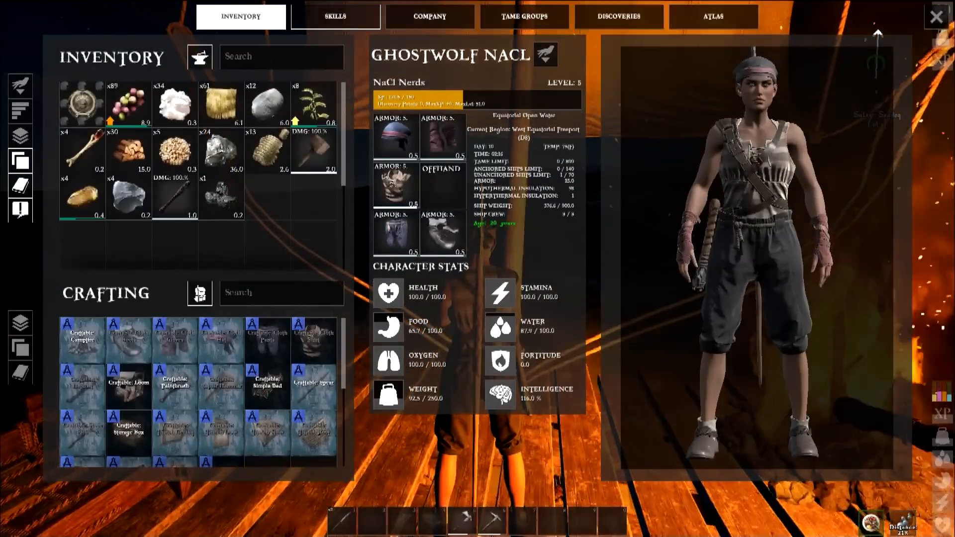
click(336, 17)
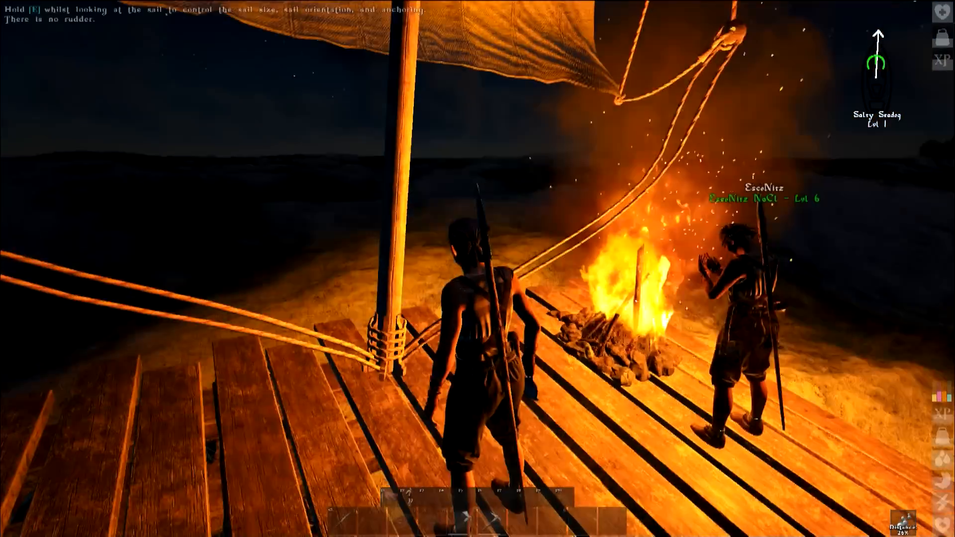
key(i)
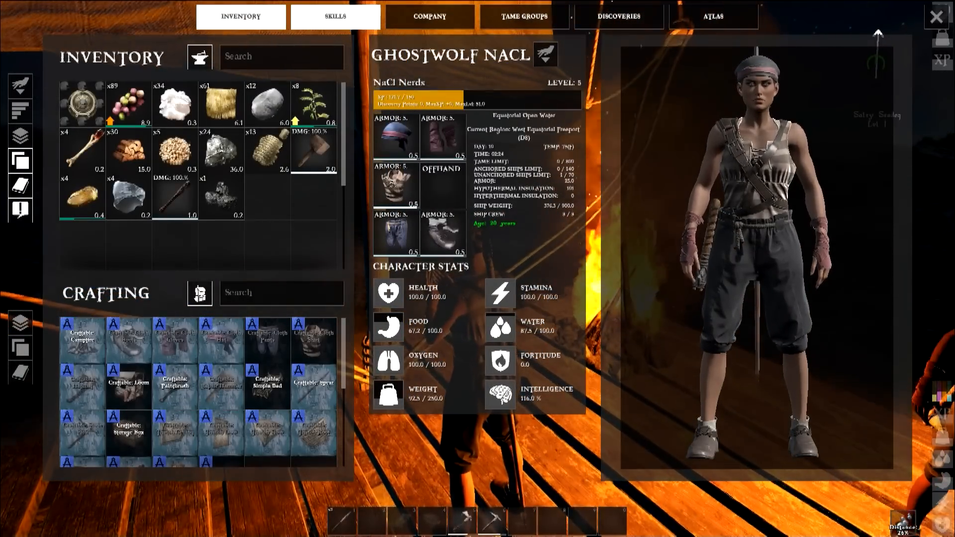
click(335, 17)
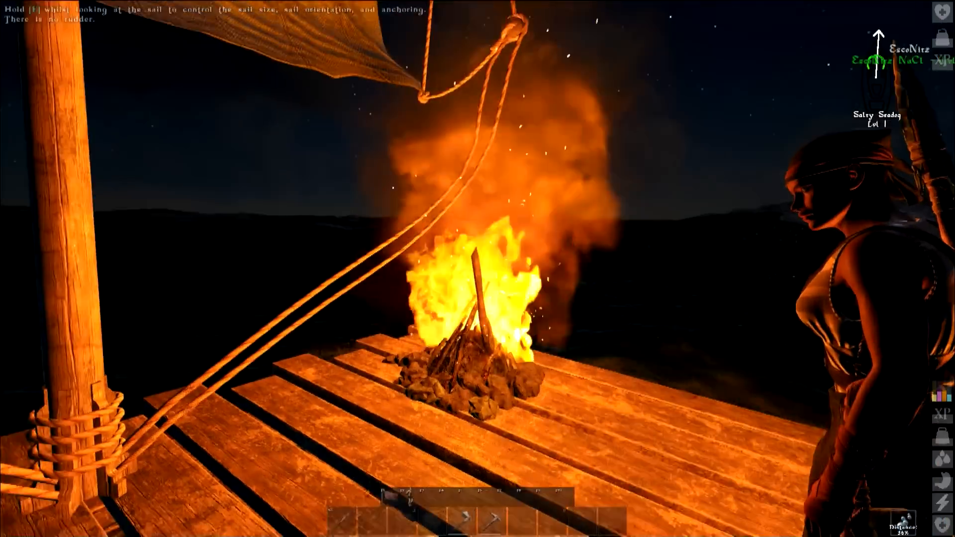
- View the Construction & Mercantilism tree with the Improved Repair Bonus description shown
key(i)
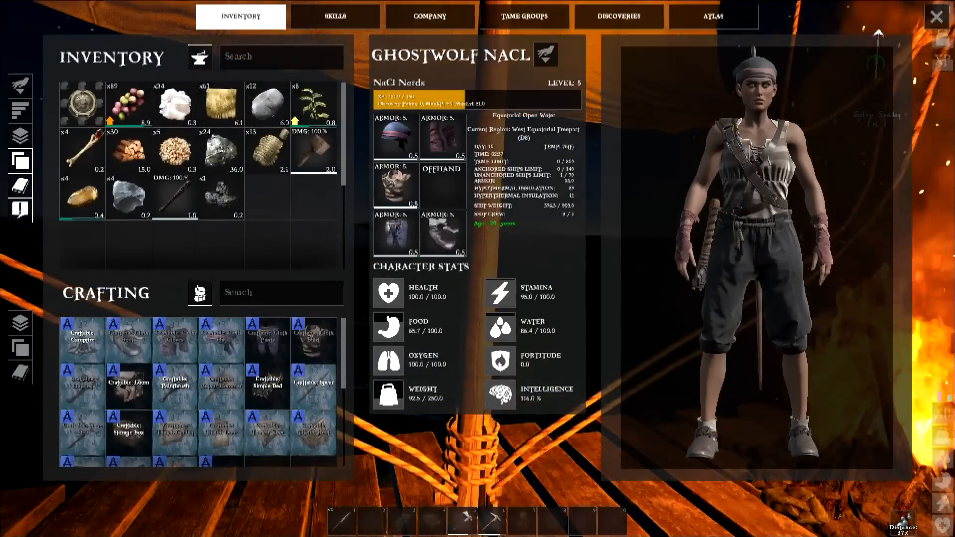
mouse_move(175, 152)
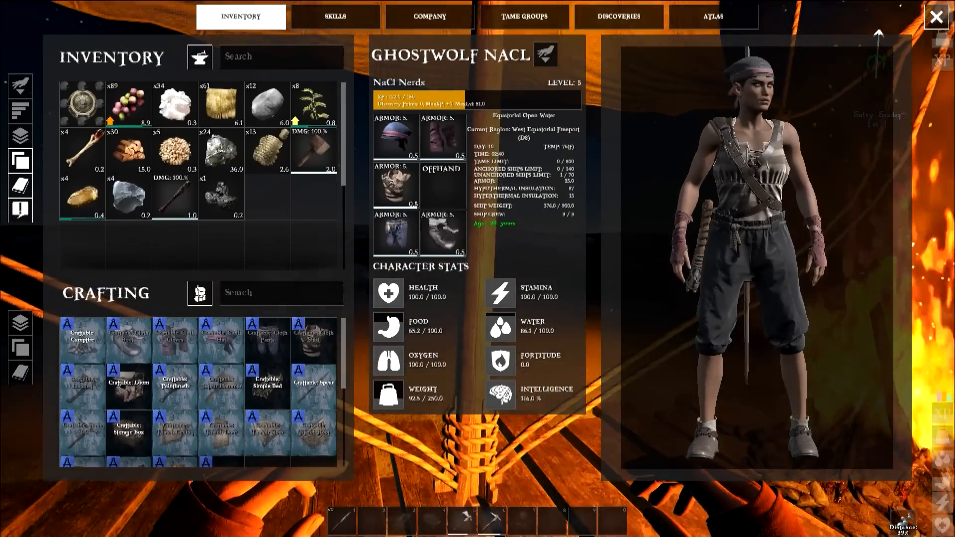
key(Escape)
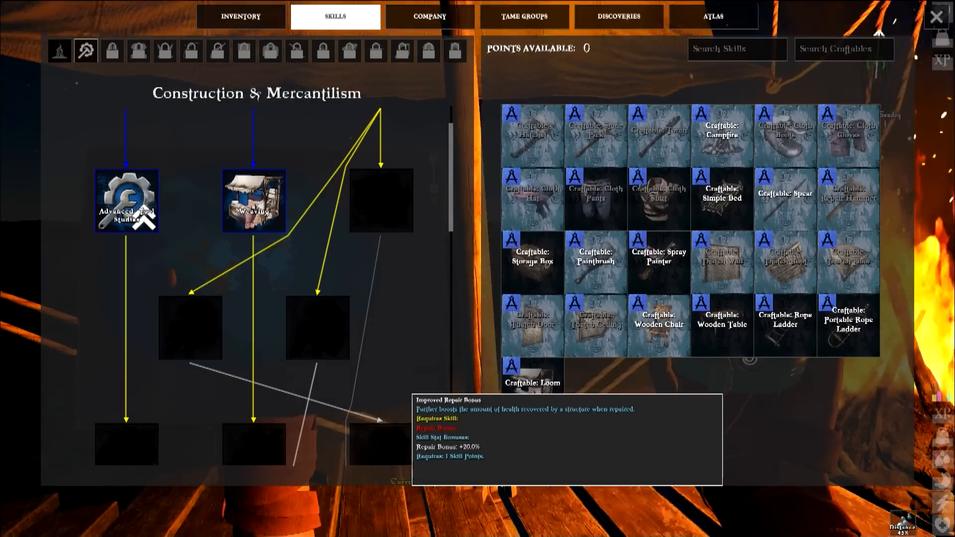
- Review Survivalism skills and a spray painter's requirements, then return to the deck
scroll(down, 3)
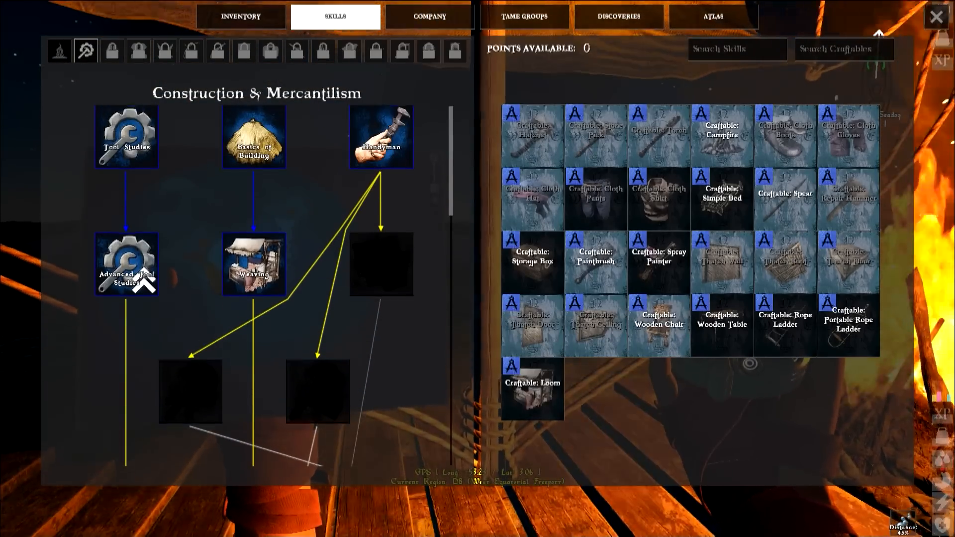
mouse_move(126, 264)
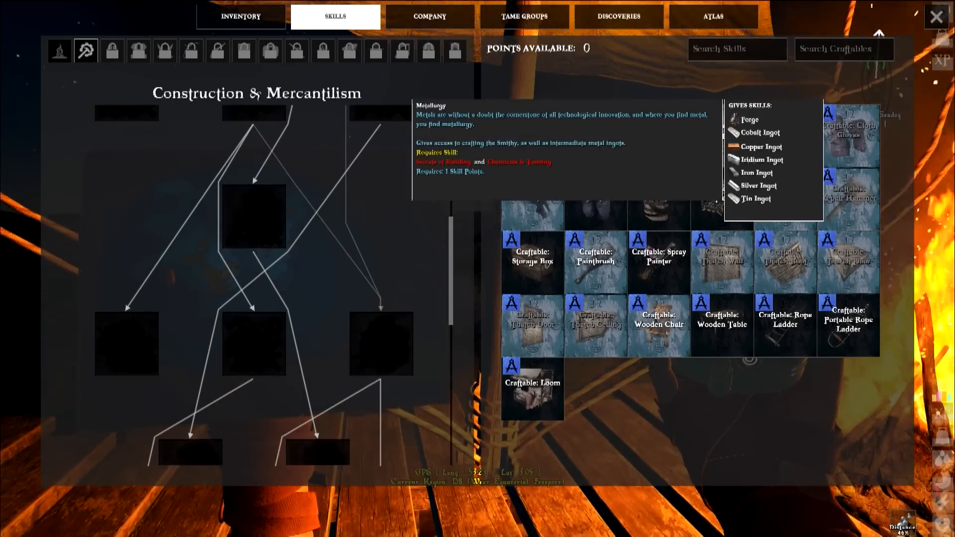
click(59, 50)
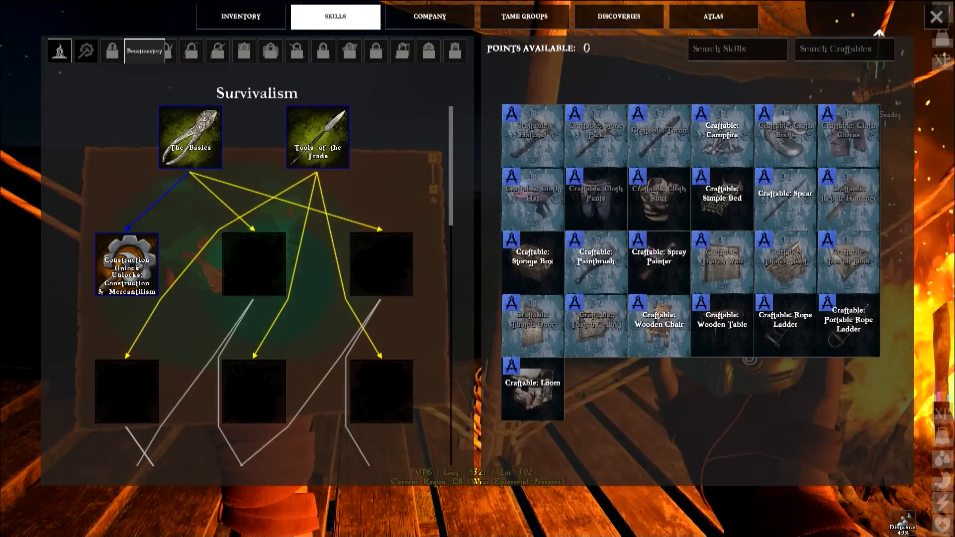
click(243, 51)
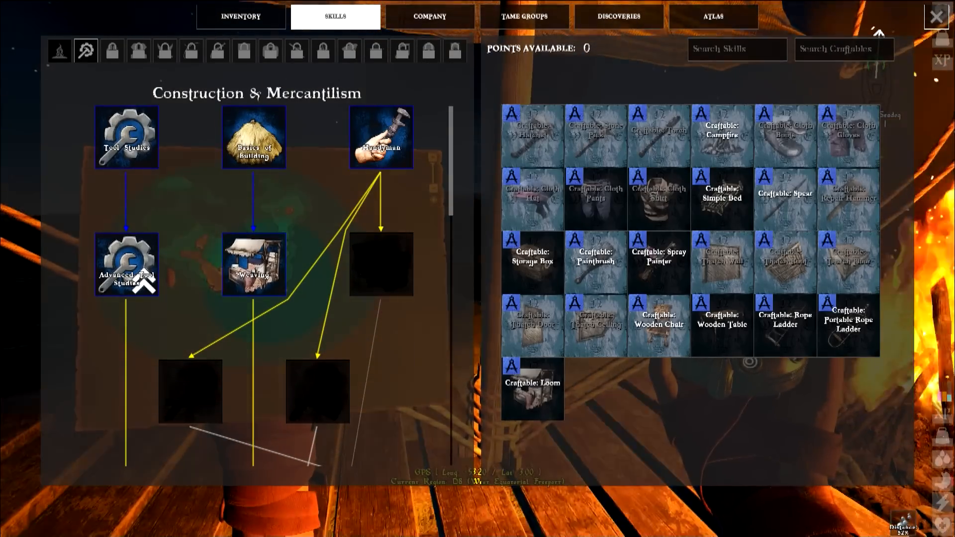
mouse_move(658, 257)
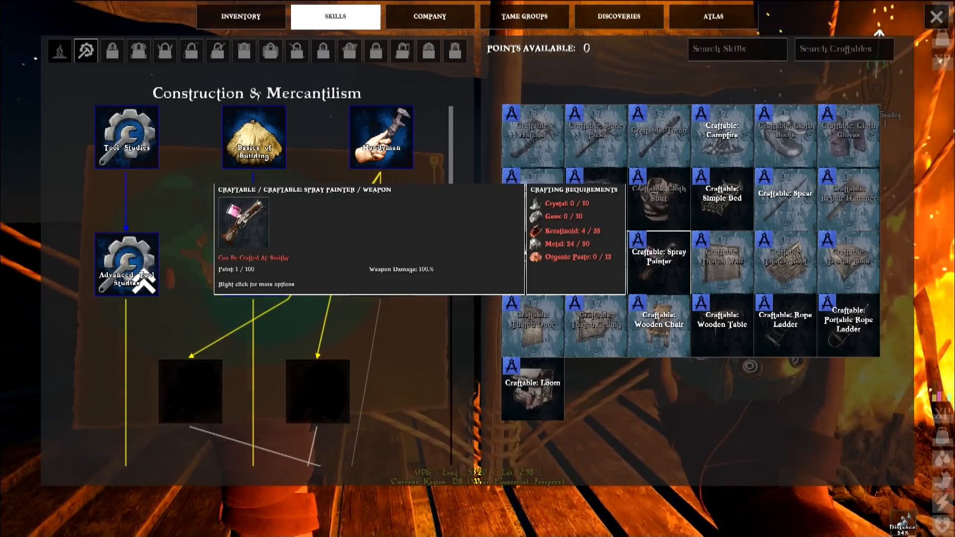
key(Escape)
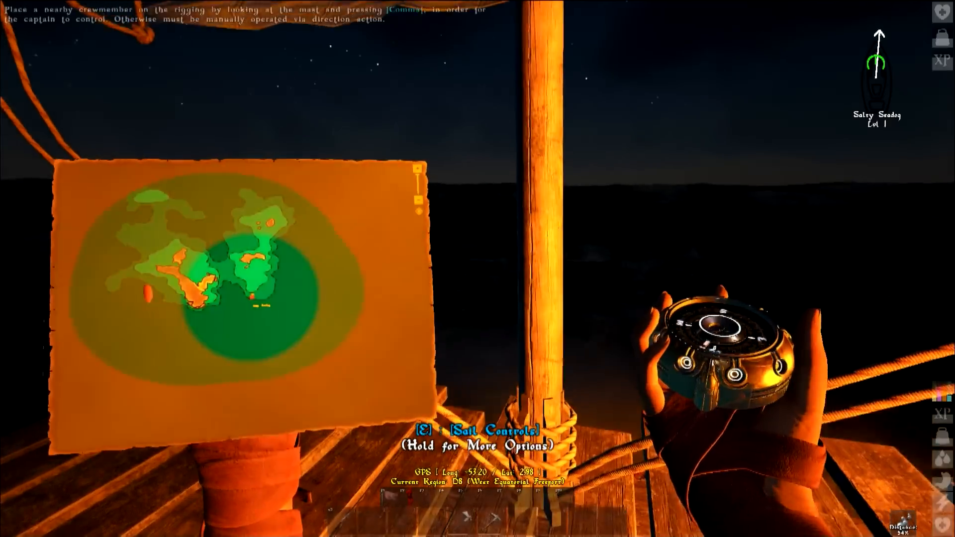
key(e)
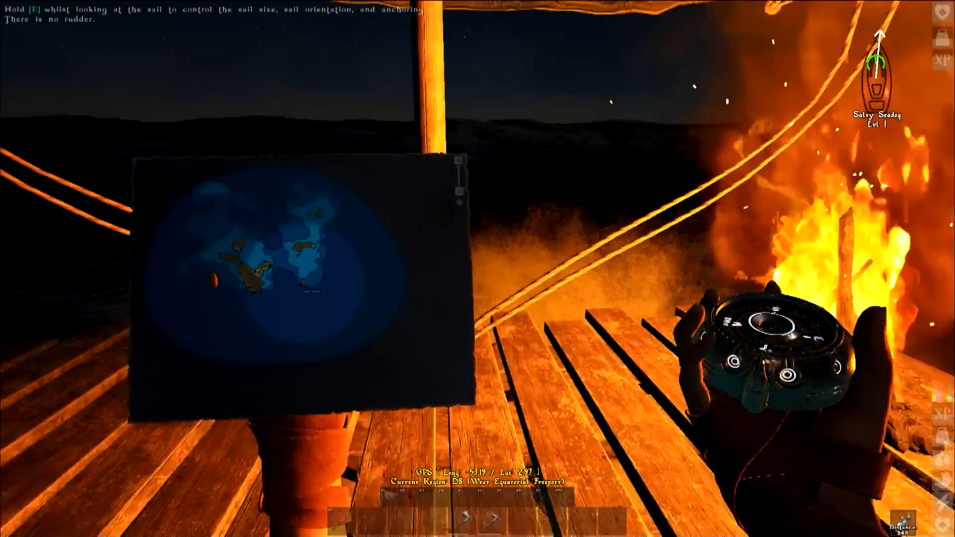
- Show the Construction & Mercantilism tree's lower tiers beneath Advanced Tool Studies and Weaving
key(i)
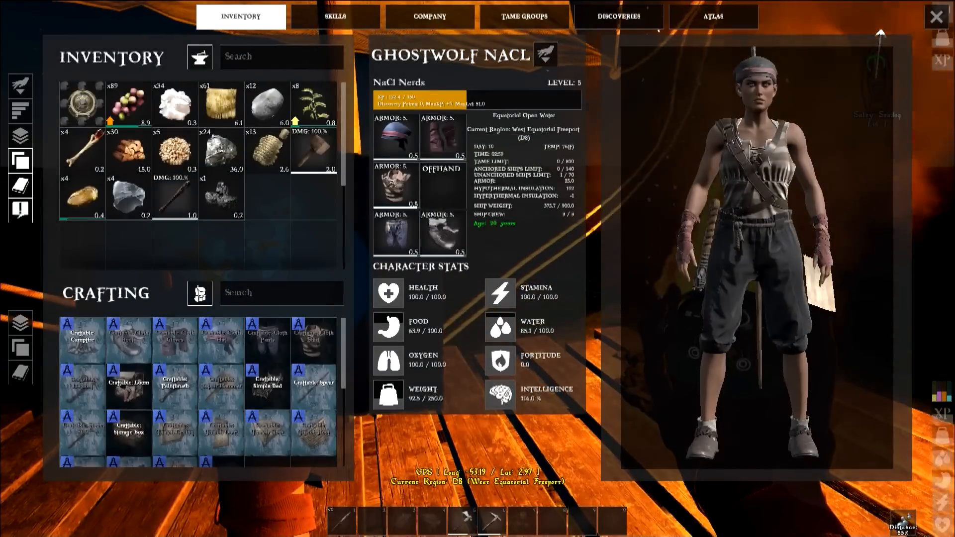
click(336, 17)
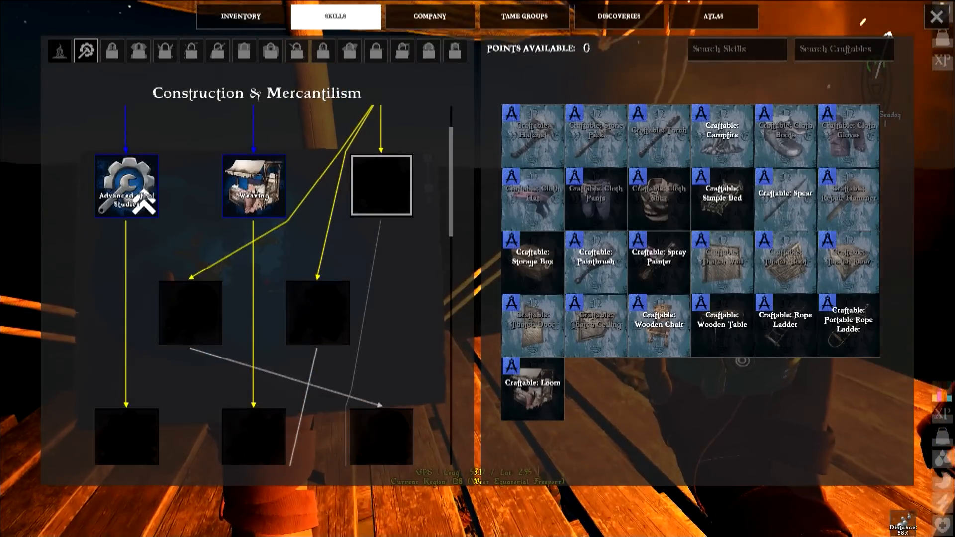
mouse_move(254, 186)
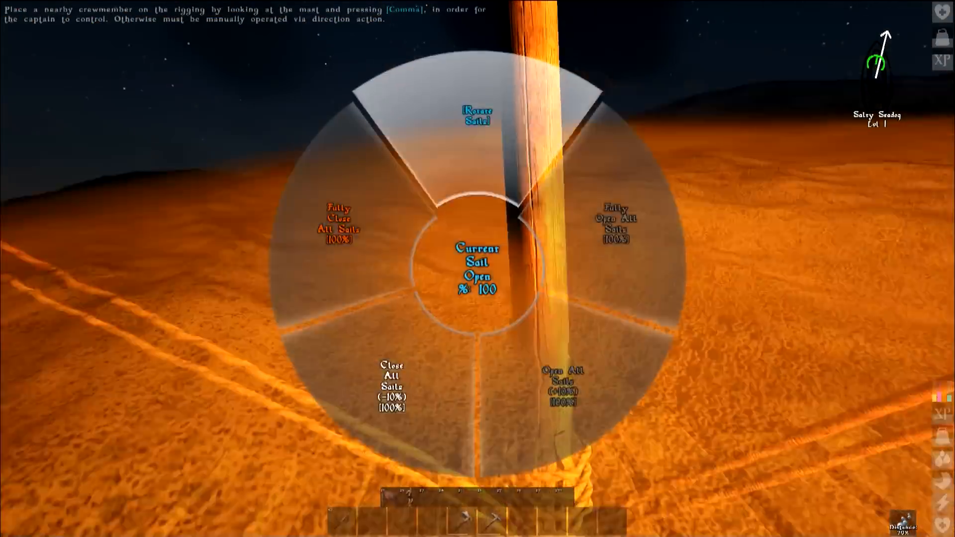
- Confirm sails 100% open on the command wheel, then return to the inventory screen
click(477, 114)
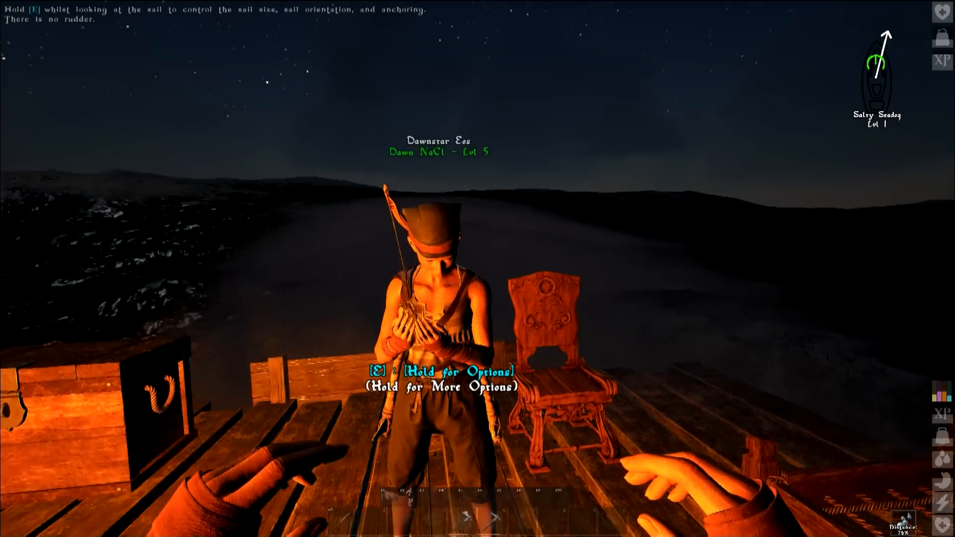
key(i)
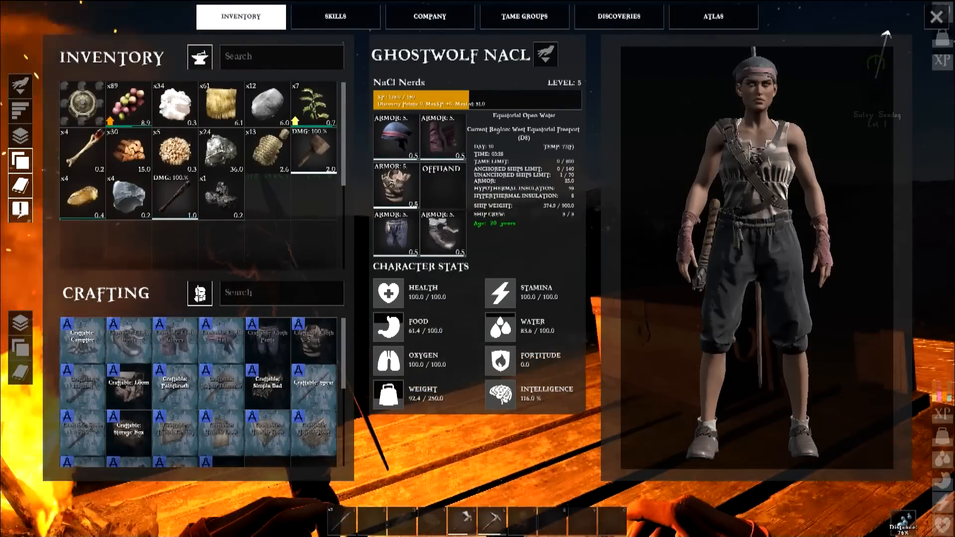